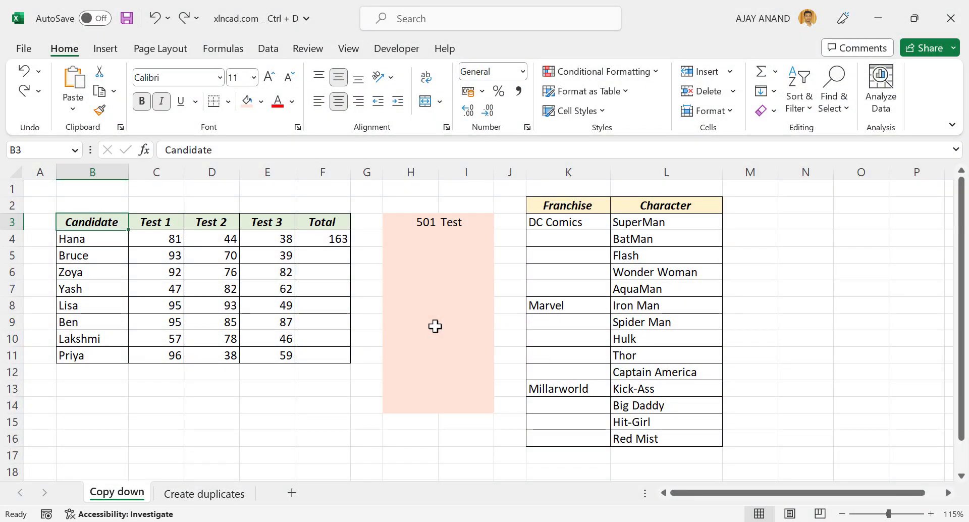
Fill Hana's SUM total formula down the Total column through Priya's row
left_click(322, 238)
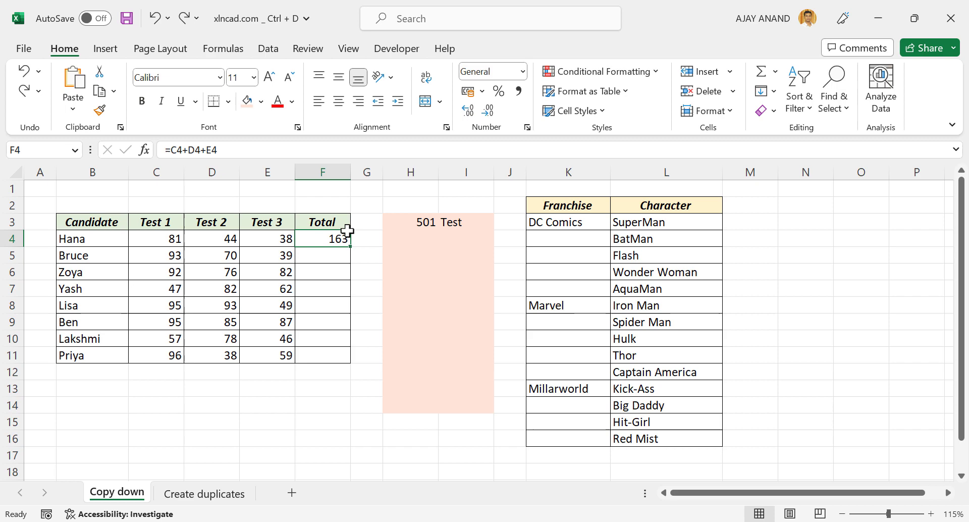
mouse_move(324, 251)
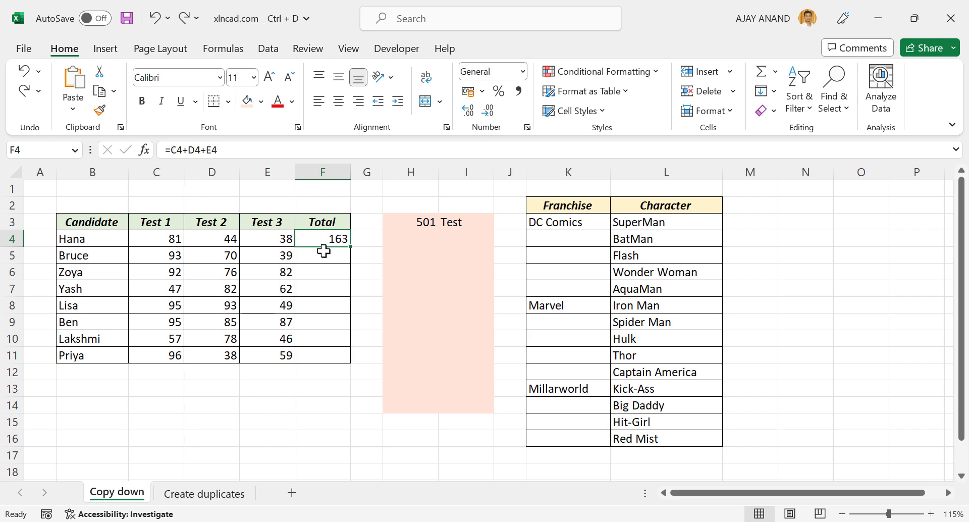
mouse_move(323, 278)
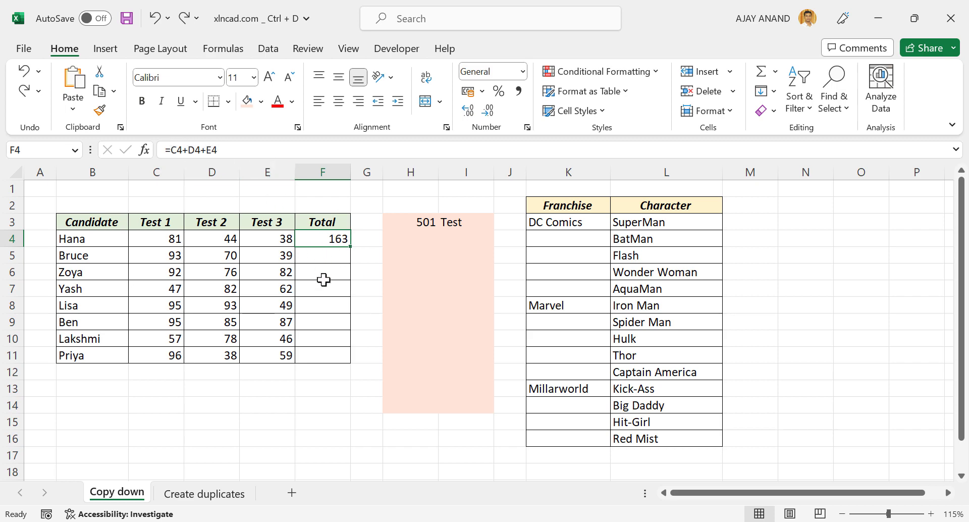
mouse_move(310, 240)
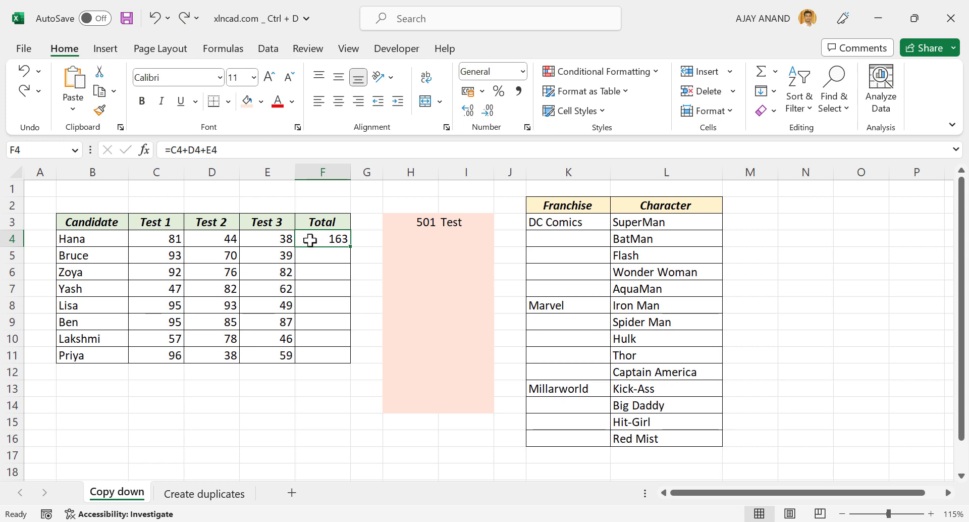
mouse_move(319, 299)
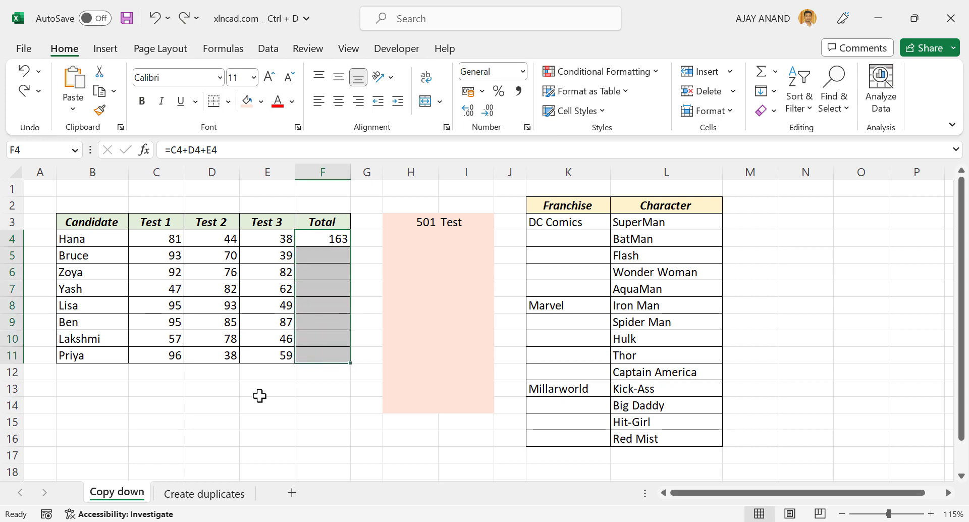
key("ctrl+d")
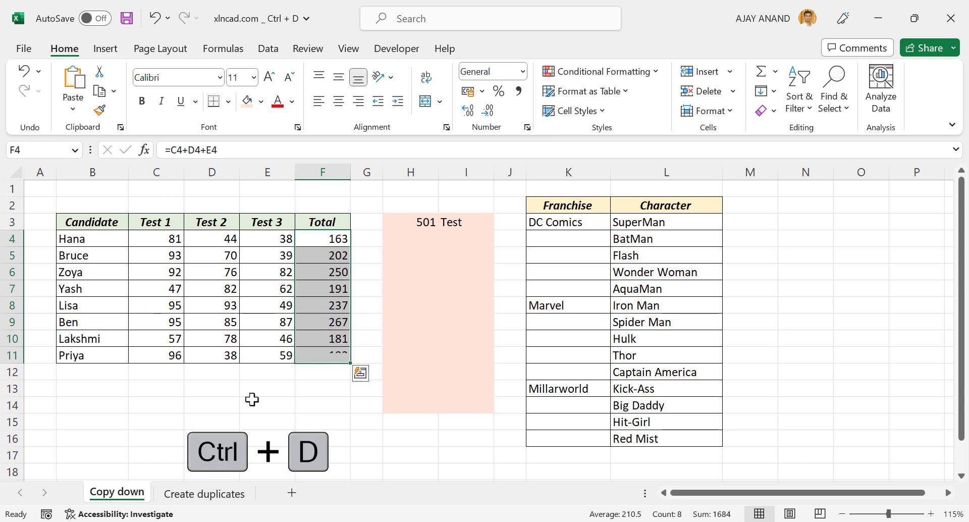
Fill '501 Test' down the shaded block to row 14
left_click(322, 304)
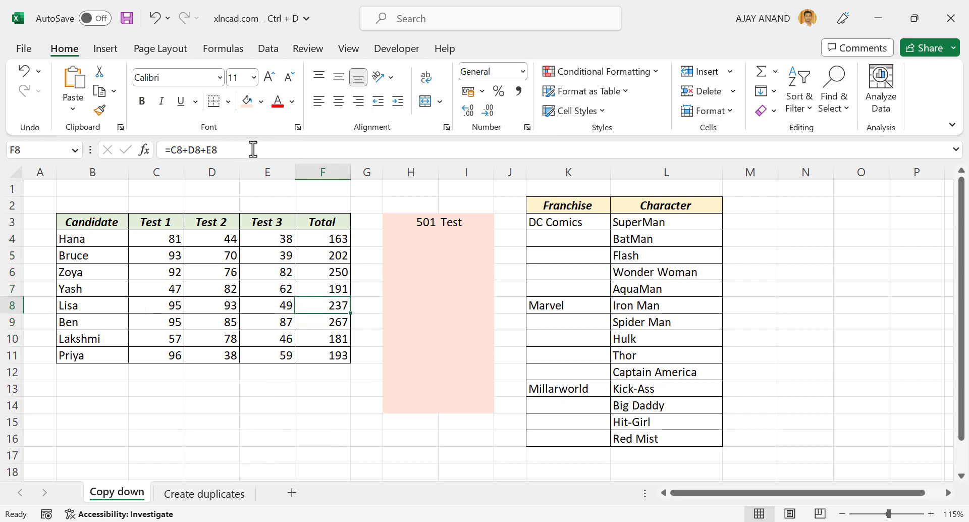
mouse_move(443, 232)
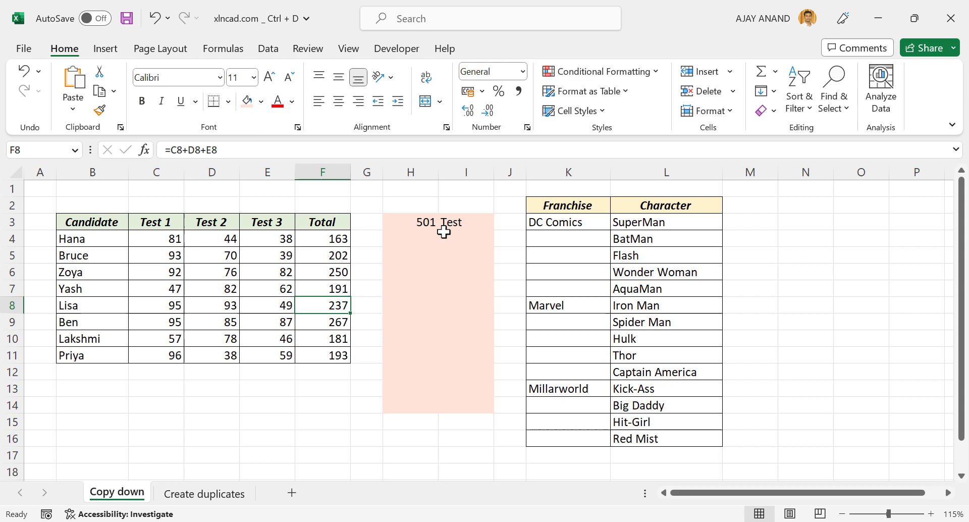
mouse_move(422, 318)
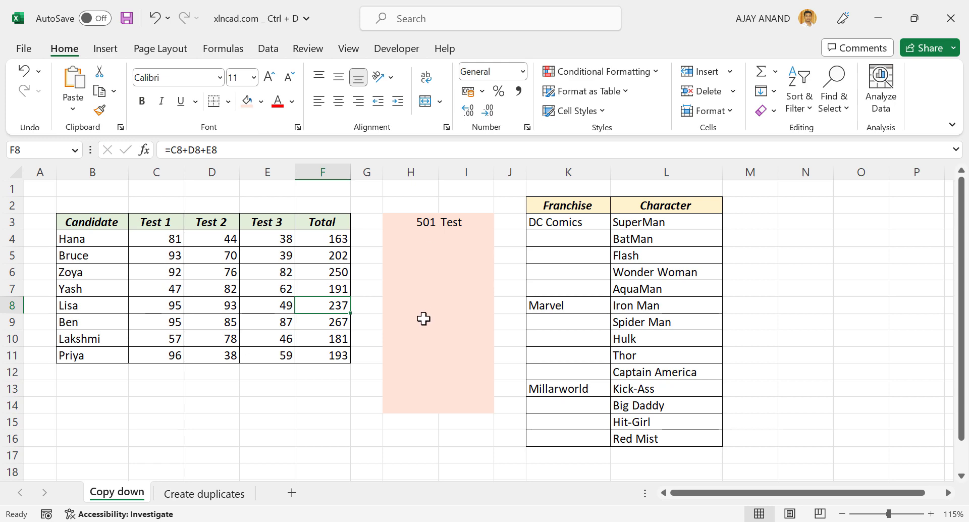
mouse_move(412, 219)
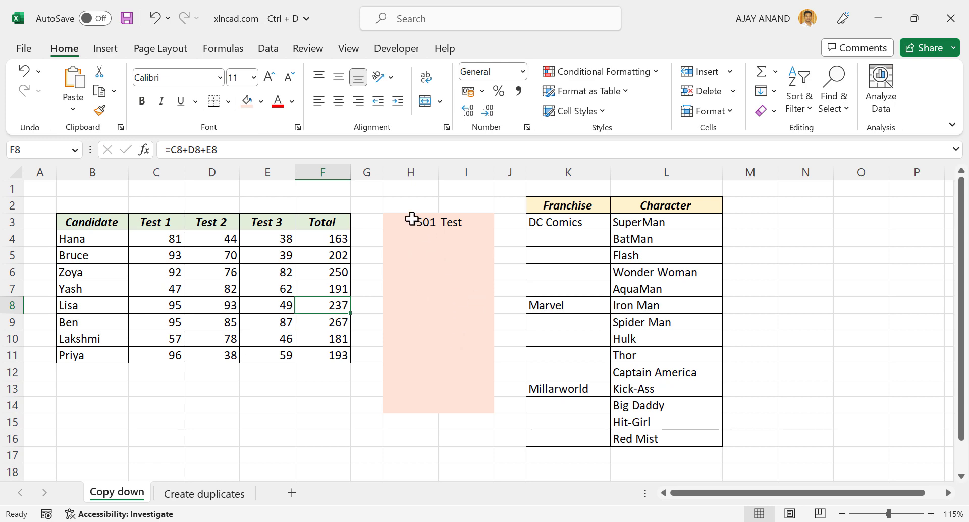
left_click_drag(410, 221, 467, 238)
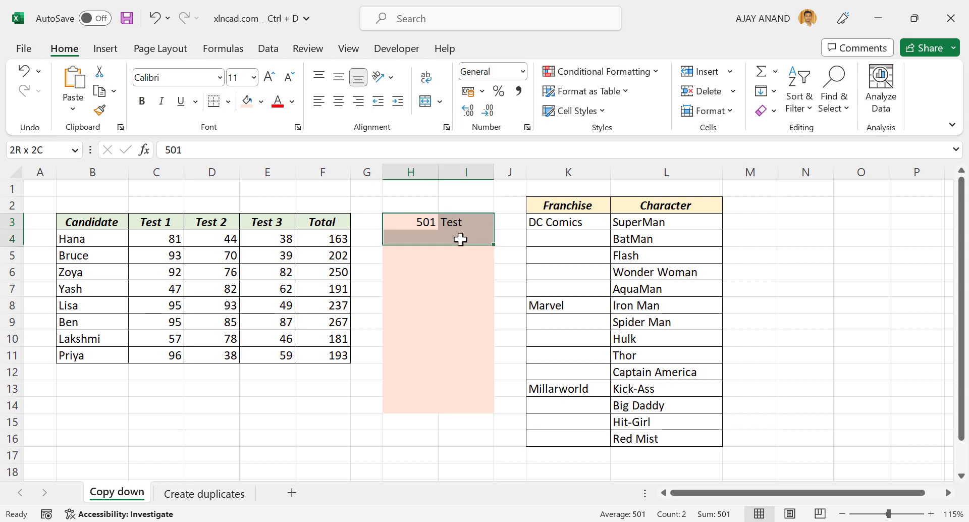
key("ctrl+d")
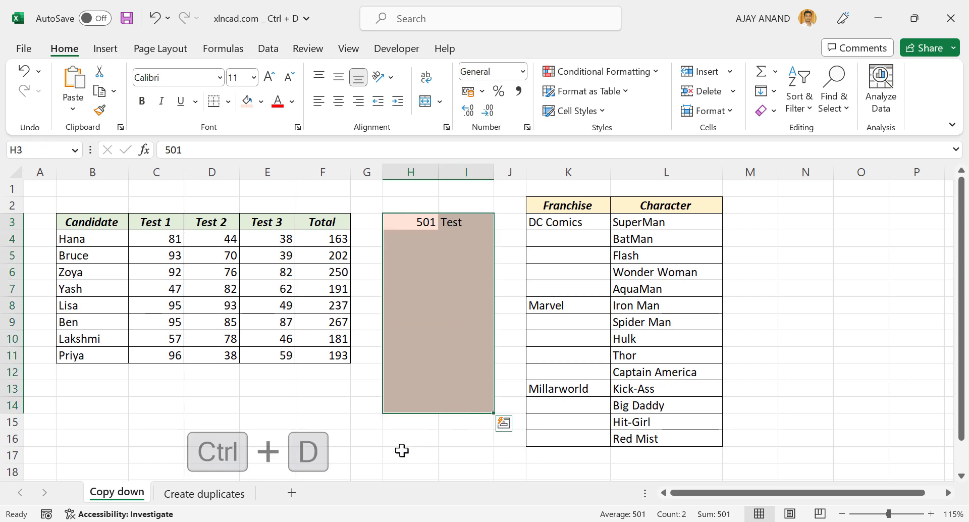
key("ctrl+d")
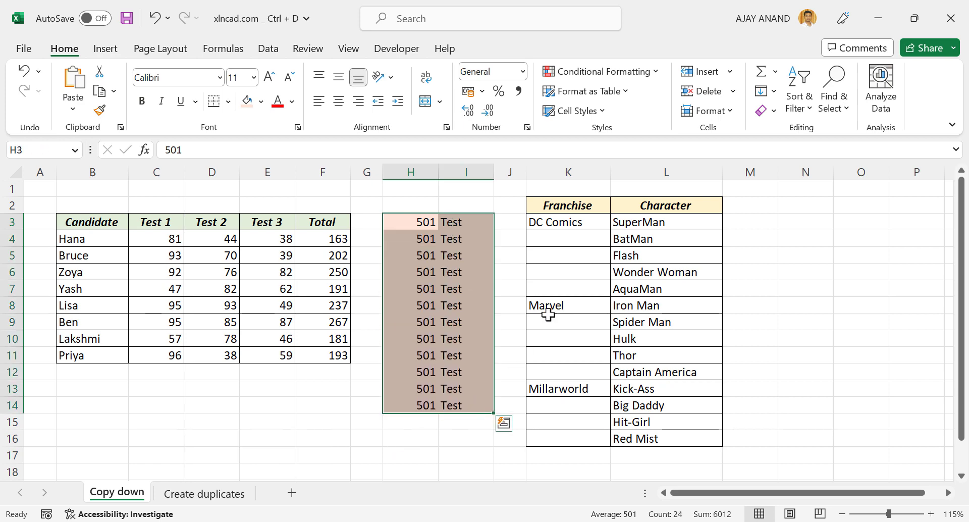
Fill DC Comics to row 7, Marvel to row 12 and Millarworld to row 16
key("ctrl+d")
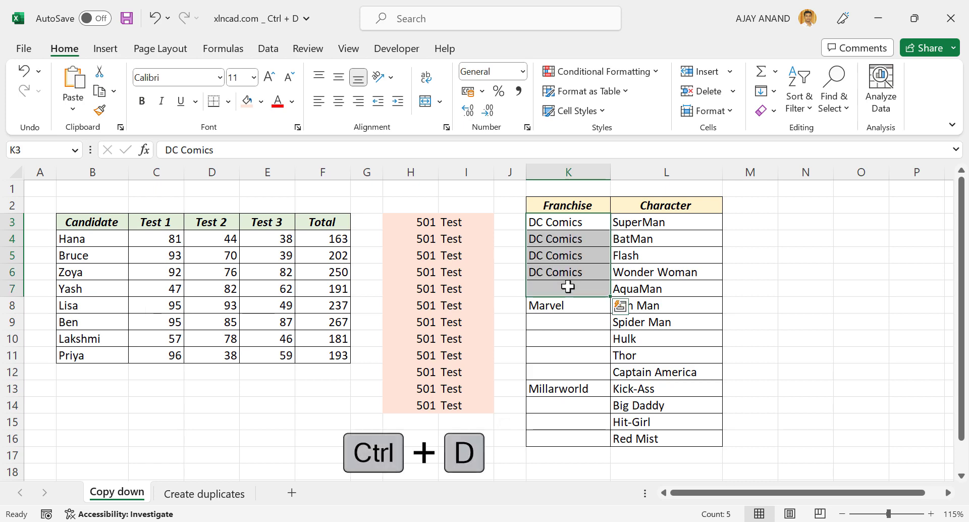
key("ctrl+d")
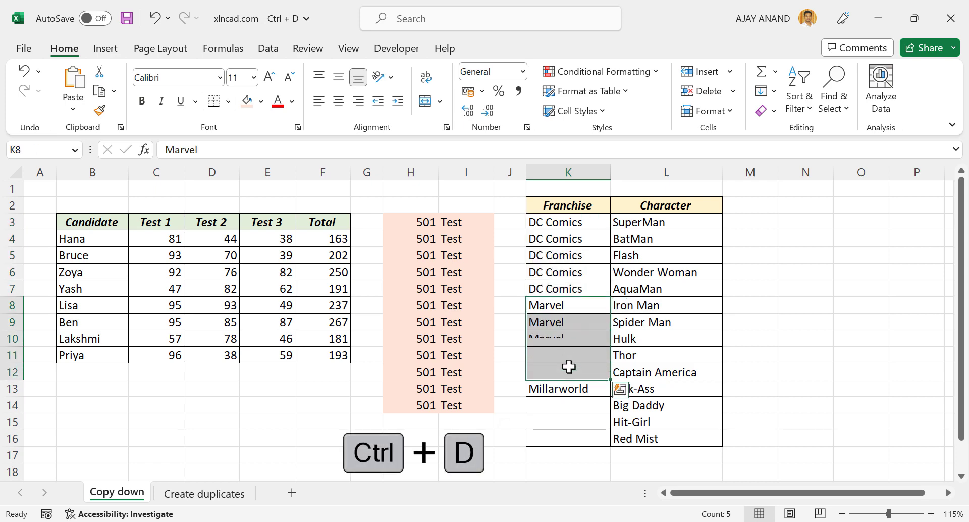
key("ctrl+d")
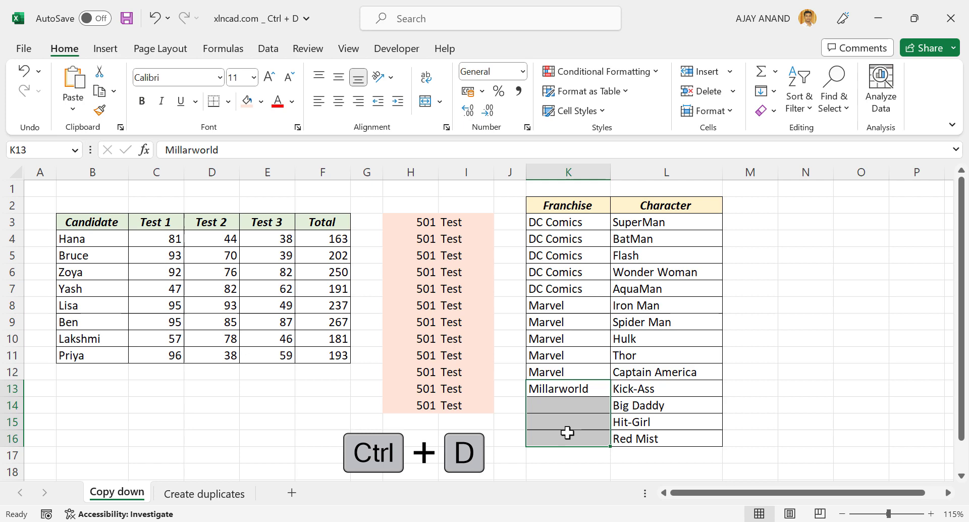
key("ctrl+d")
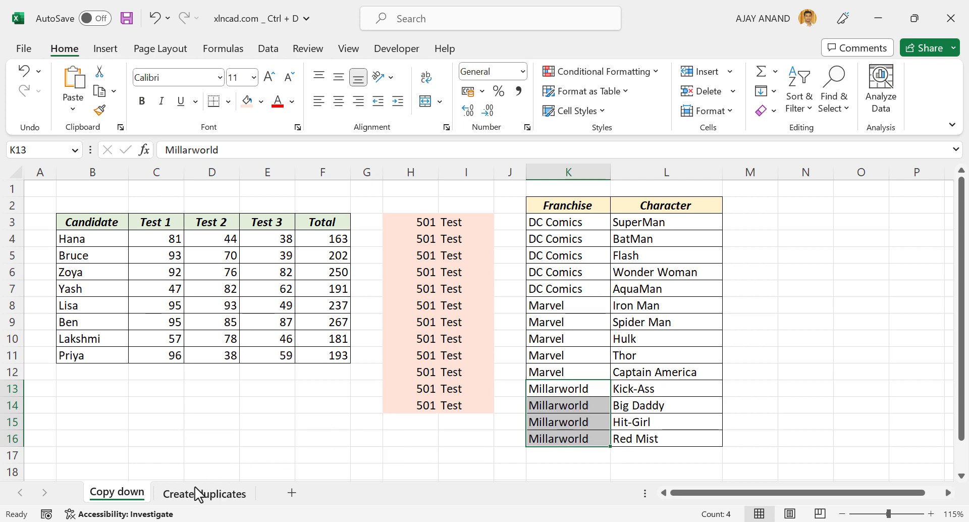
On the Create duplicates sheet, duplicate the chart and move the copy down-left
left_click(204, 493)
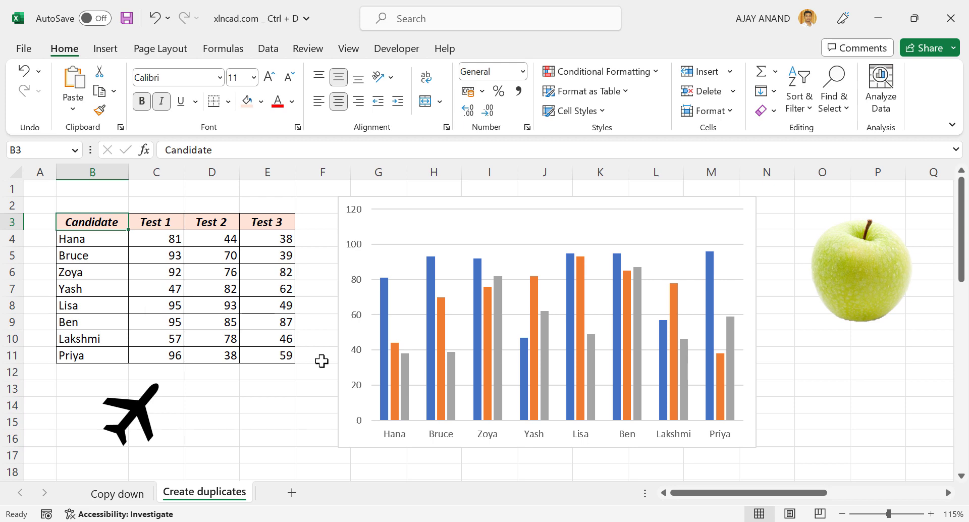
mouse_move(420, 444)
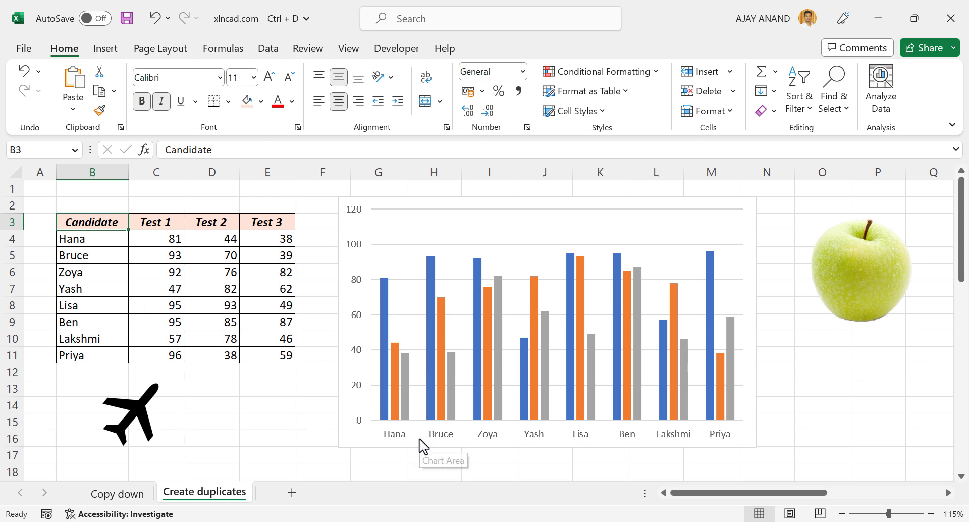
left_click(547, 322)
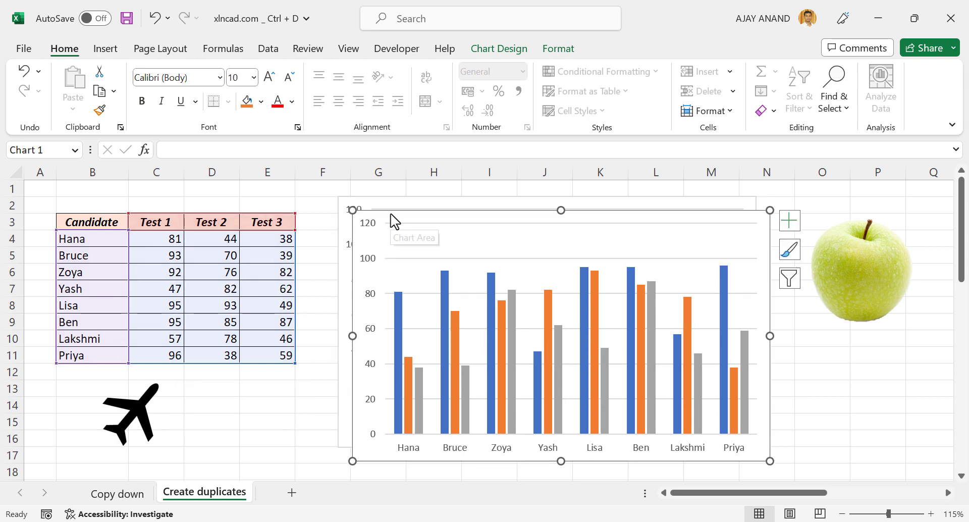
left_click_drag(556, 334, 414, 364)
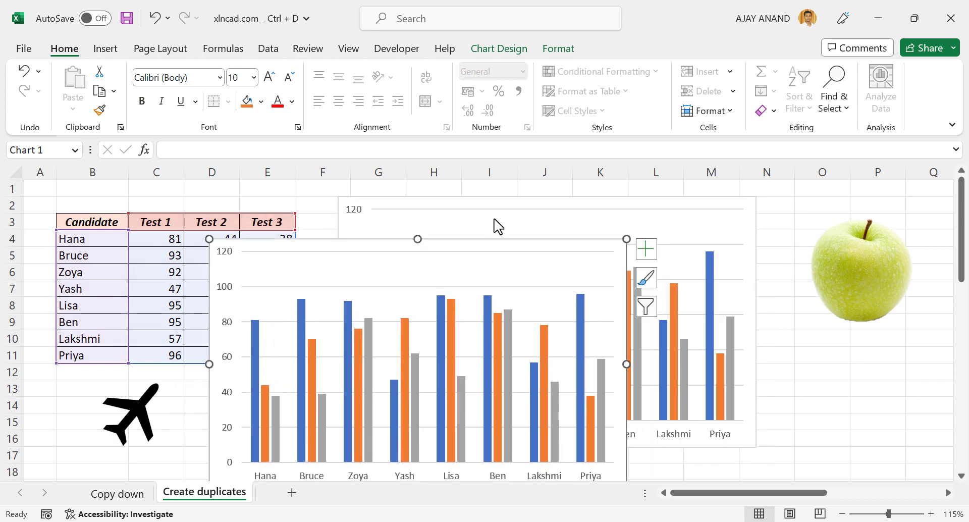
mouse_move(830, 279)
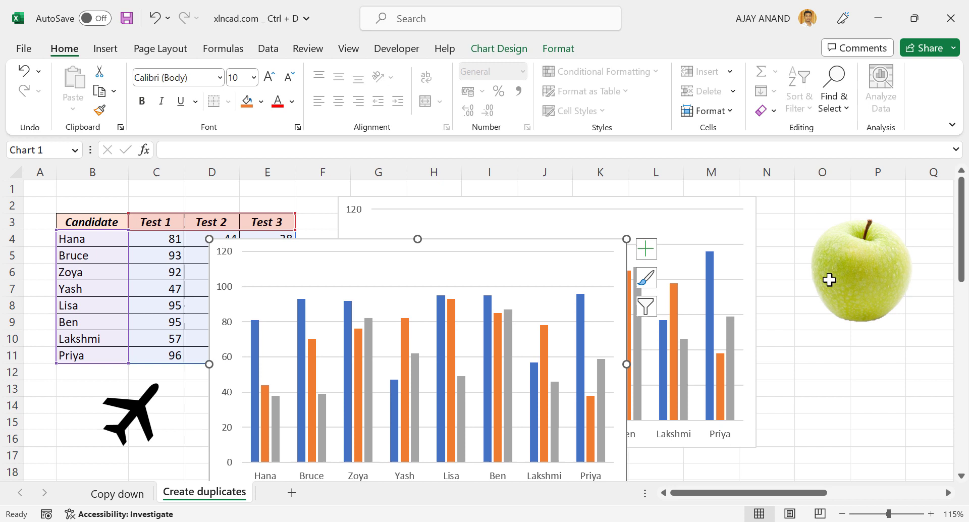
Duplicate the apple picture and the airplane icon, then move to the next sheet
left_click(859, 266)
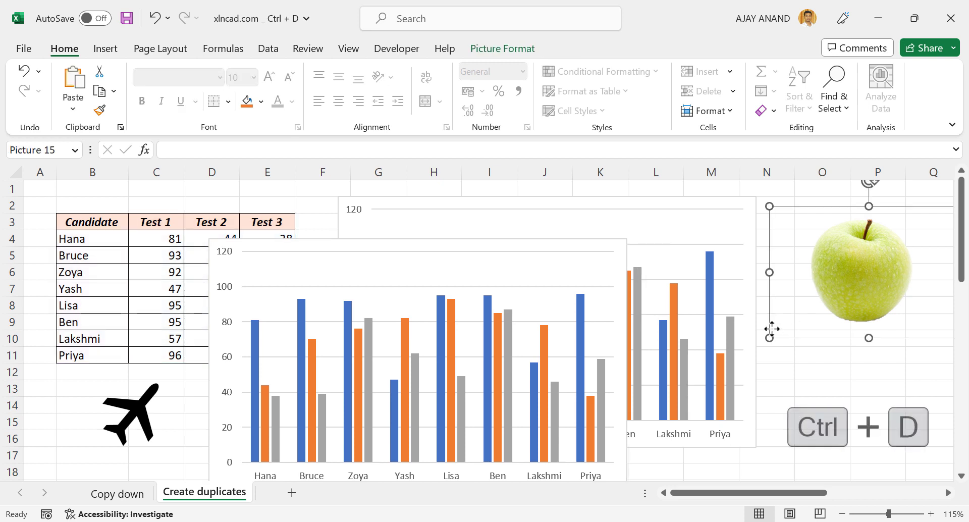
key("ctrl+d")
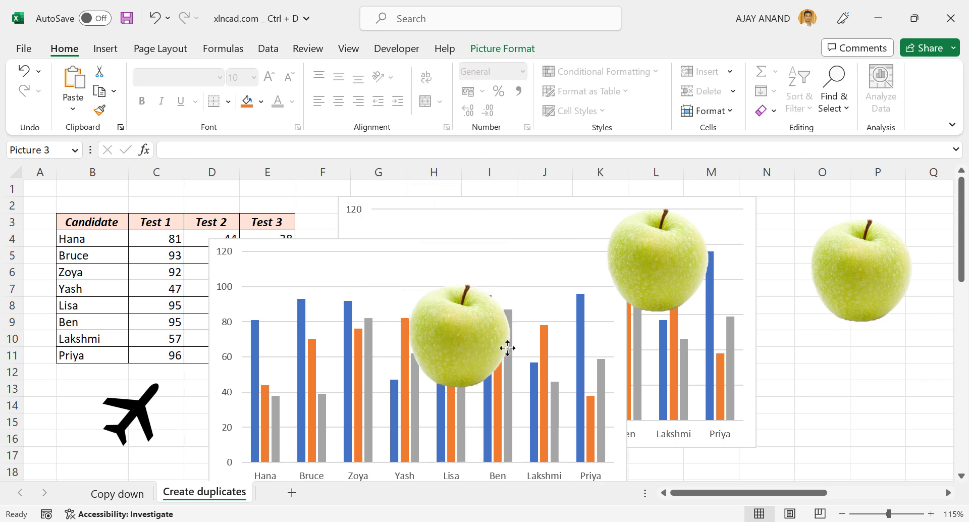
left_click(130, 414)
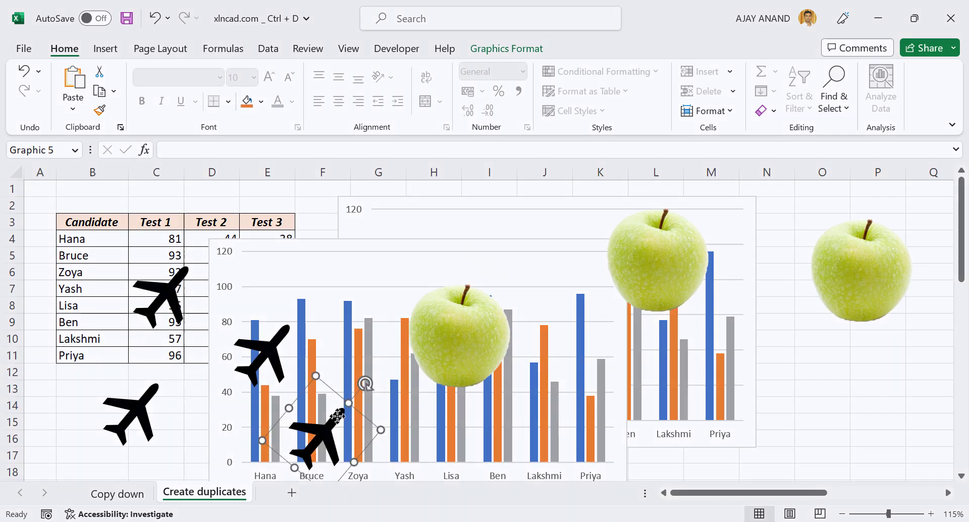
left_click(92, 492)
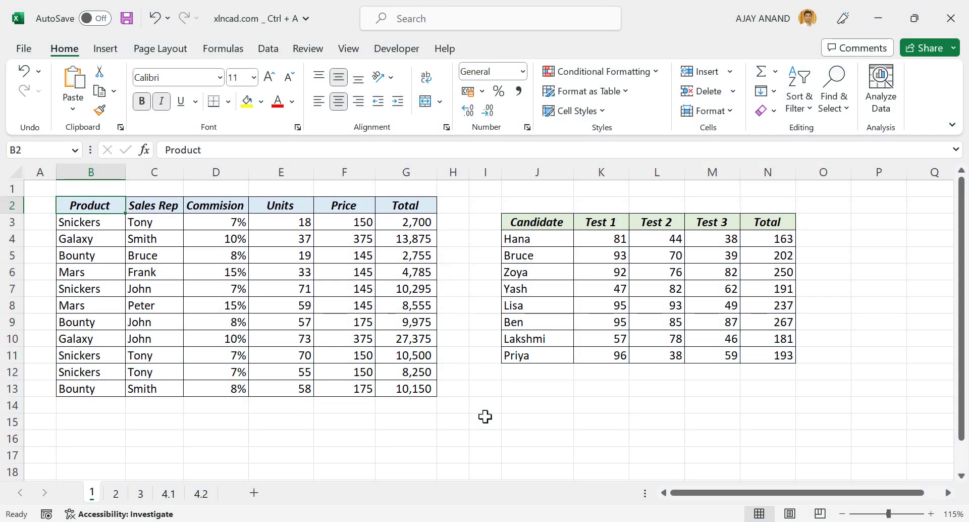
mouse_move(428, 396)
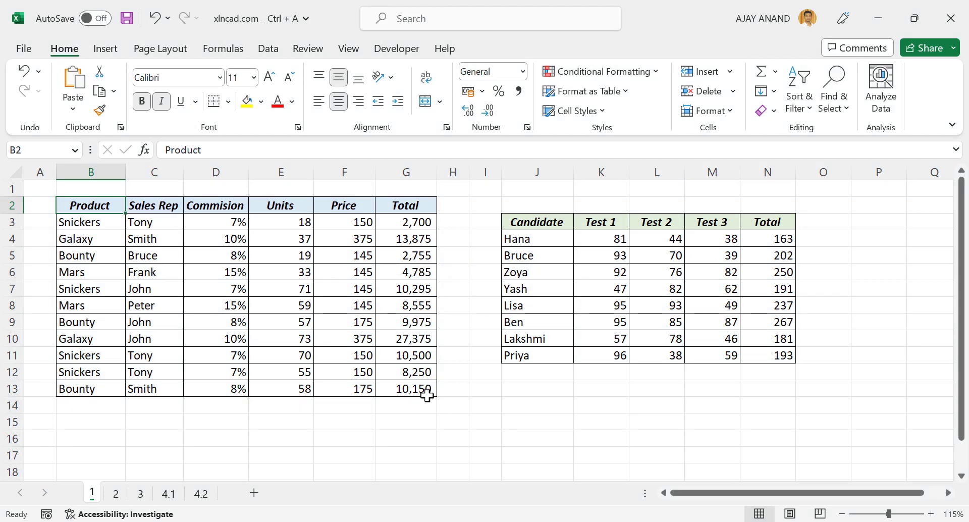
From the 7% commission in D7, select the table and then the entire worksheet
left_click(599, 287)
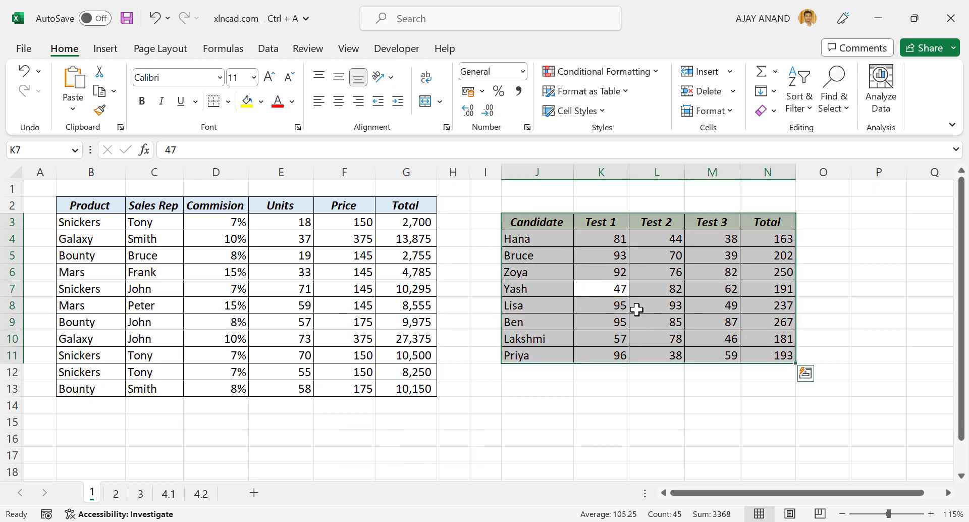
left_click(215, 287)
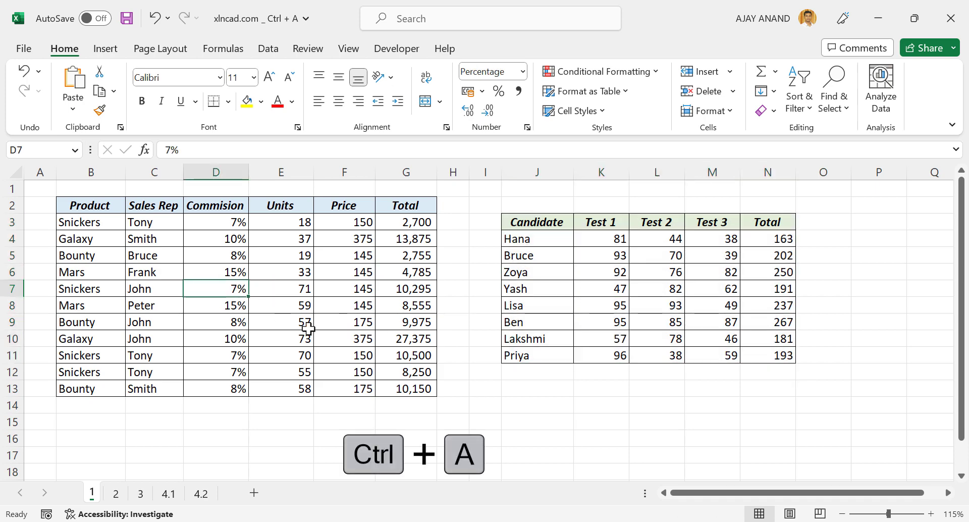
key("ctrl+a")
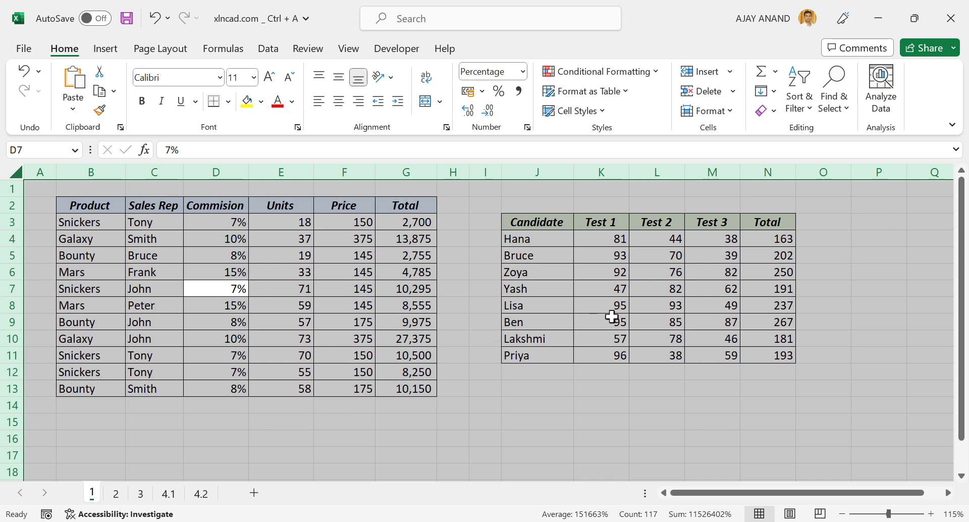
key("ctrl+a")
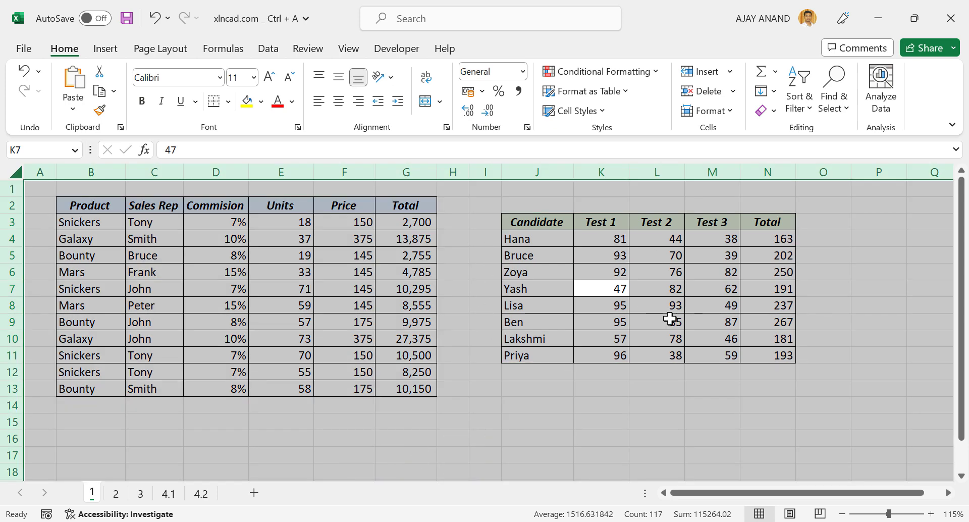
mouse_move(538, 410)
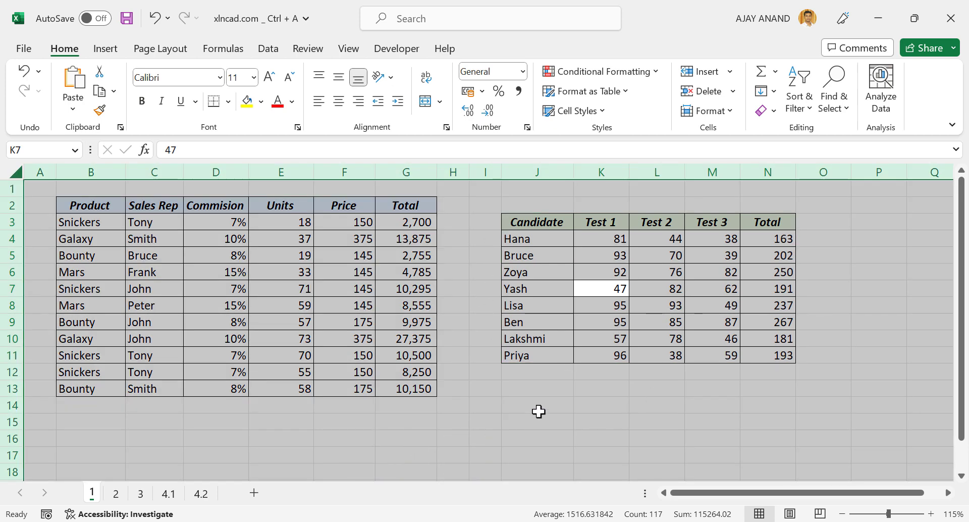
From empty cell J14, select the entire worksheet in one go
left_click(536, 405)
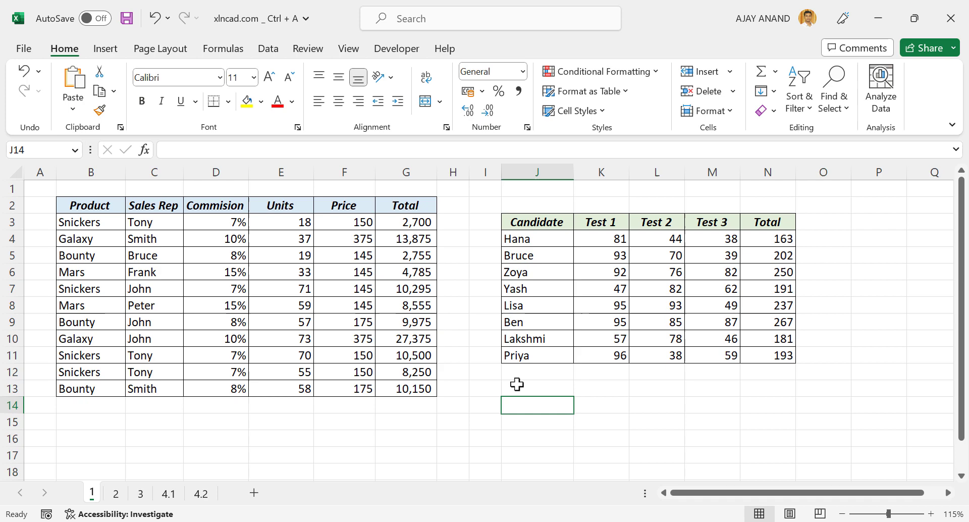
key("ctrl+a")
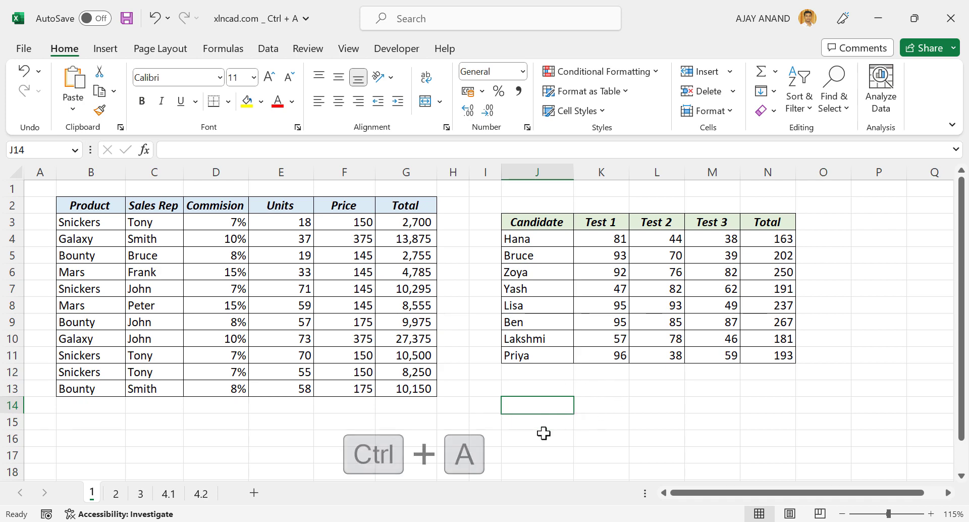
key("ctrl+a")
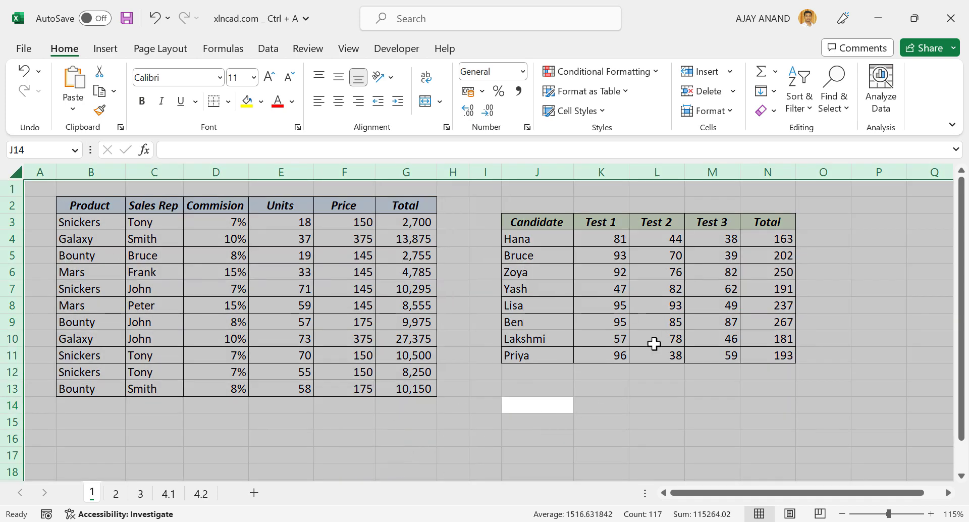
left_click(216, 289)
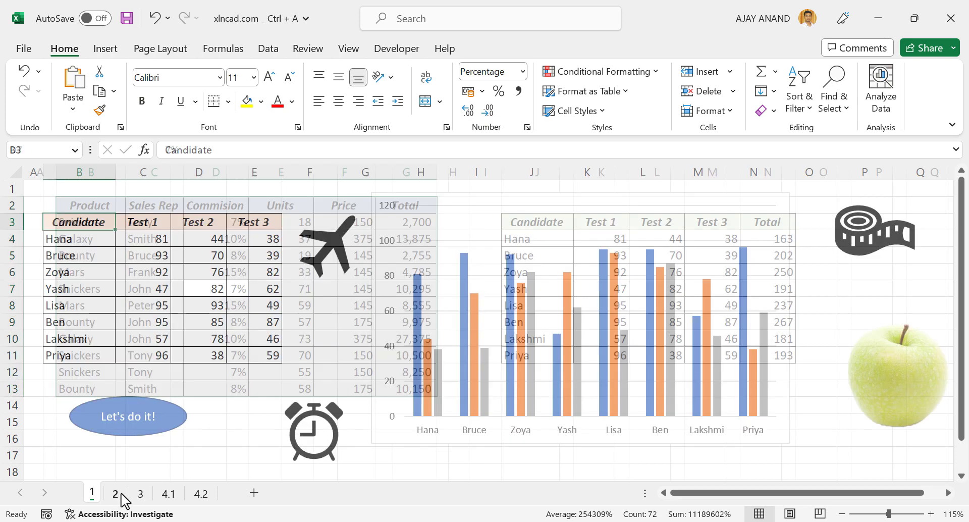
On sheet 2, select every graphic, shape and the chart together from the airplane
left_click(114, 493)
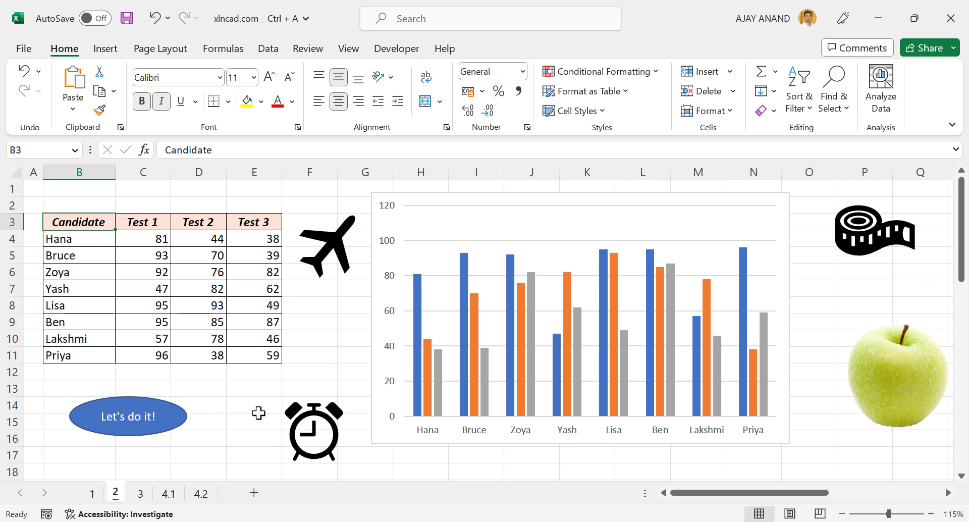
mouse_move(357, 402)
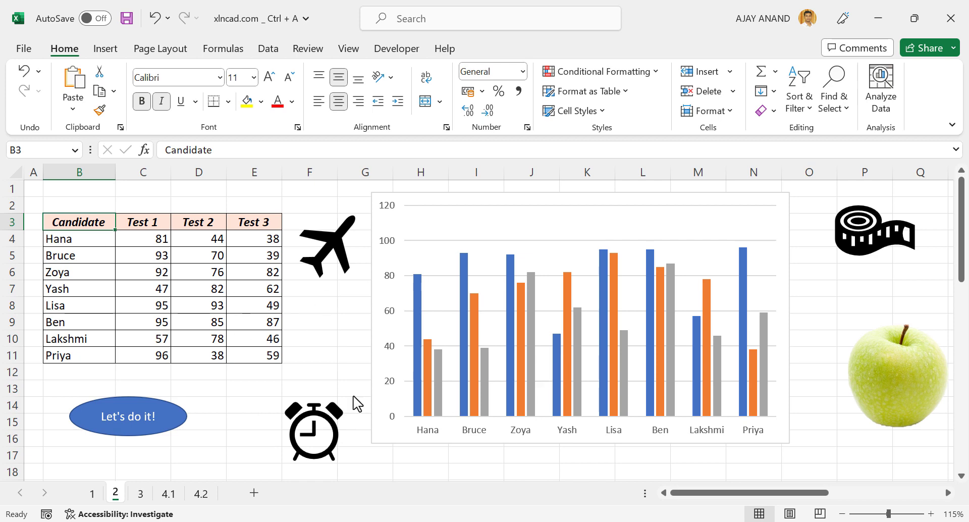
mouse_move(463, 317)
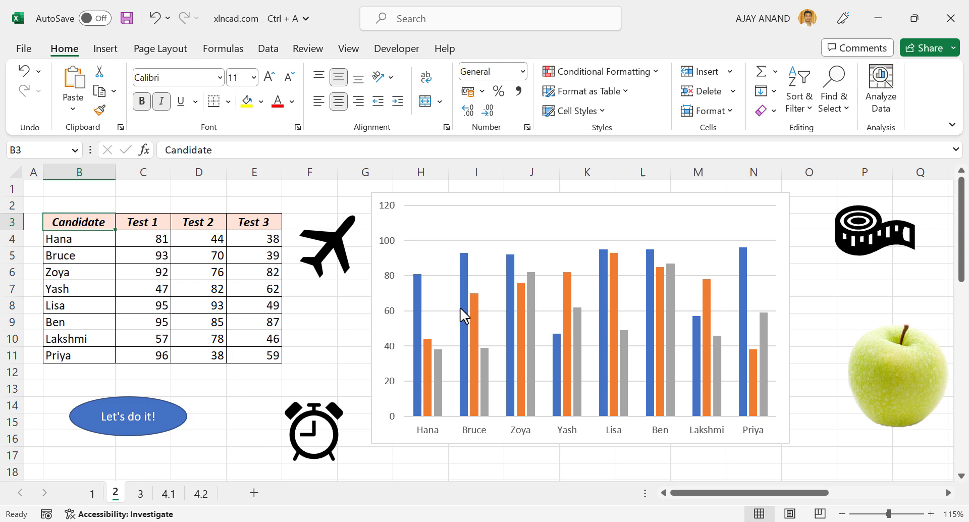
mouse_move(780, 237)
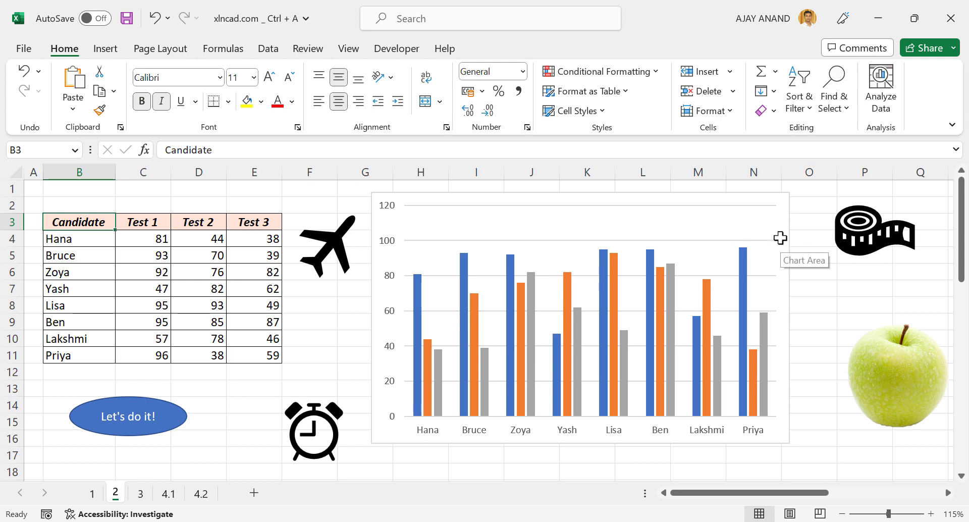
mouse_move(885, 381)
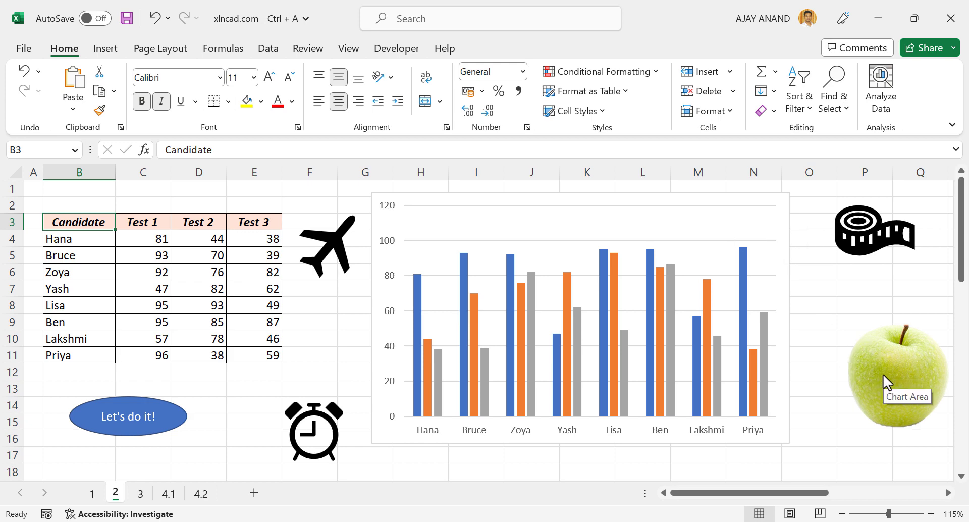
mouse_move(845, 352)
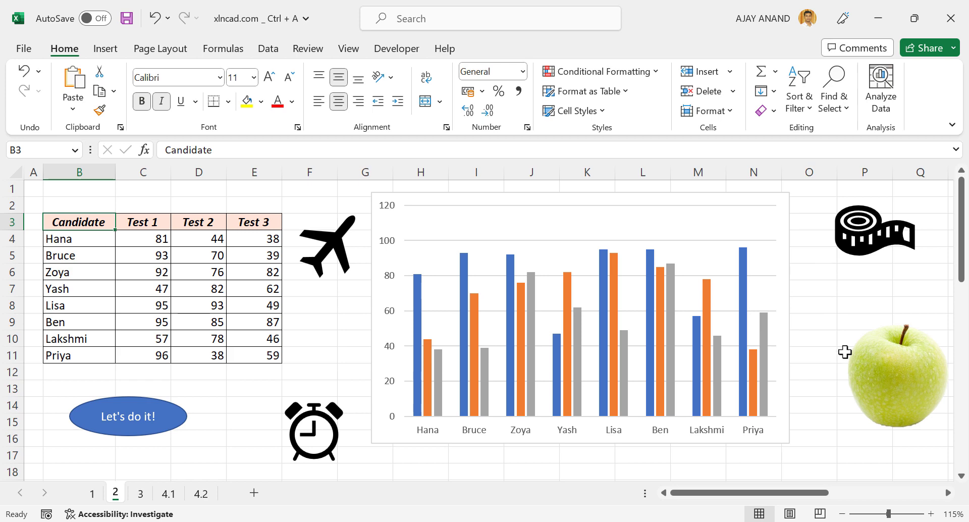
left_click(326, 247)
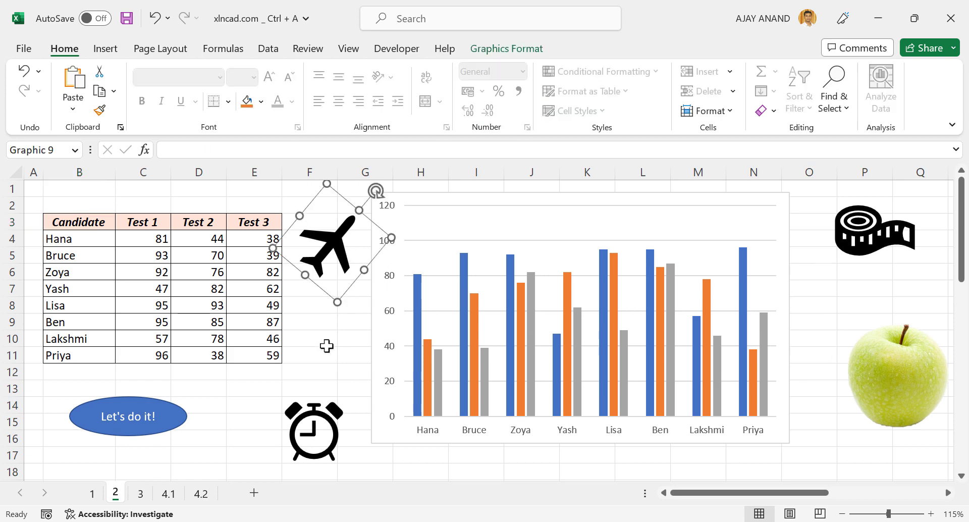
key("ctrl+a")
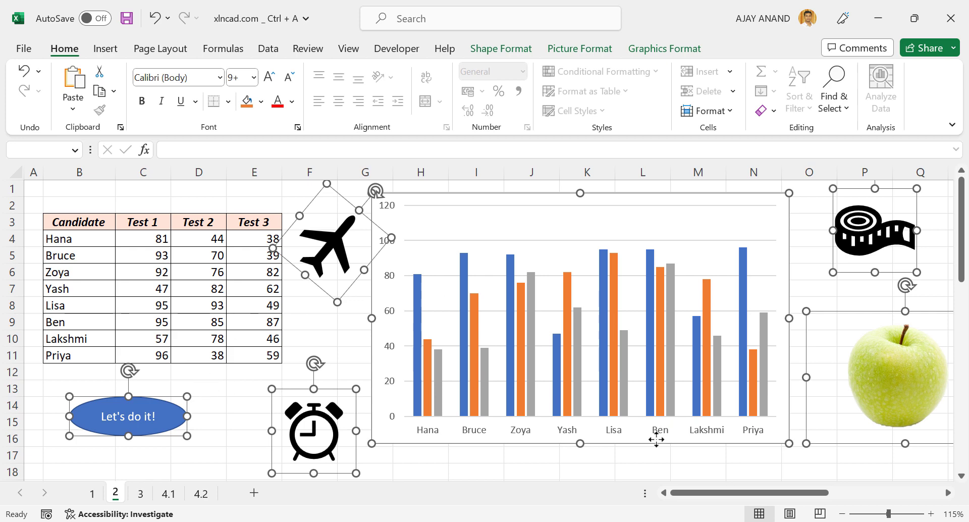
left_click(308, 339)
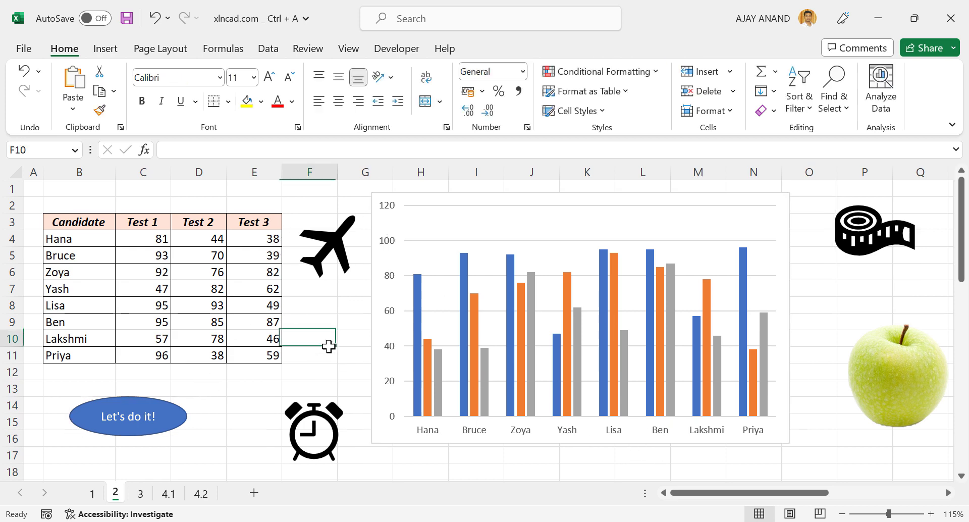
left_click(903, 378)
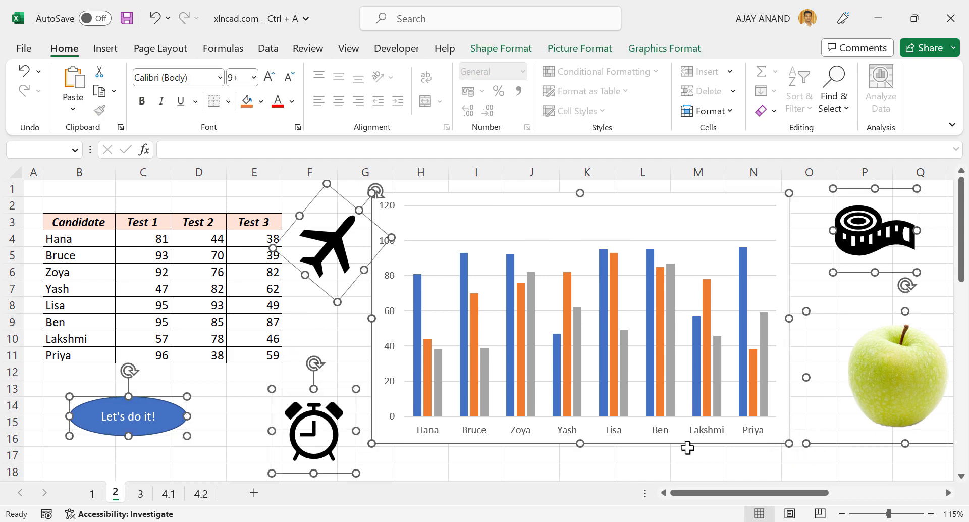
On sheet 3, begin =COUNTIF in E3 beside the Apple-count label
left_click(140, 492)
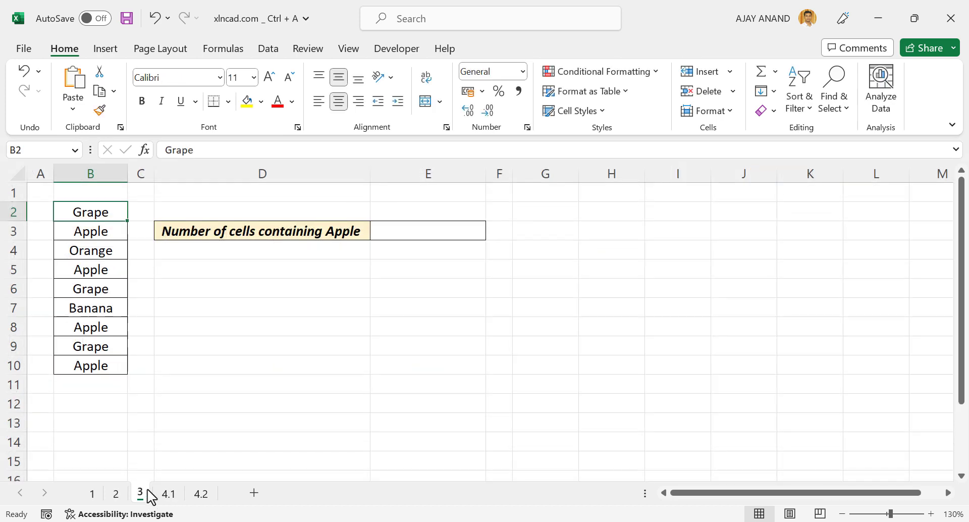
mouse_move(354, 322)
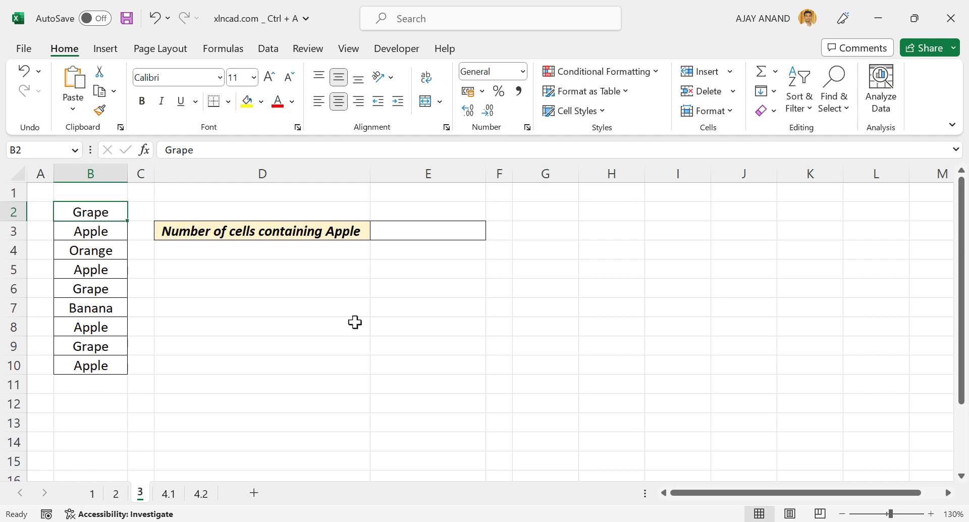
mouse_move(106, 224)
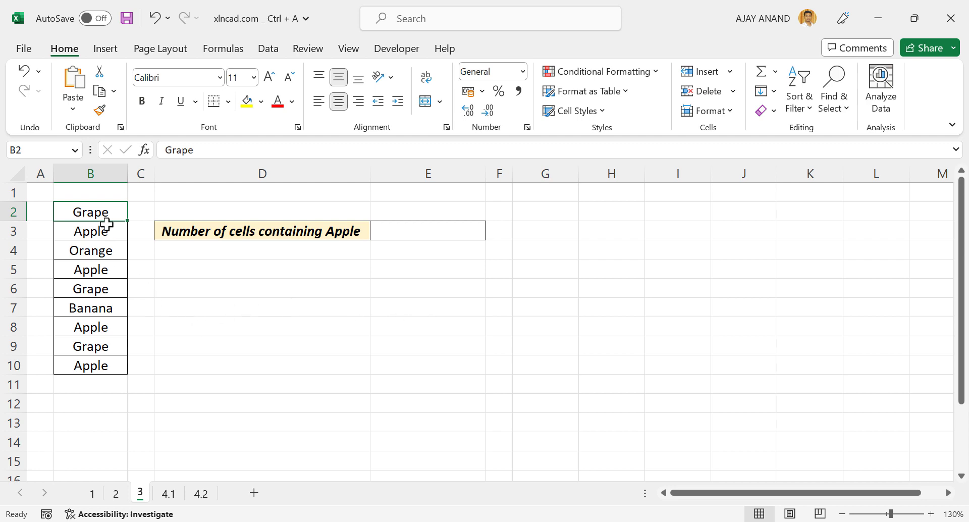
mouse_move(105, 285)
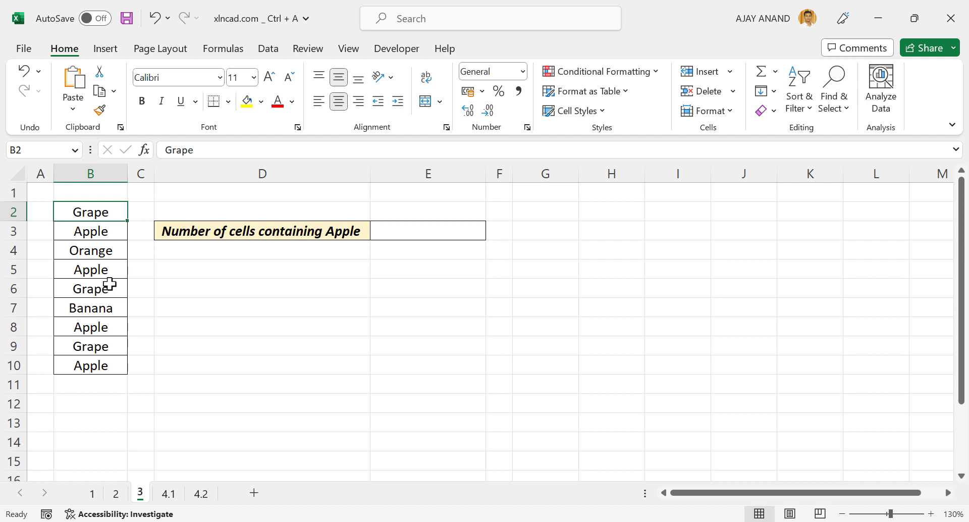
mouse_move(164, 273)
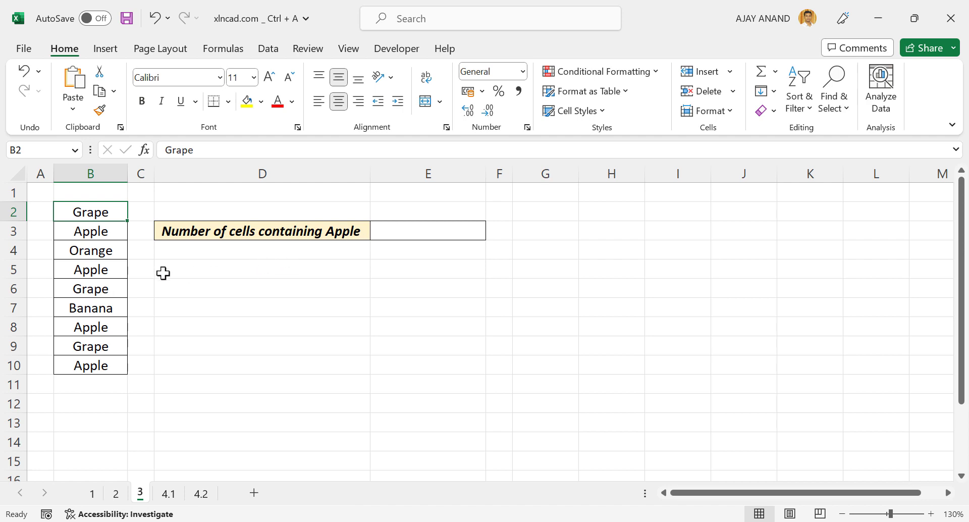
left_click(426, 230)
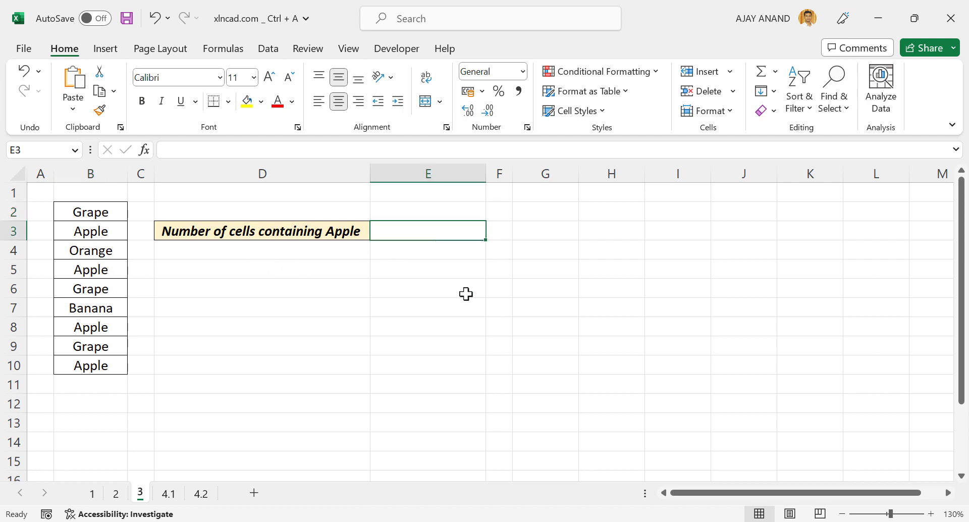
type("=")
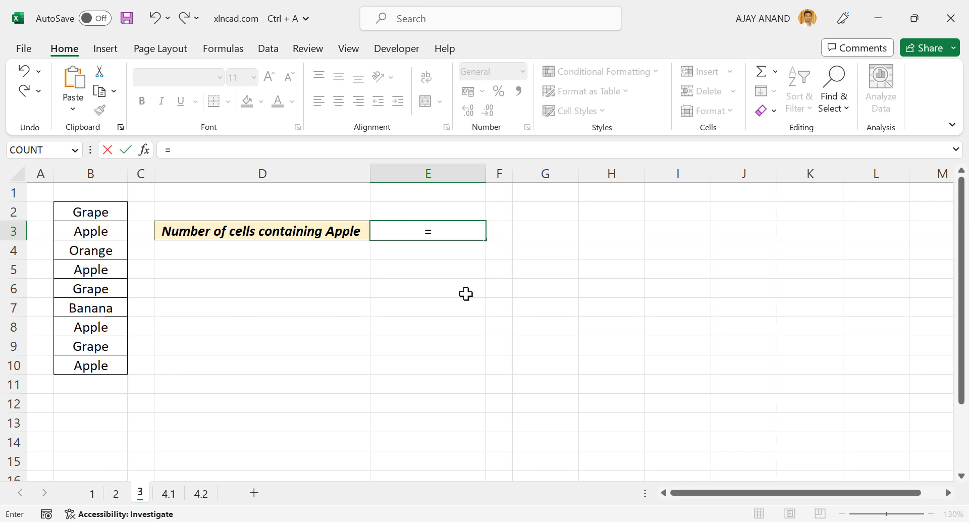
type("COUNTIF(")
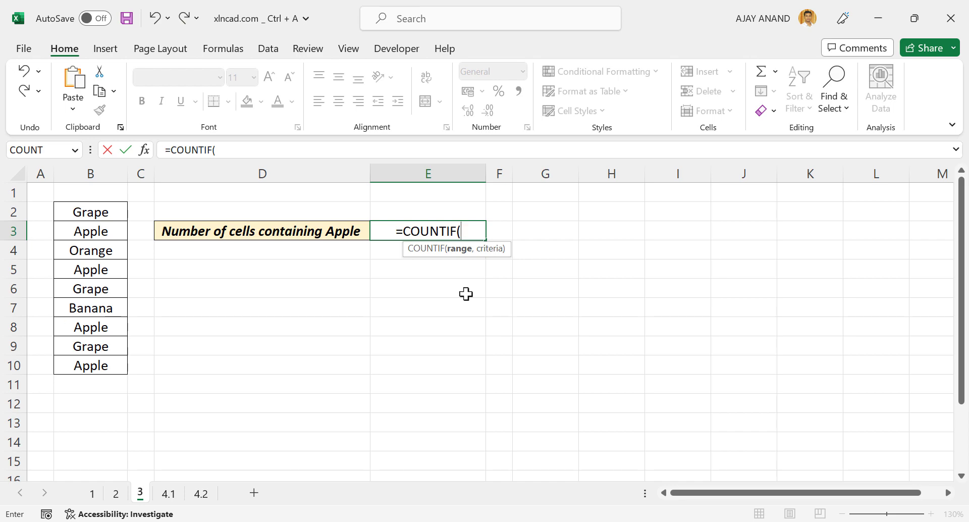
In COUNTIF arguments, set Range B2:B10 and start the quoted criteria
left_click(142, 150)
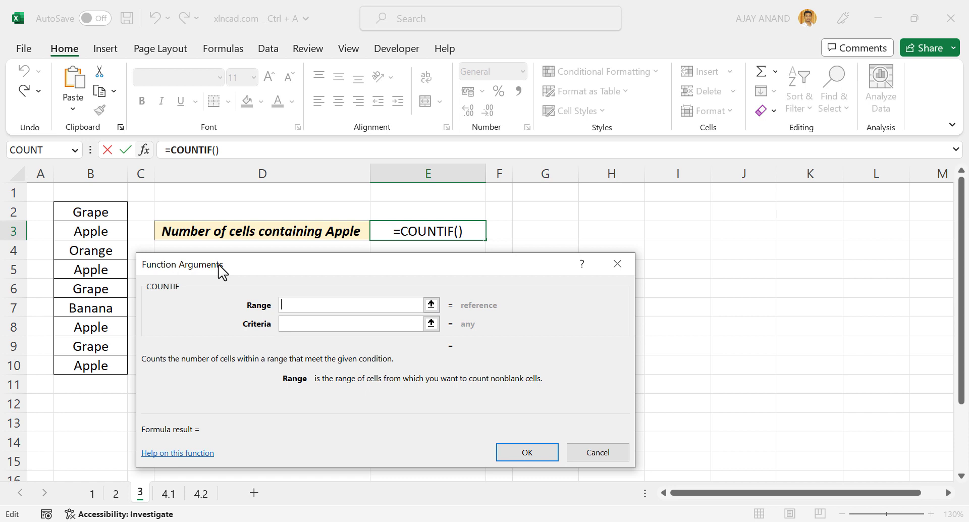
mouse_move(180, 297)
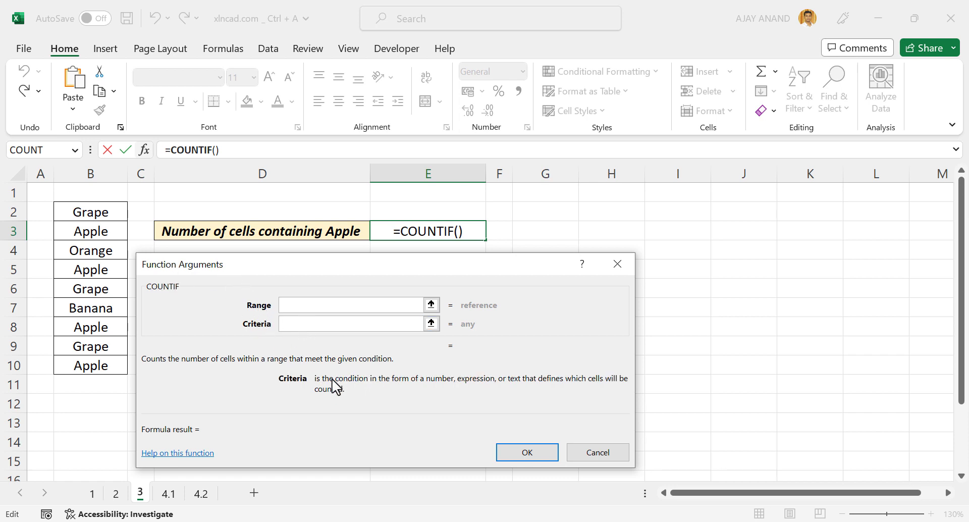
left_click(349, 323)
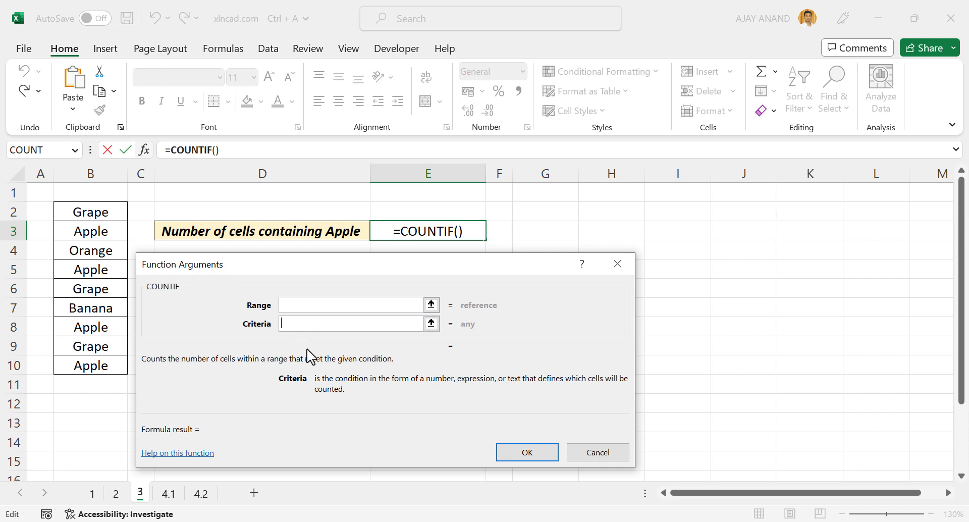
mouse_move(304, 346)
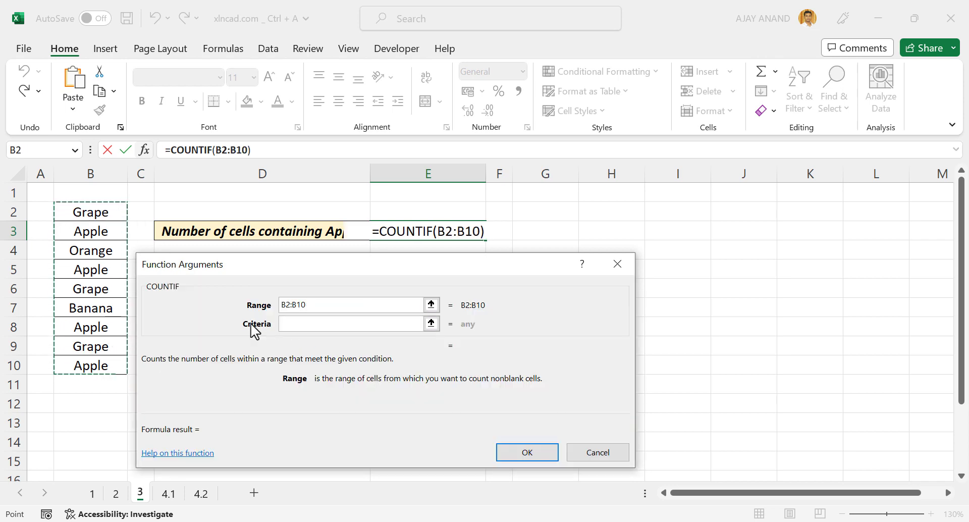
left_click(353, 323)
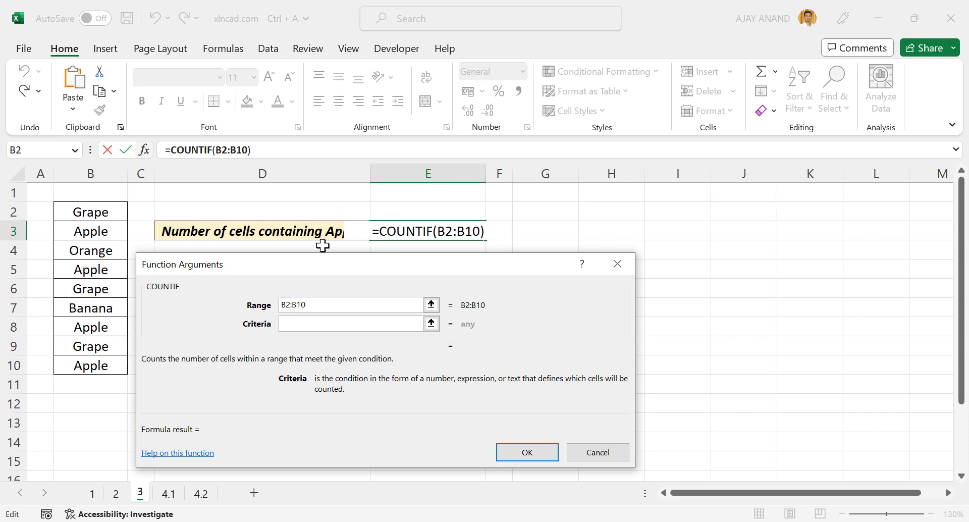
type("\"Apple")
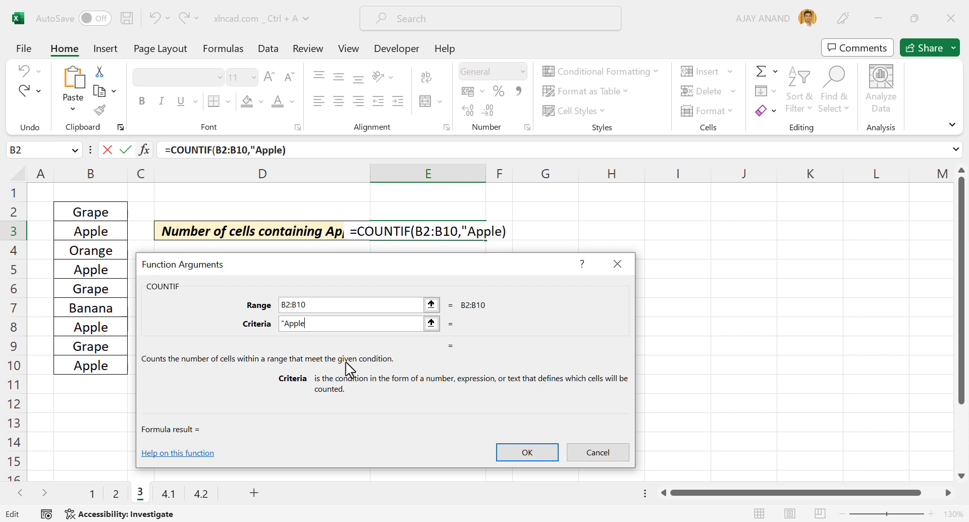
type("\"")
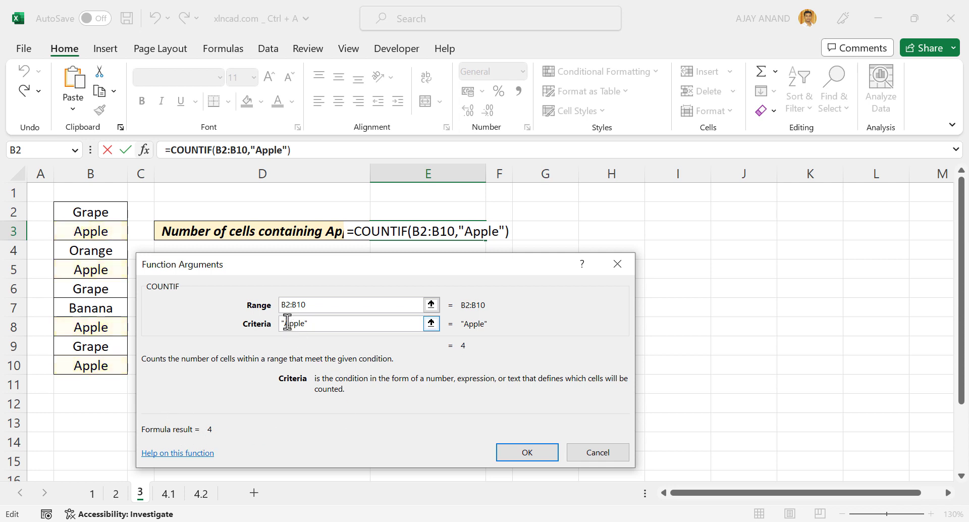
Set the criteria to "Grape" and confirm, returning 3
type("Grap")
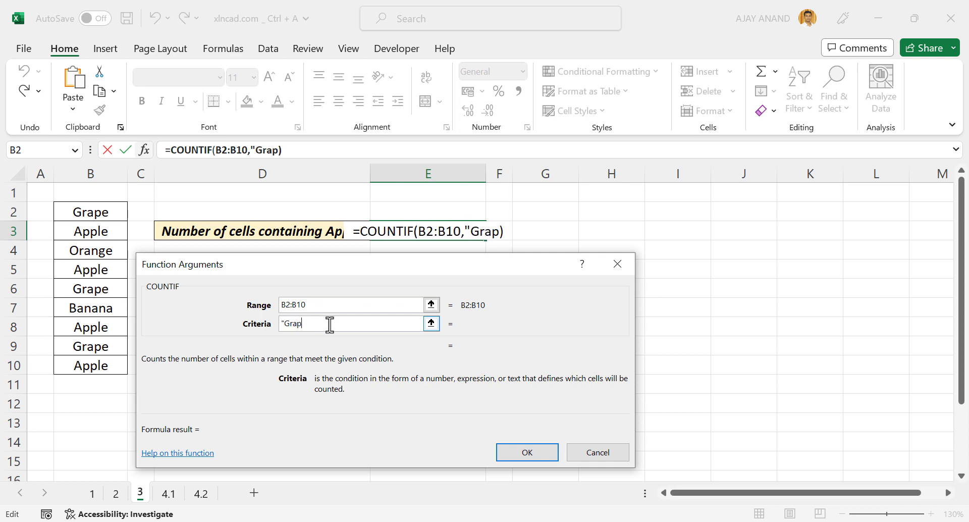
type("e\"")
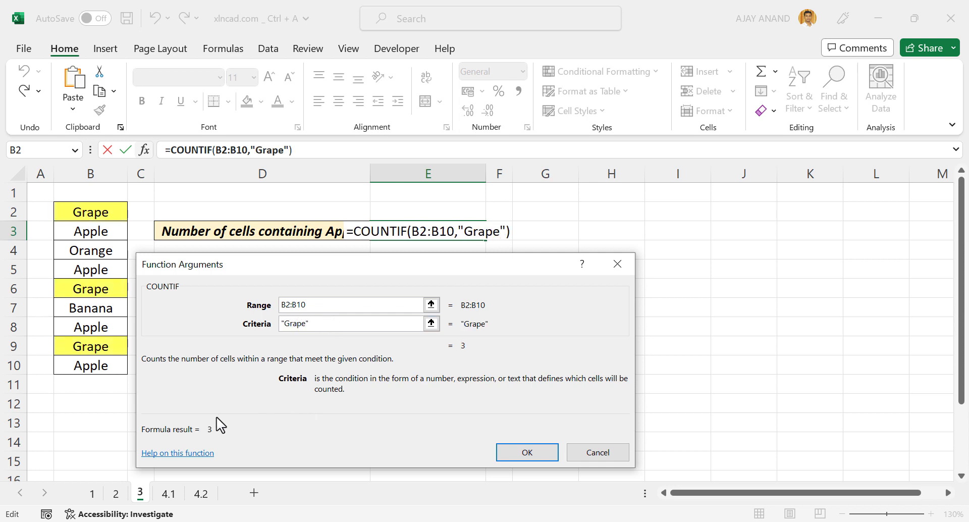
mouse_move(113, 326)
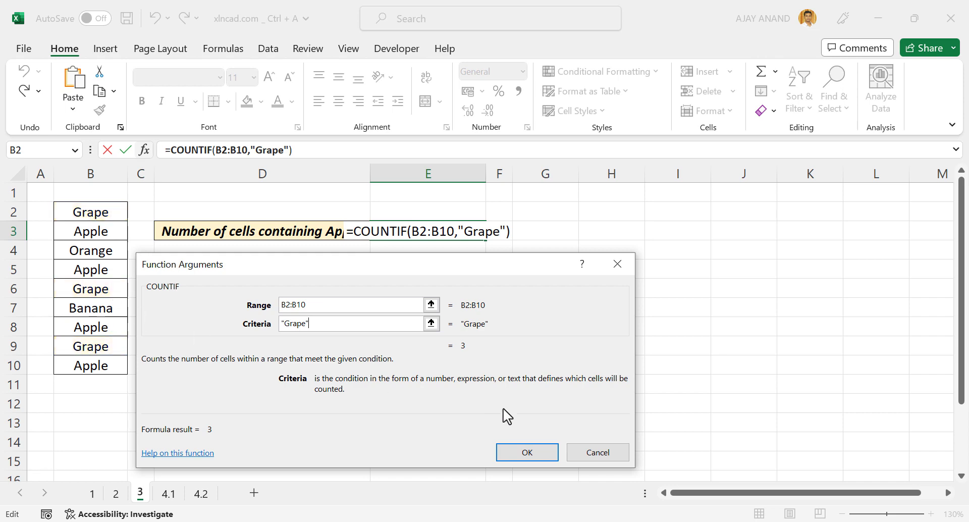
left_click(526, 452)
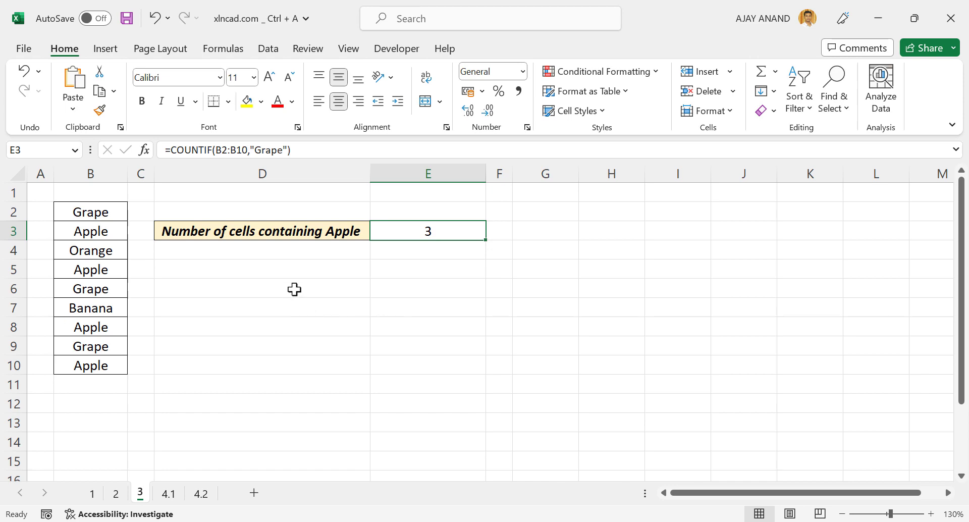
Start =VLOOKUP( in D6 and move into its Table_array argument
left_click(261, 287)
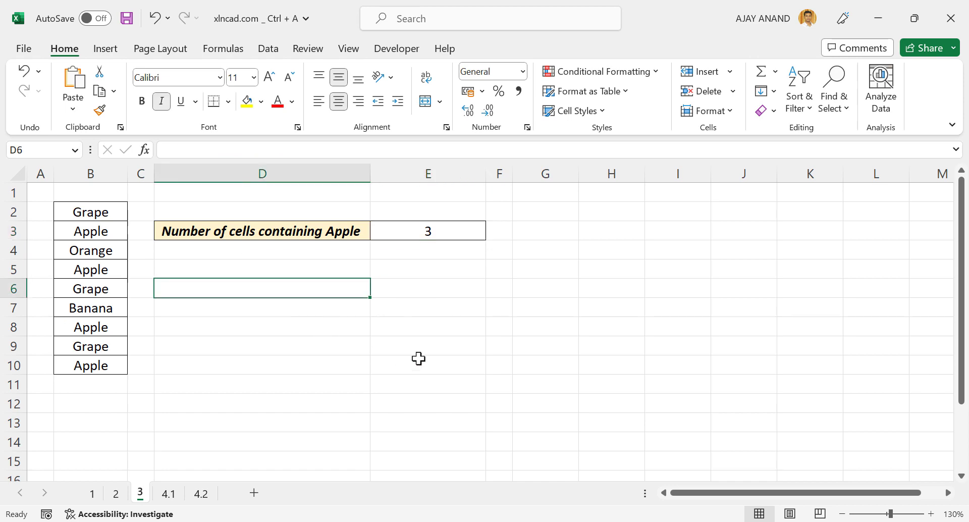
type("=VLOOK")
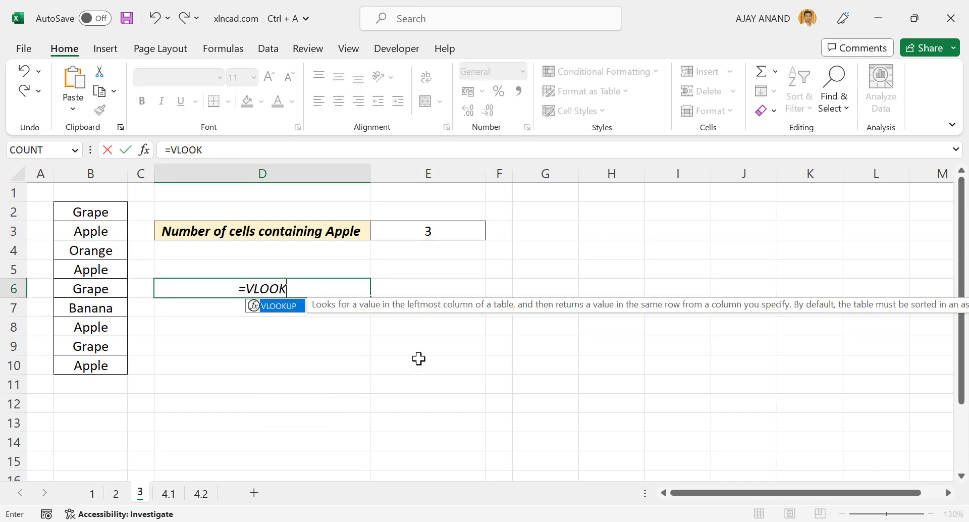
type("UP(")
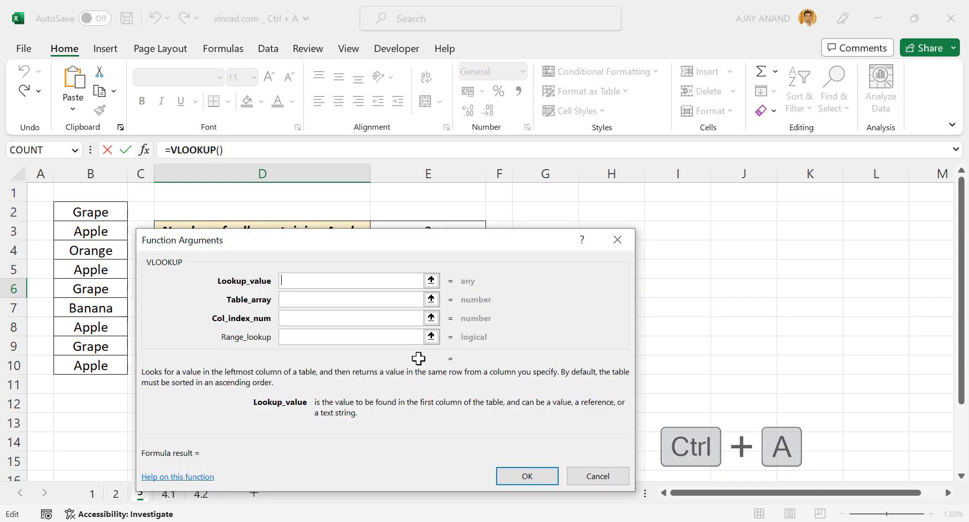
mouse_move(157, 279)
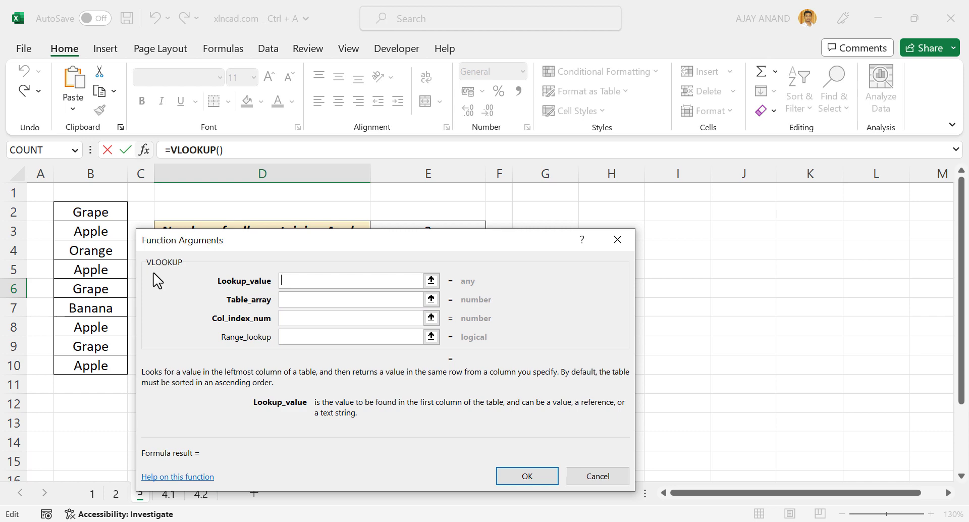
mouse_move(328, 416)
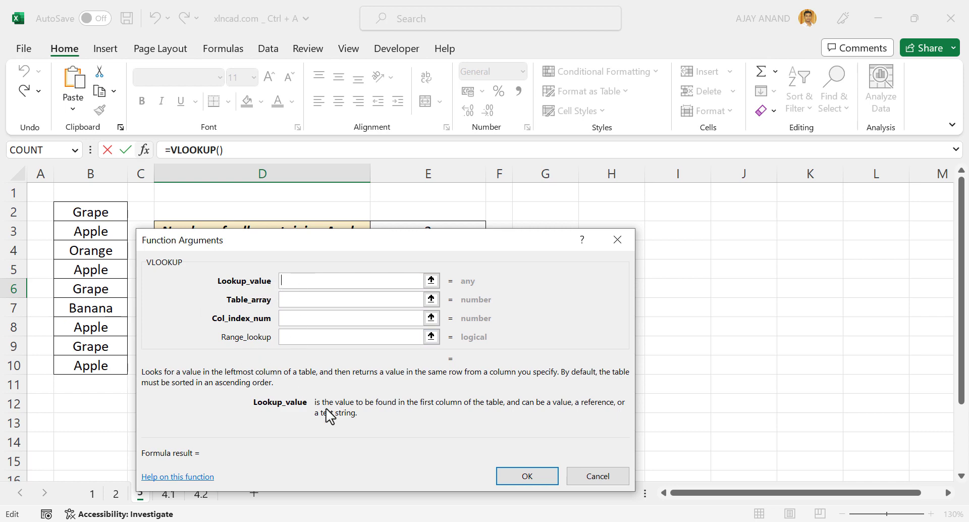
left_click(349, 299)
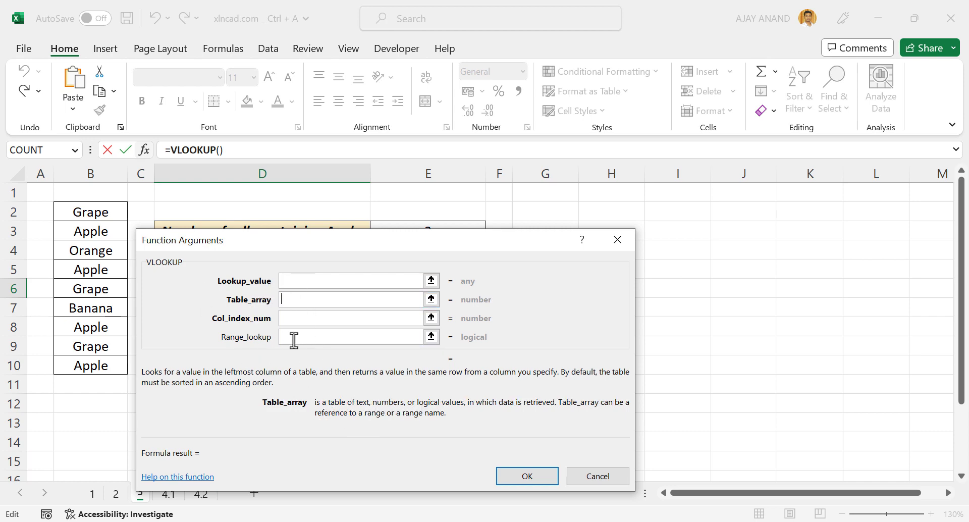
left_click(352, 318)
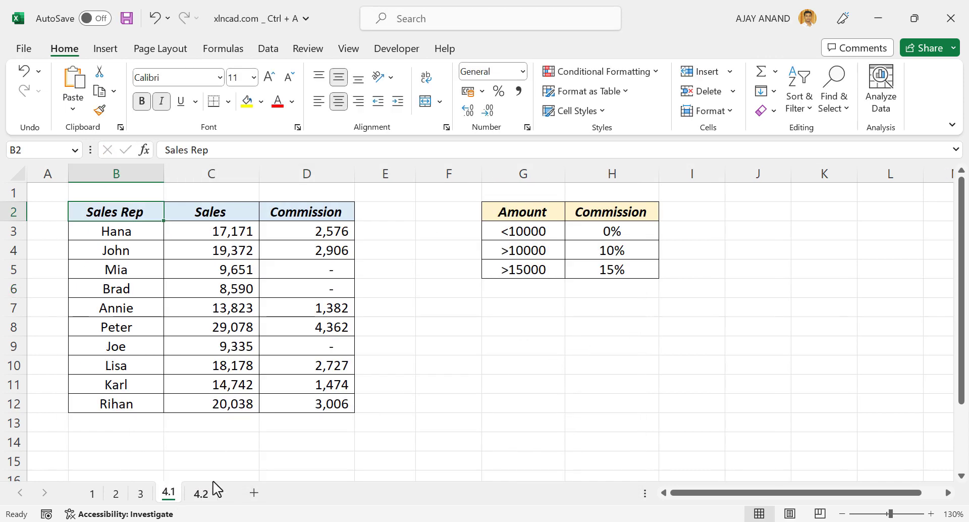
mouse_move(396, 336)
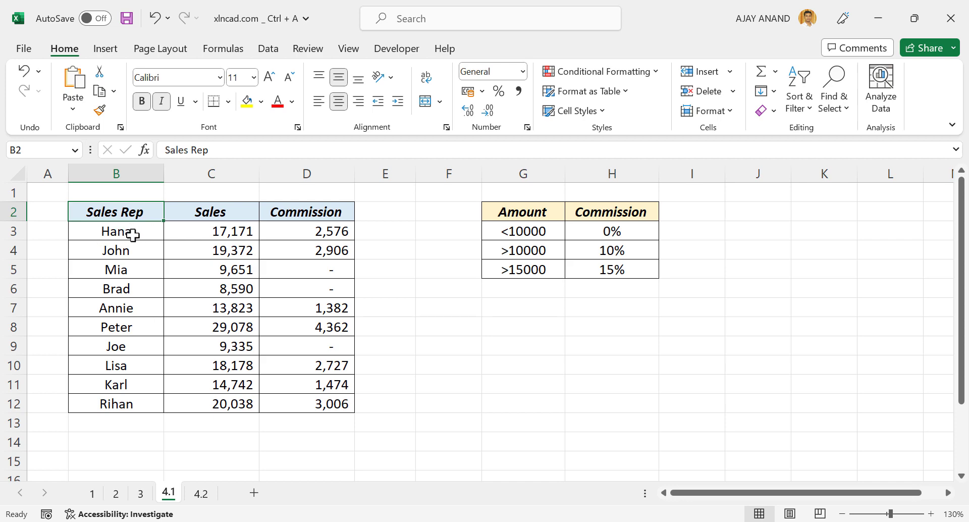
Enter and leave B3 unchanged, then select D3's commission formula
double_click(115, 231)
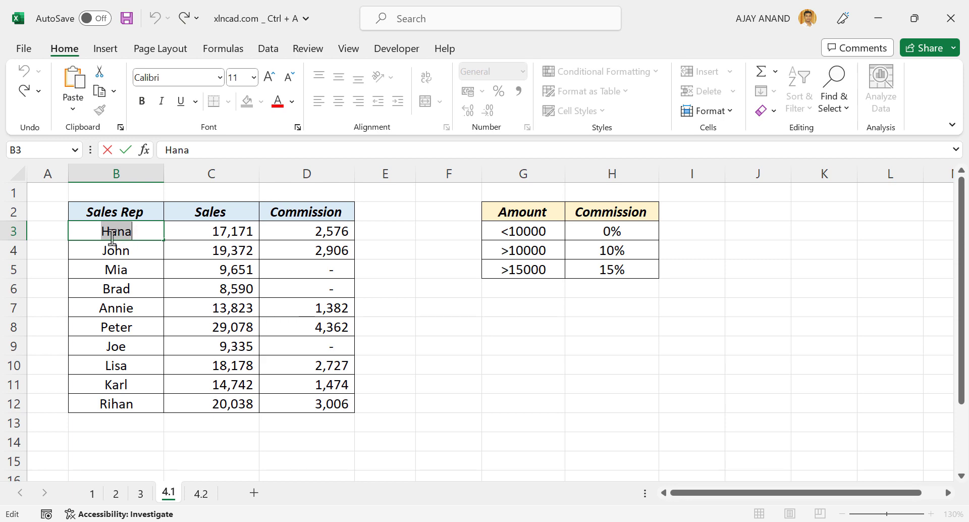
key("Escape")
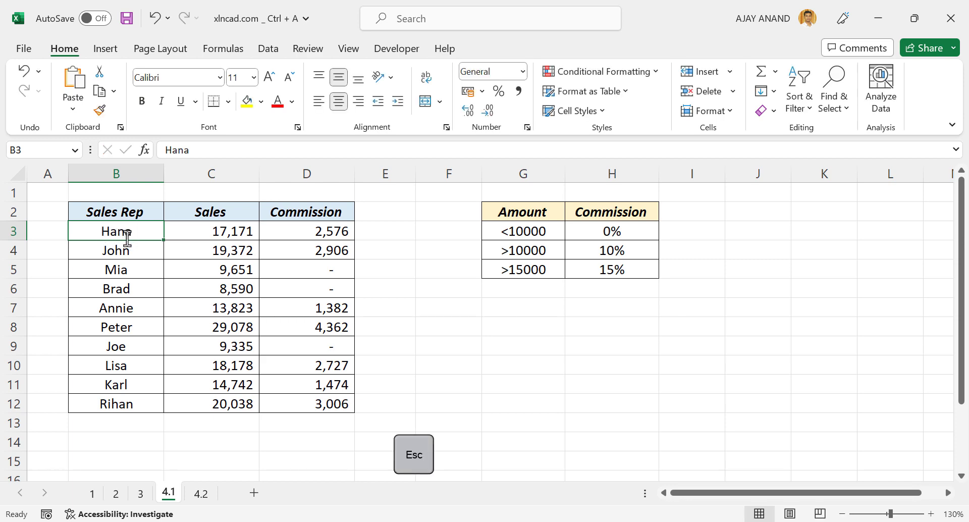
left_click(307, 230)
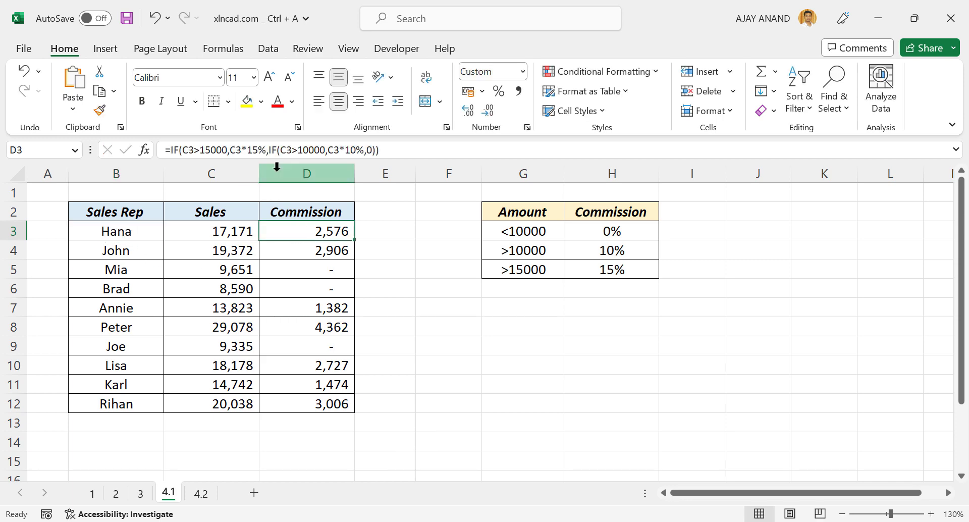
mouse_move(270, 151)
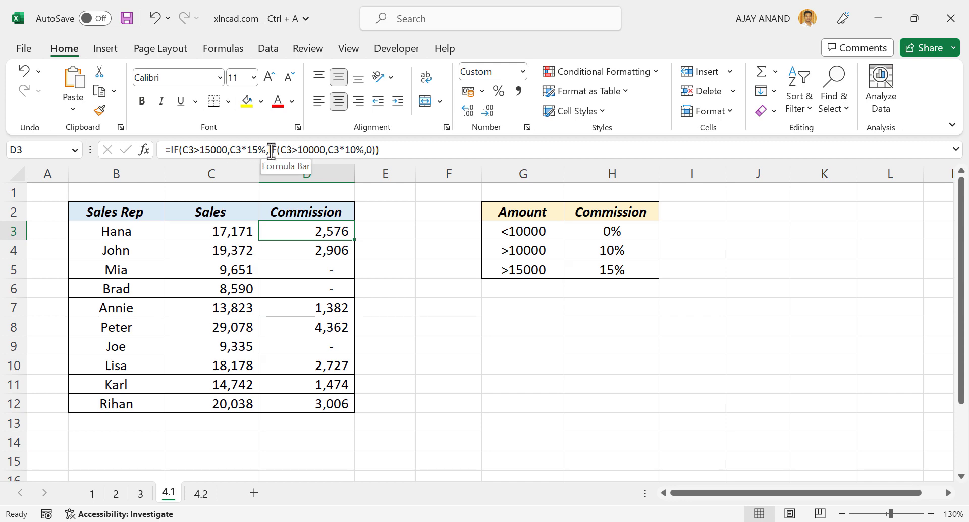
Copy D3's nested IF formula text and paste it into F9, showing 2575.65
double_click(305, 230)
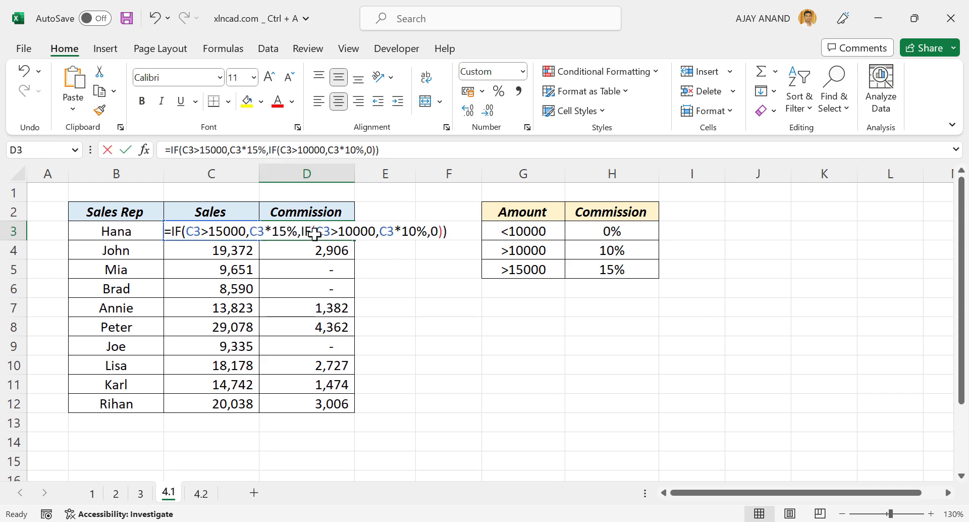
key("ctrl+a")
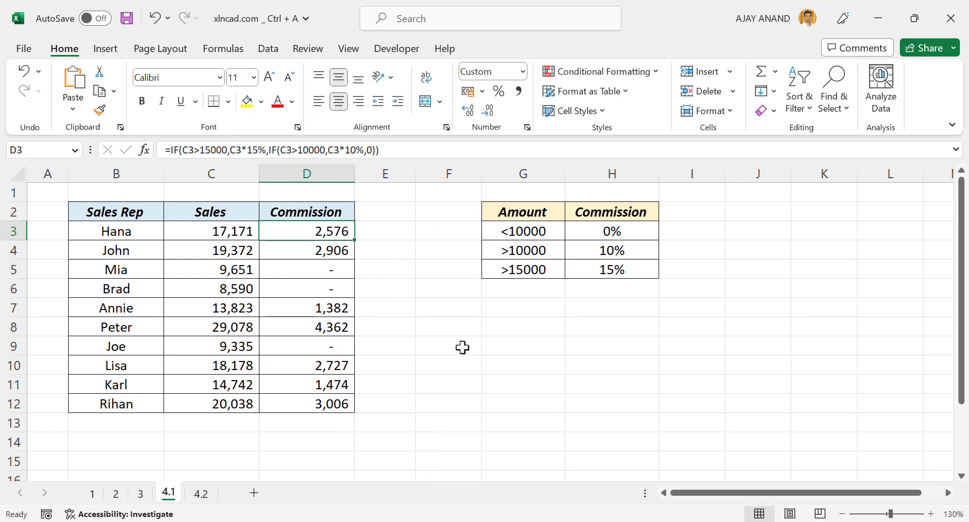
left_click(448, 345)
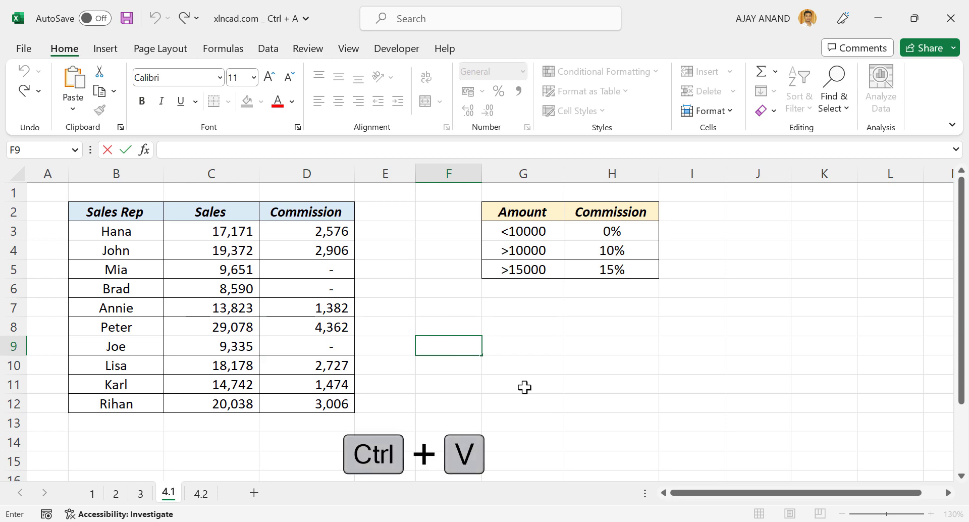
key("ctrl+v")
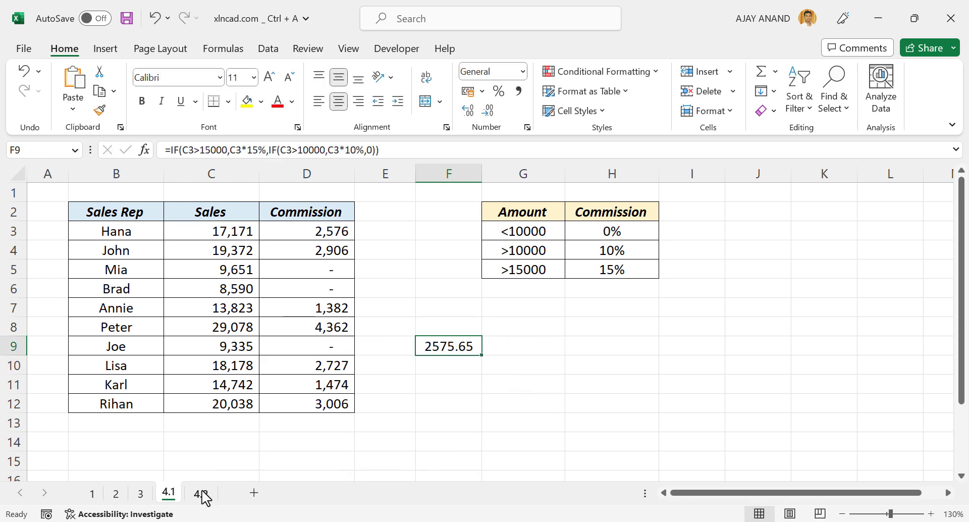
Switch to sheet 4.2 holding the stacked topic and tutorial lists
left_click(201, 492)
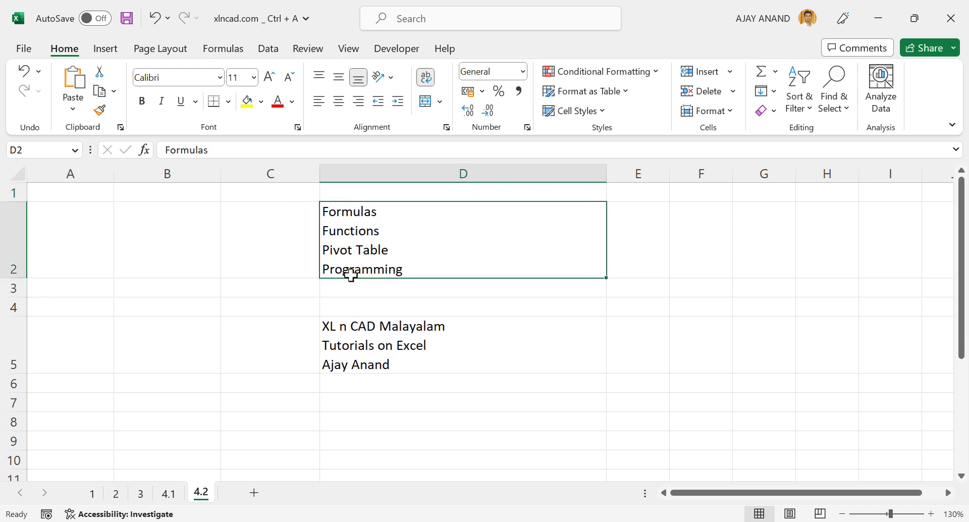
mouse_move(363, 240)
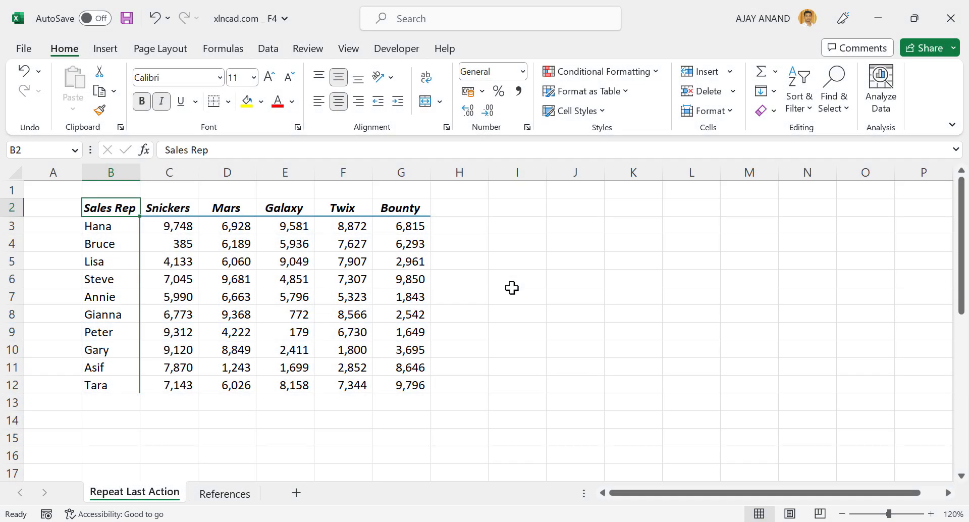
mouse_move(240, 331)
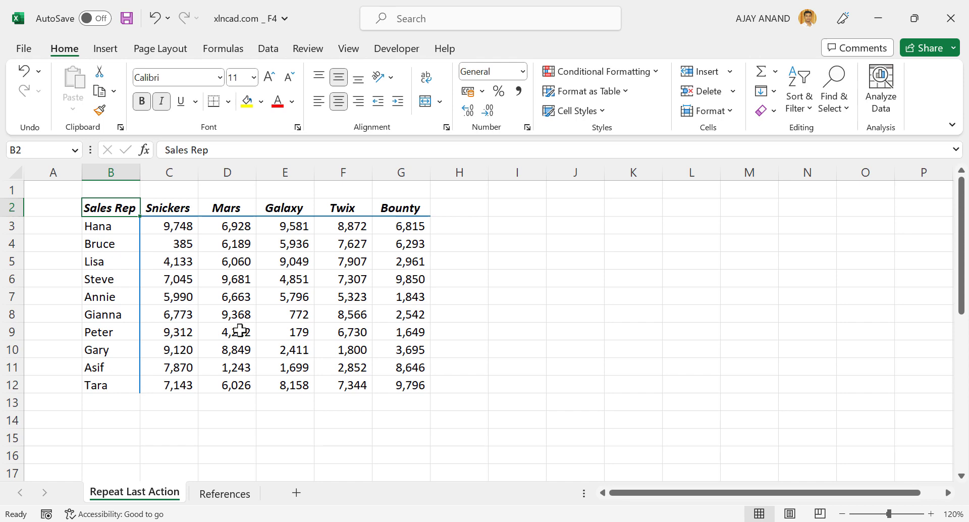
Fill the Mars cells D5:D9 green, then repeat the fill on the Bounty column G2:G12 with F4
left_click_drag(227, 260, 227, 279)
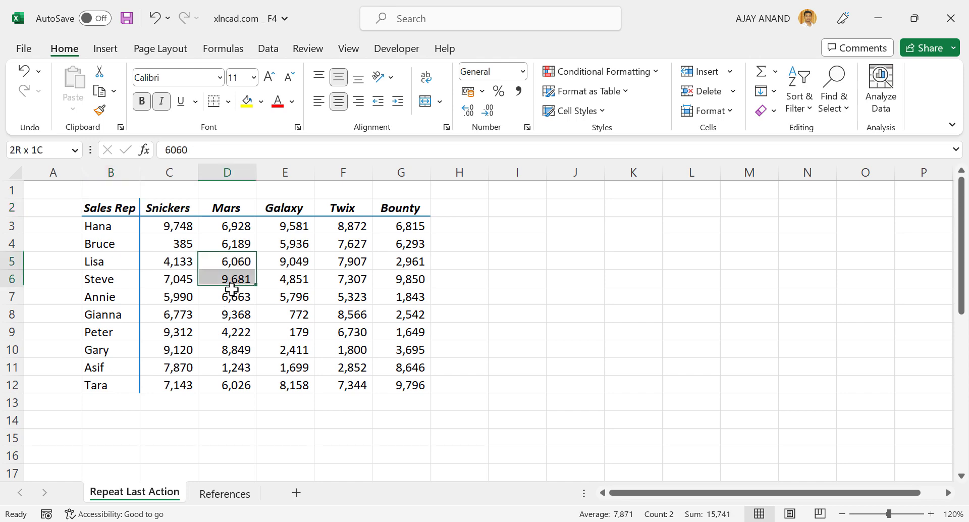
left_click(262, 100)
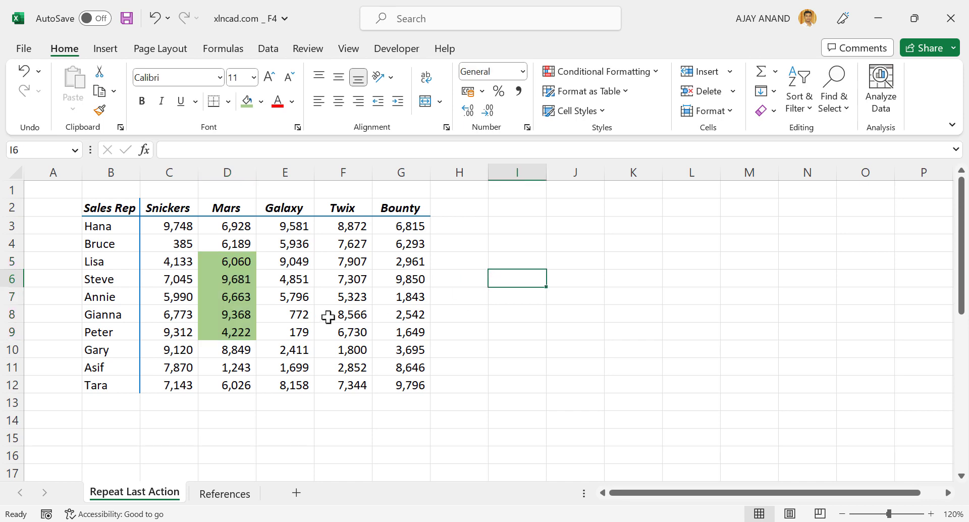
mouse_move(218, 303)
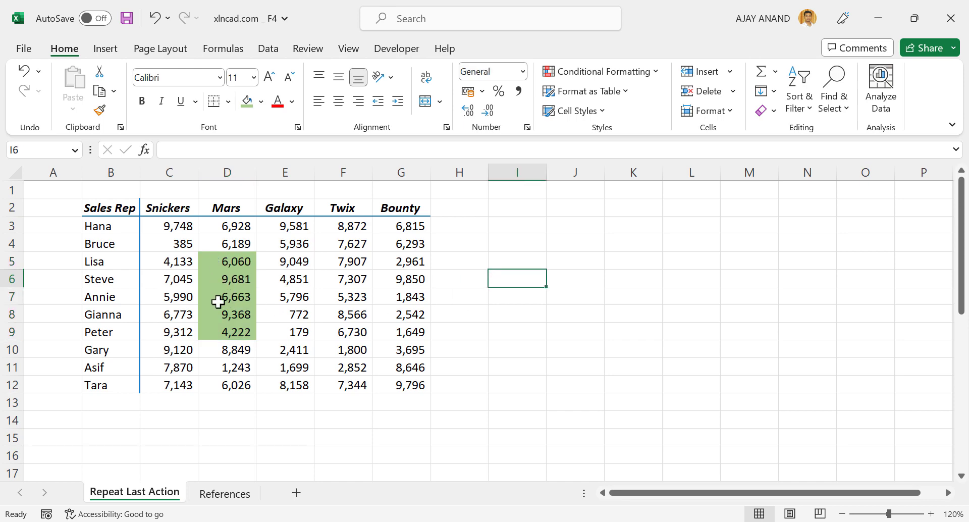
mouse_move(375, 304)
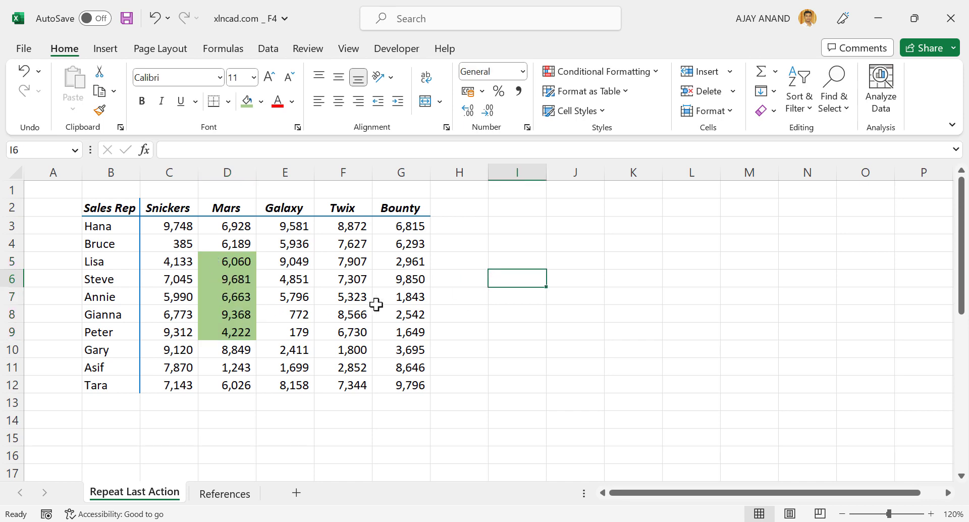
mouse_move(393, 307)
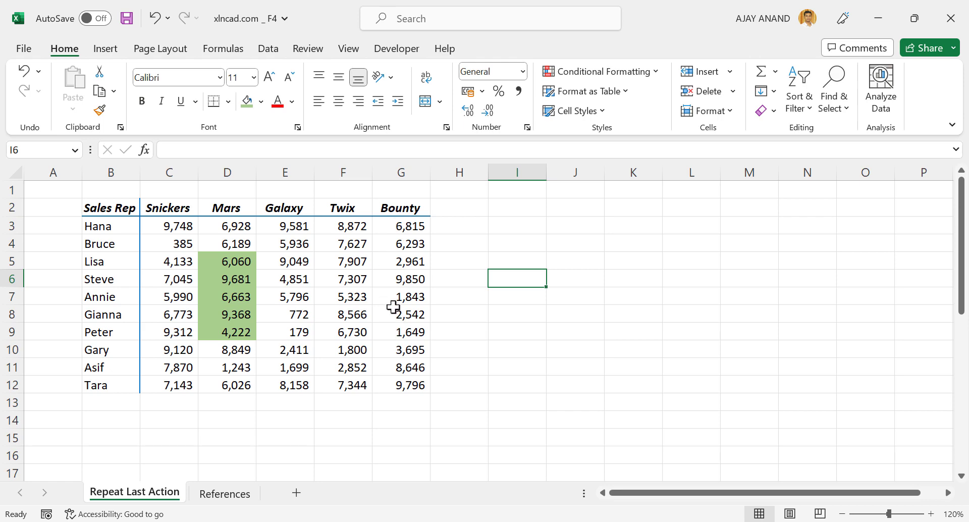
left_click(401, 207)
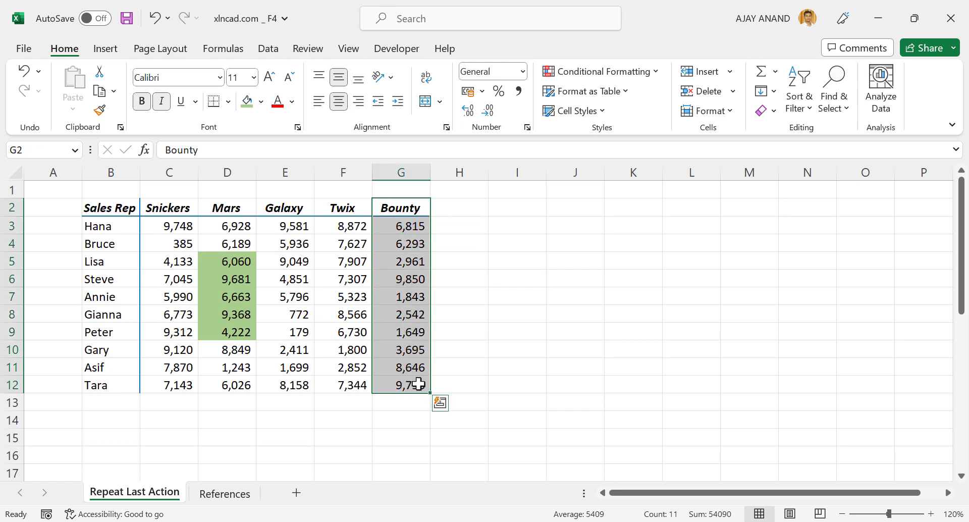
key("f4")
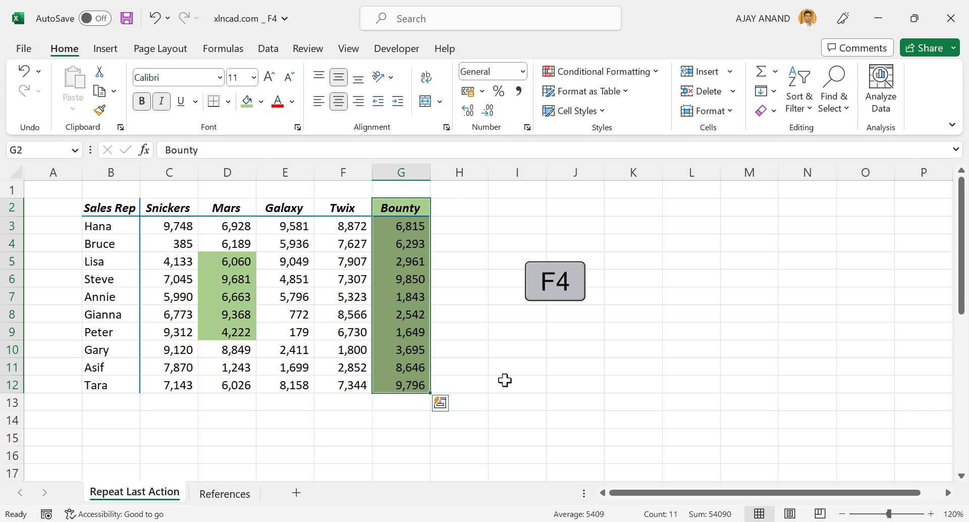
left_click(517, 331)
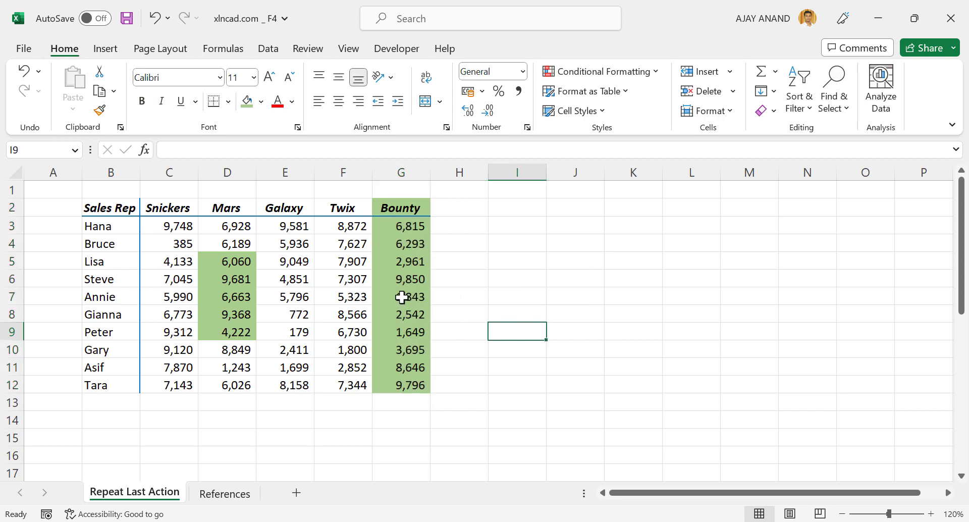
mouse_move(395, 334)
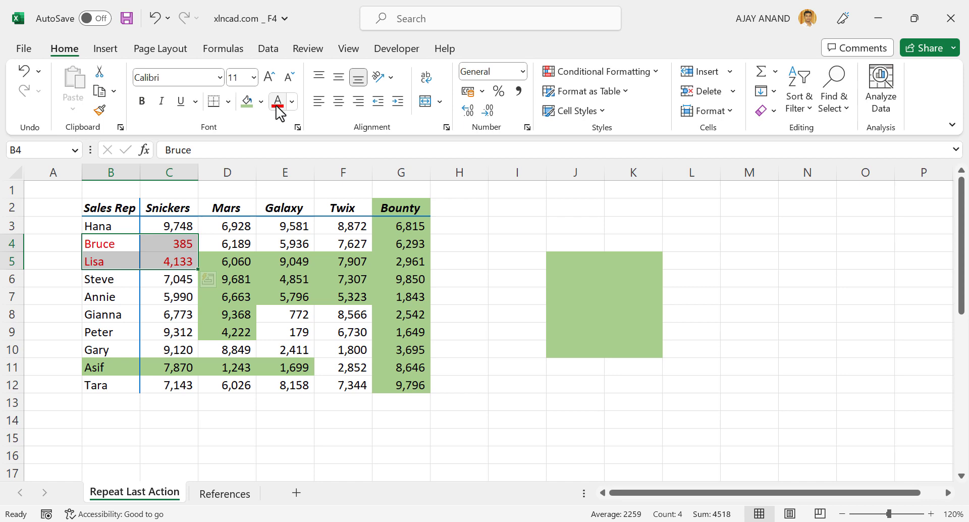
Repeat the red font colour on further sales-figure ranges with F4
left_click(458, 243)
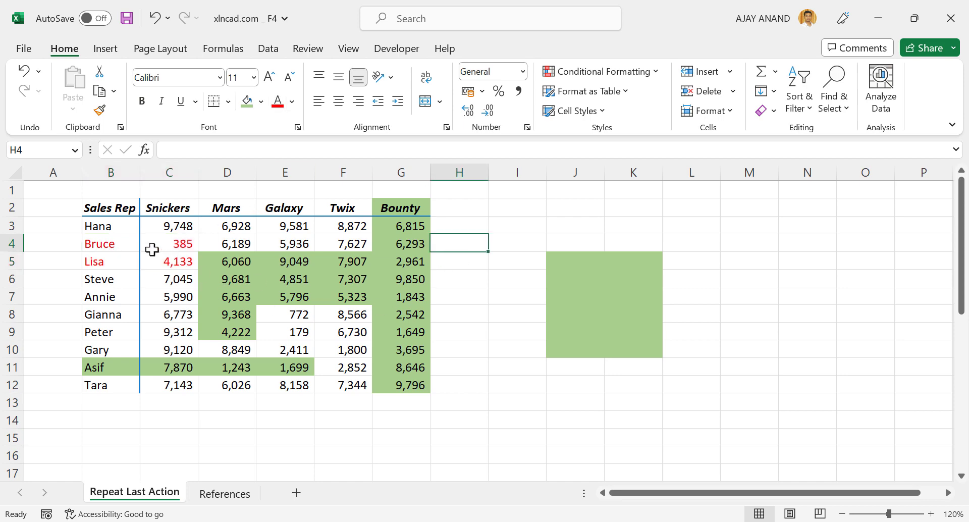
mouse_move(338, 248)
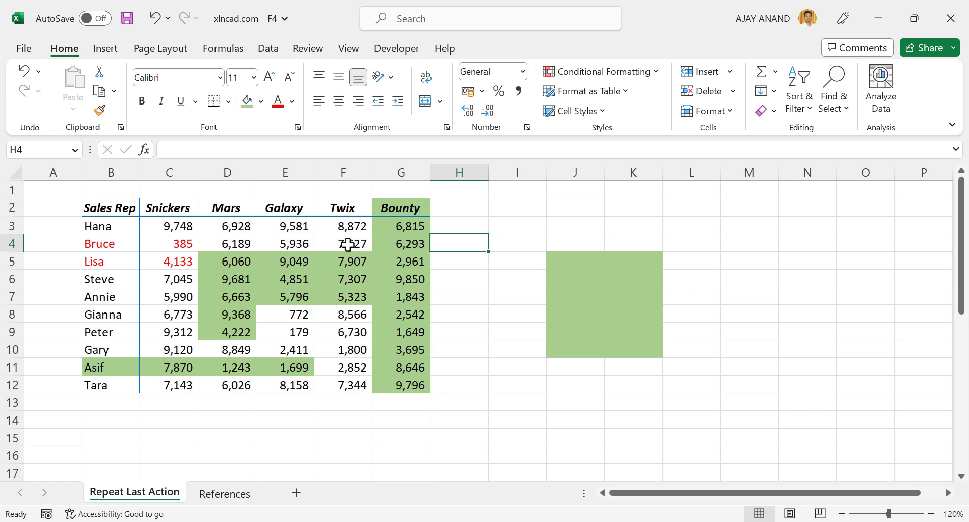
key("f4")
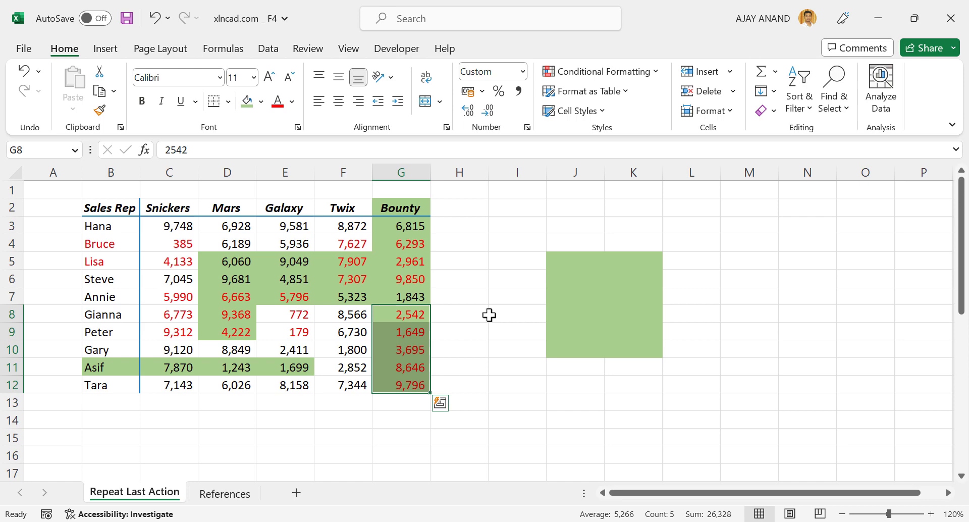
left_click(516, 225)
type("=A1")
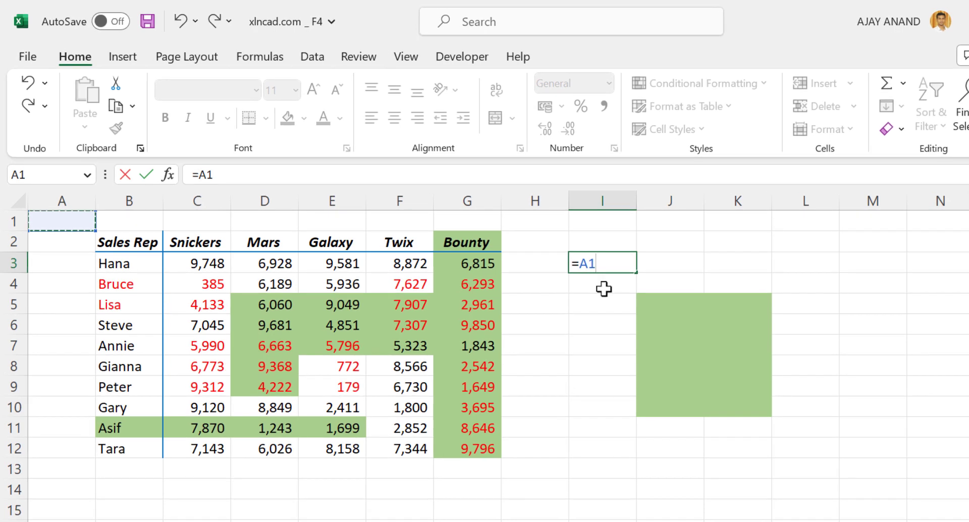
key("F4")
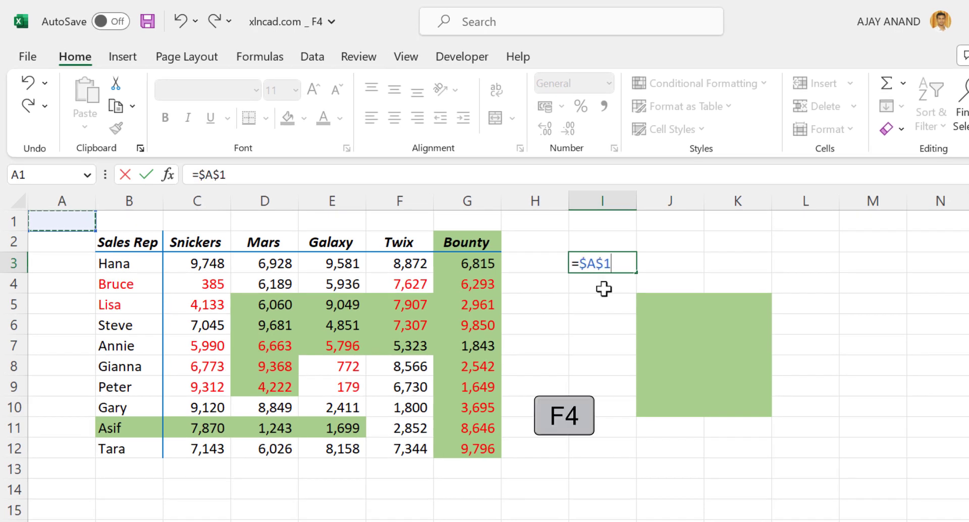
key("f4")
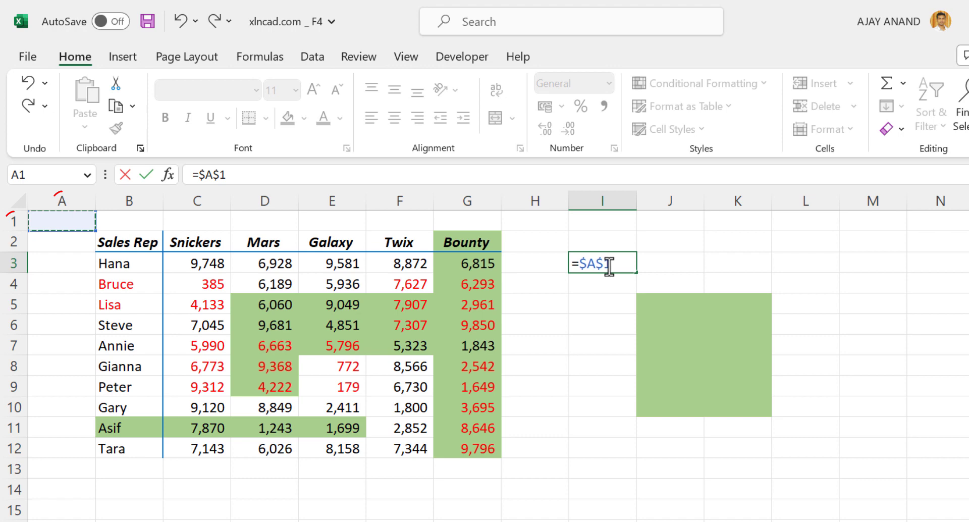
mouse_move(598, 294)
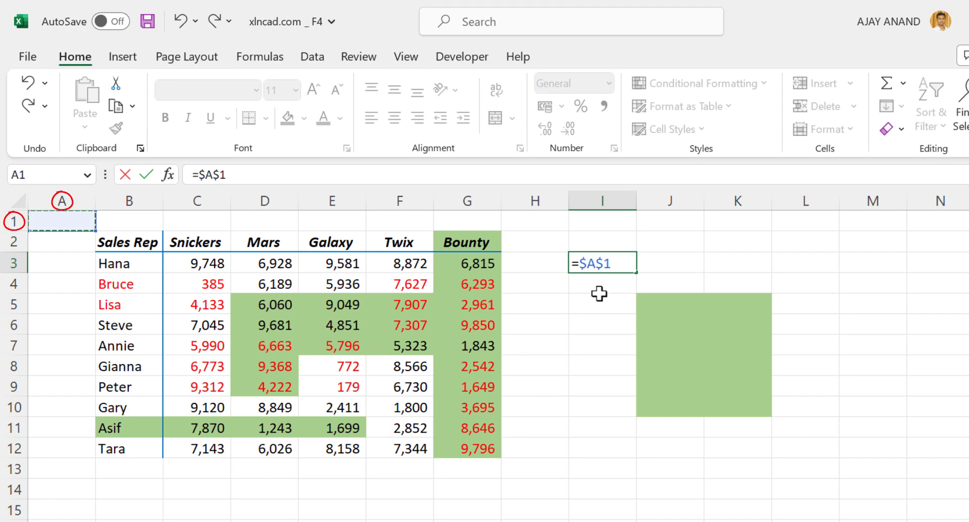
mouse_move(599, 284)
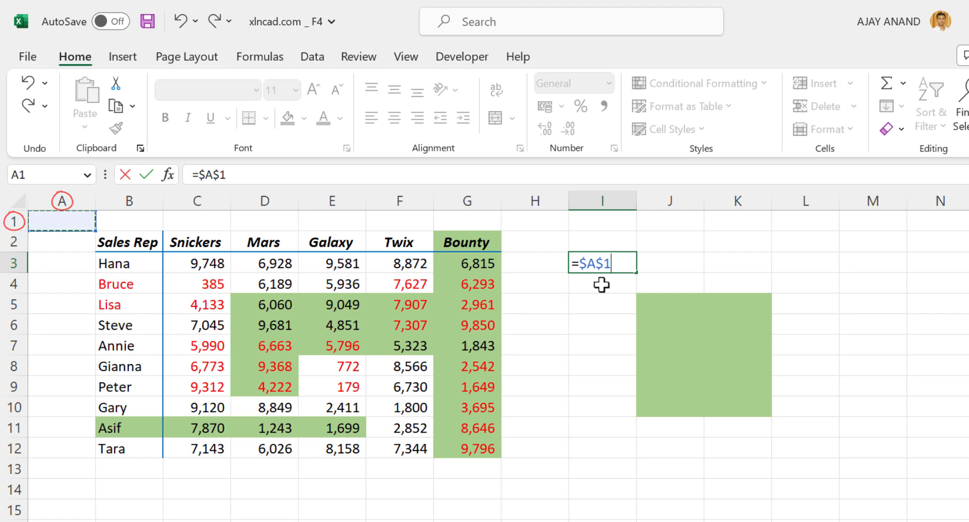
key("f4")
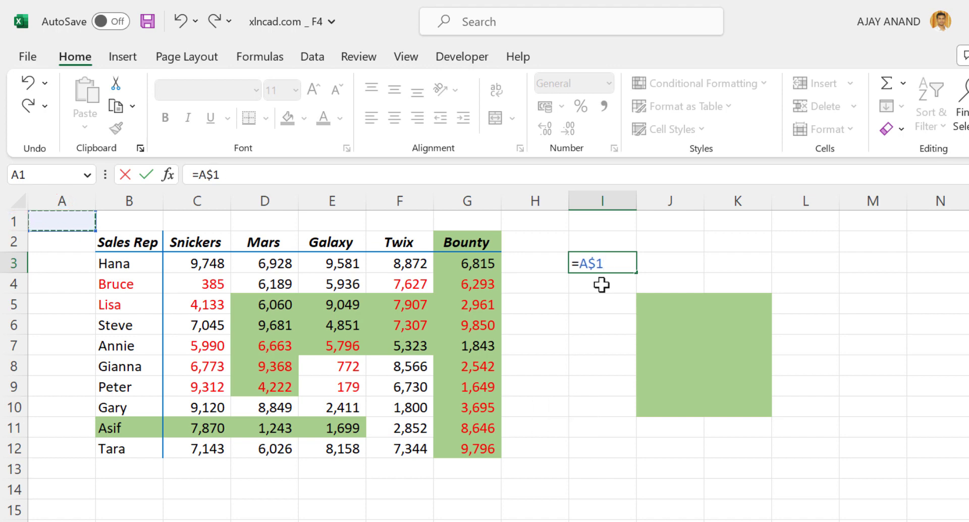
mouse_move(387, 272)
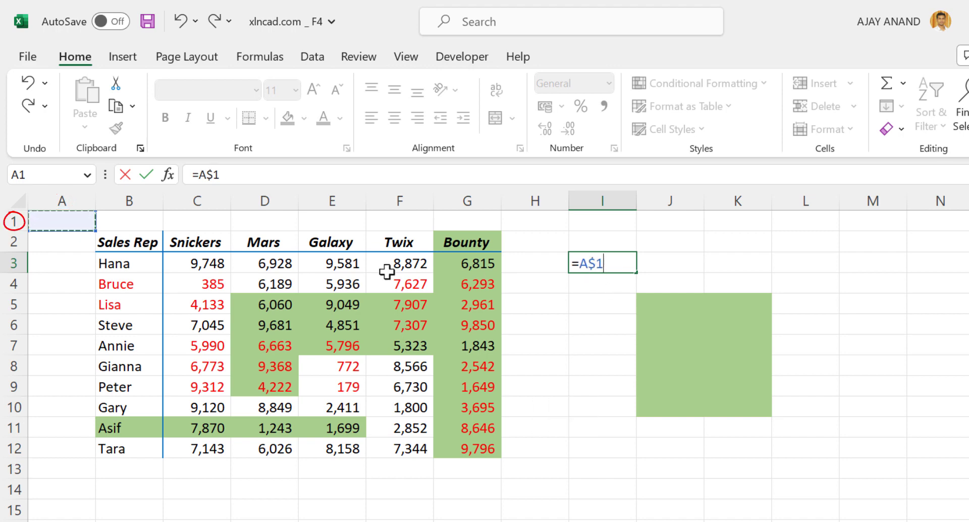
mouse_move(599, 284)
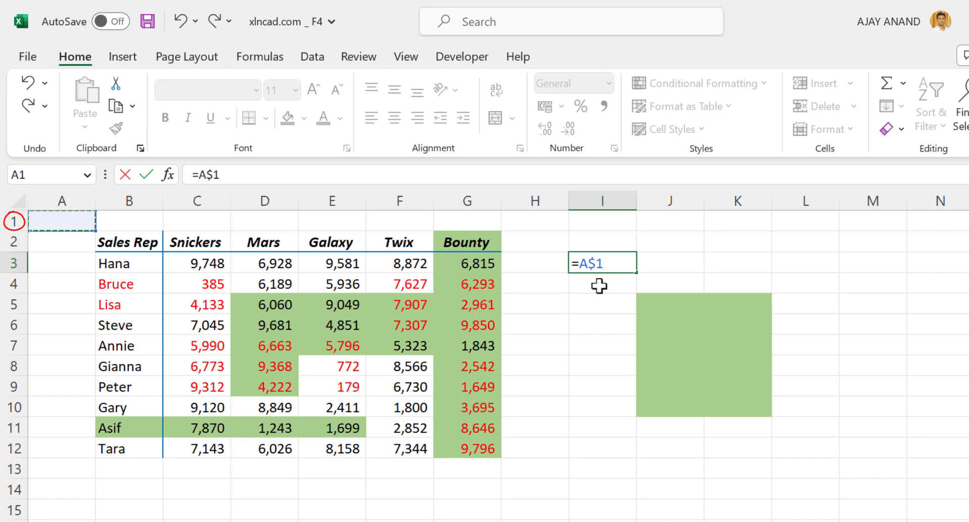
key("F4")
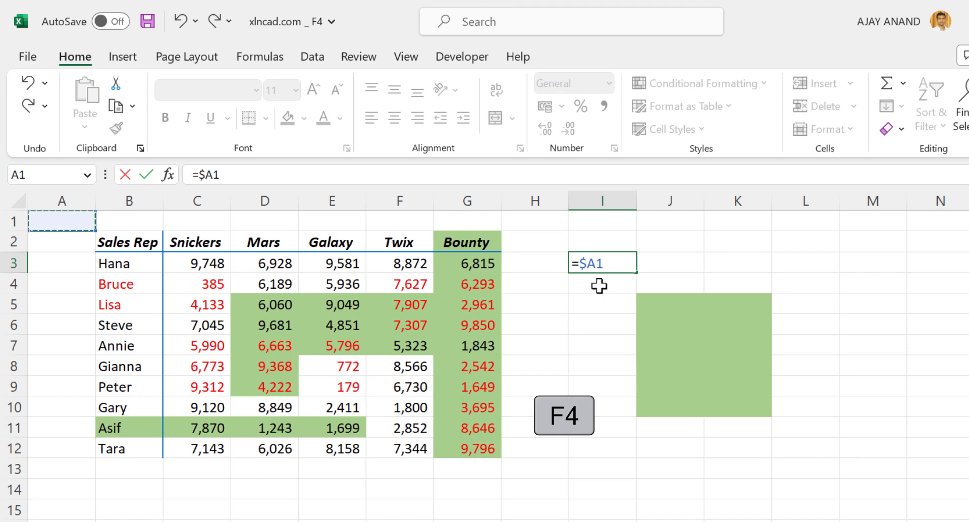
key("f4")
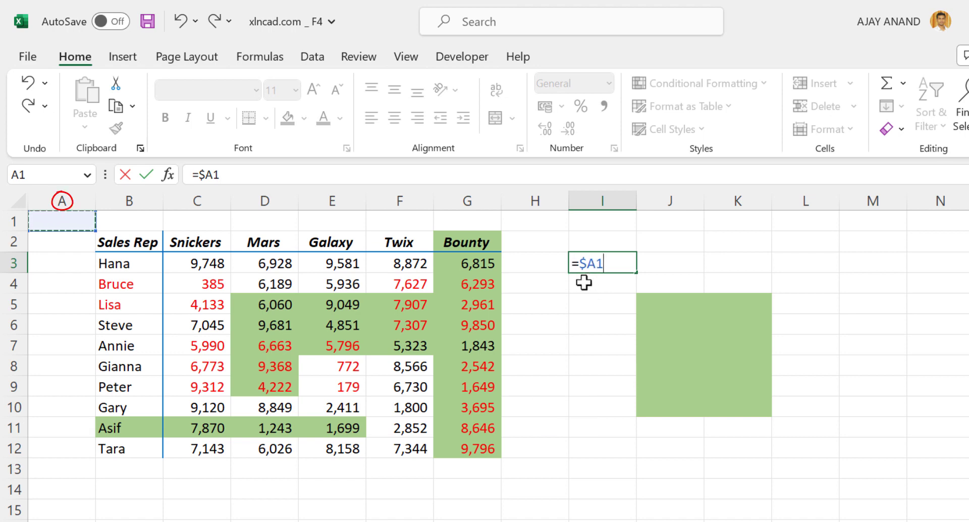
mouse_move(609, 285)
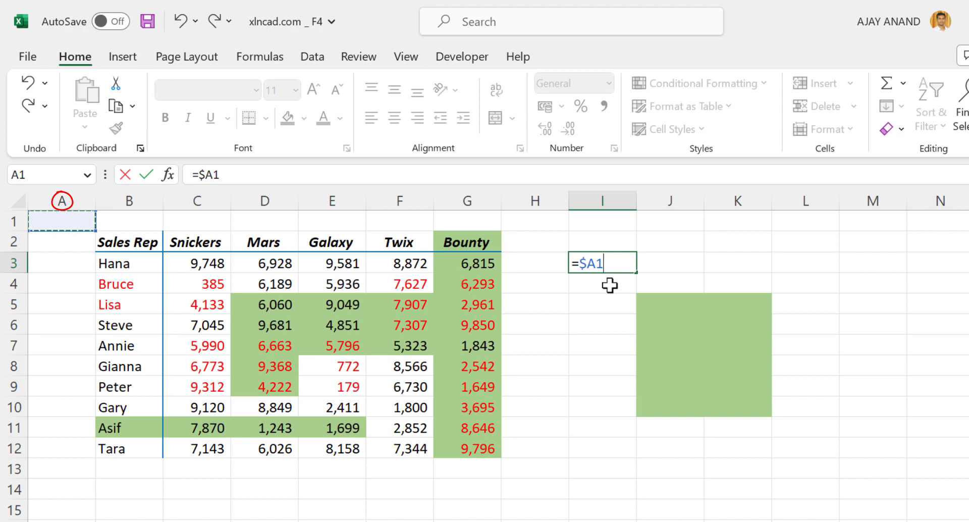
key("F4")
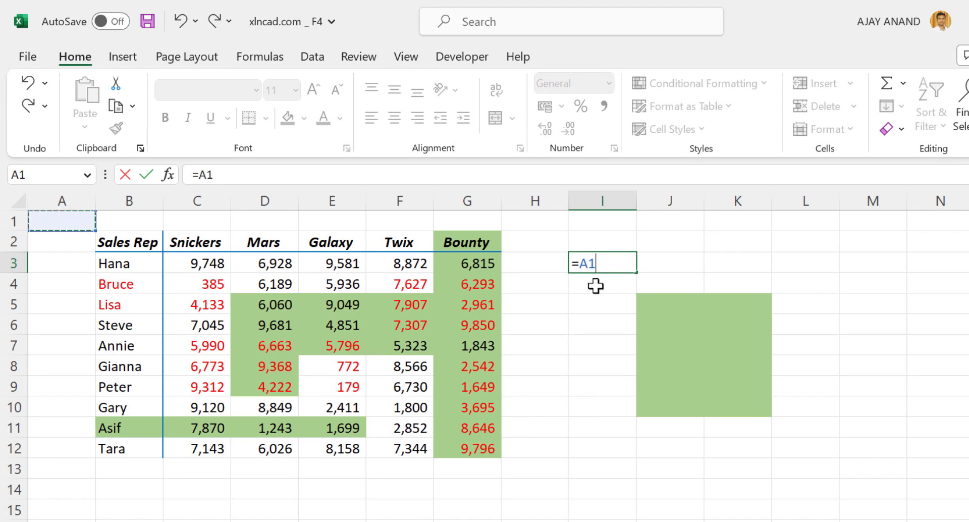
key("f4")
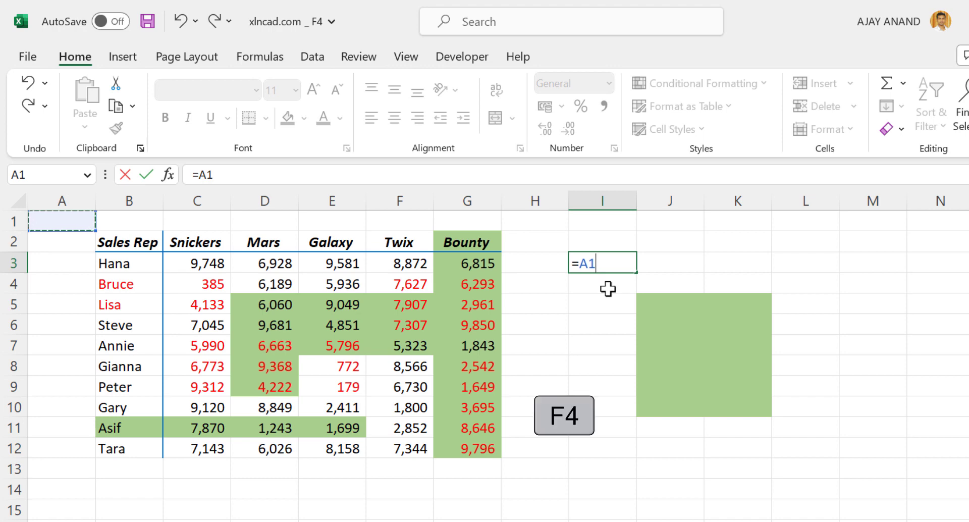
key("f4")
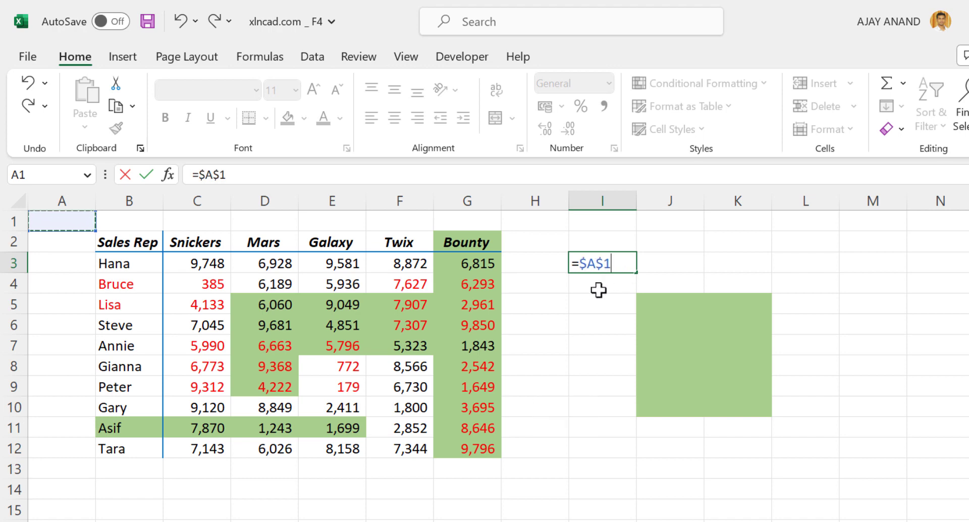
key("f4")
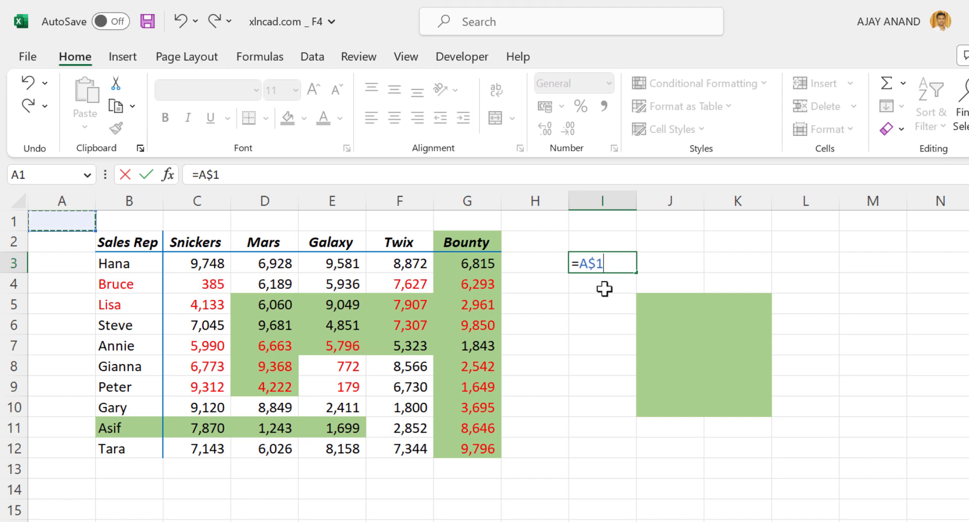
key("f4")
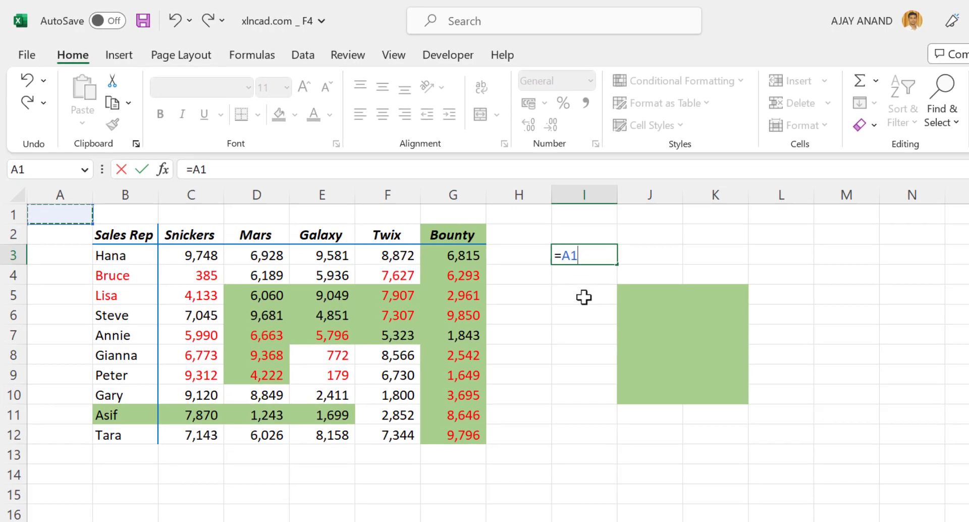
key("Escape")
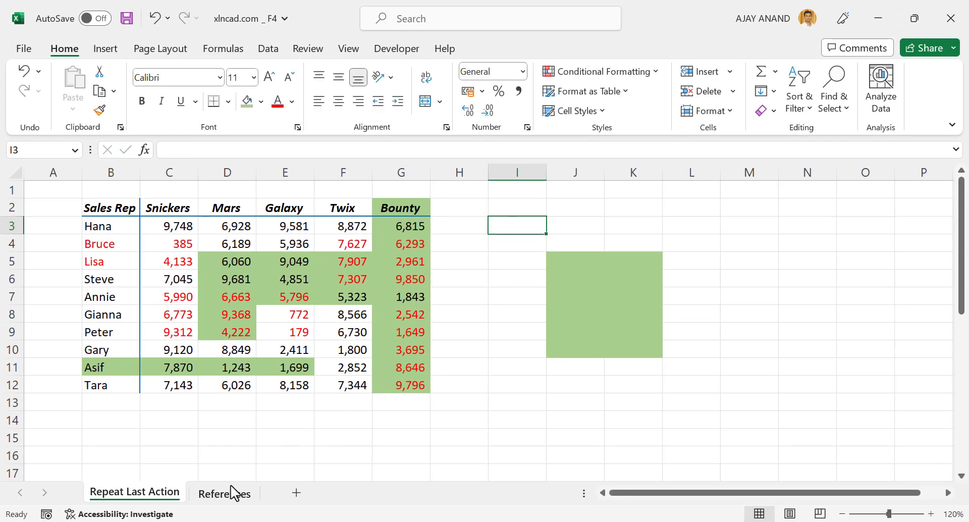
On the References sheet, enter =D6*(1-G3) in G6 for Television's discounted price of 92,000
left_click(224, 493)
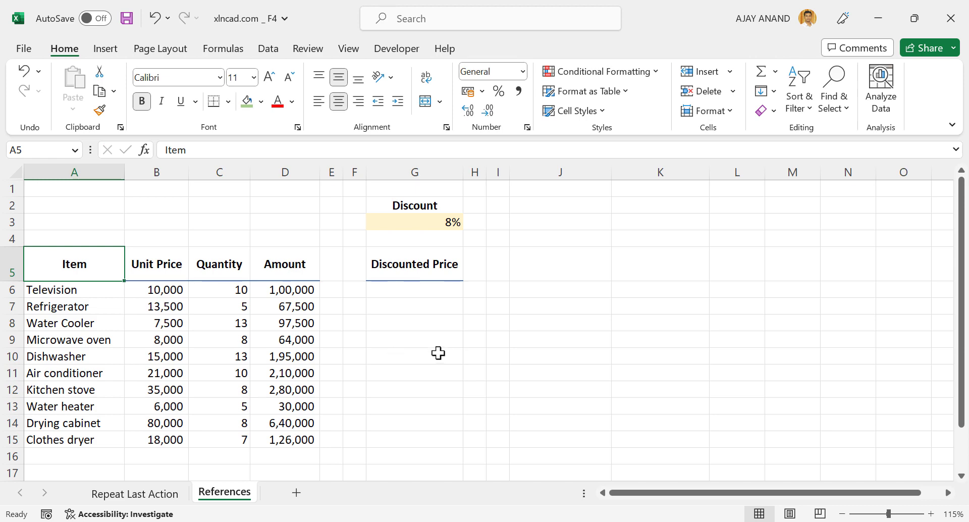
mouse_move(90, 300)
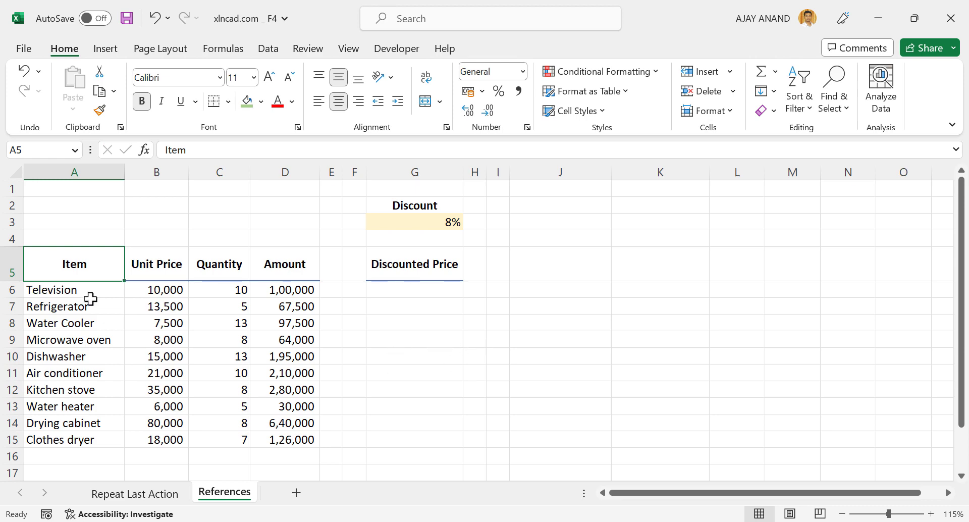
mouse_move(439, 200)
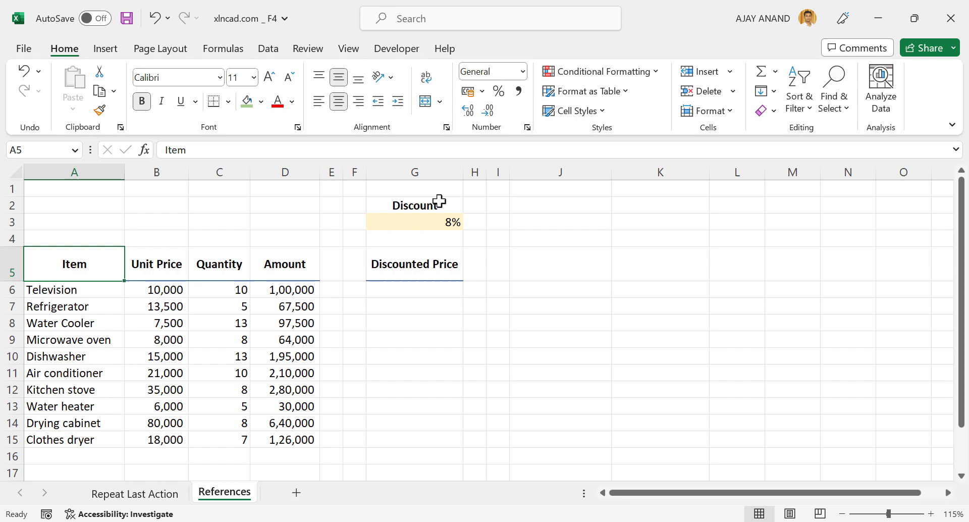
mouse_move(446, 231)
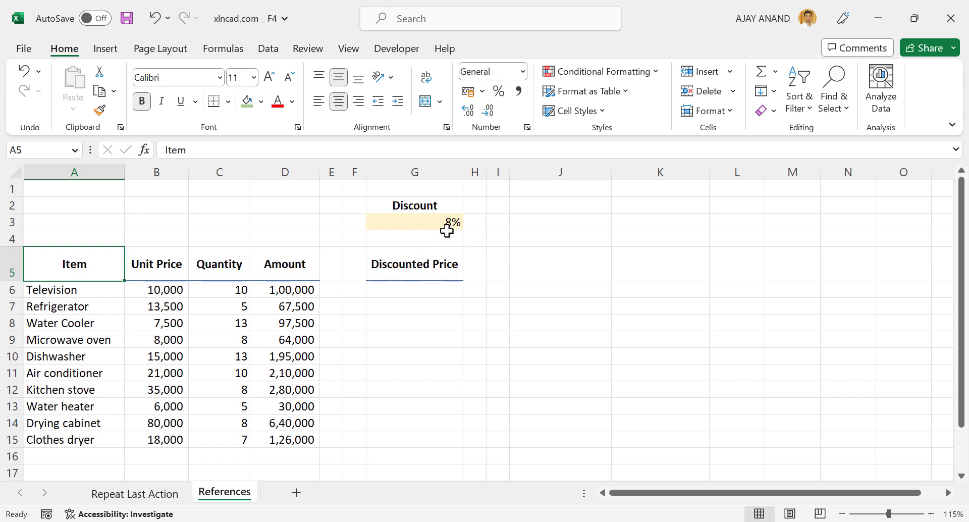
mouse_move(398, 281)
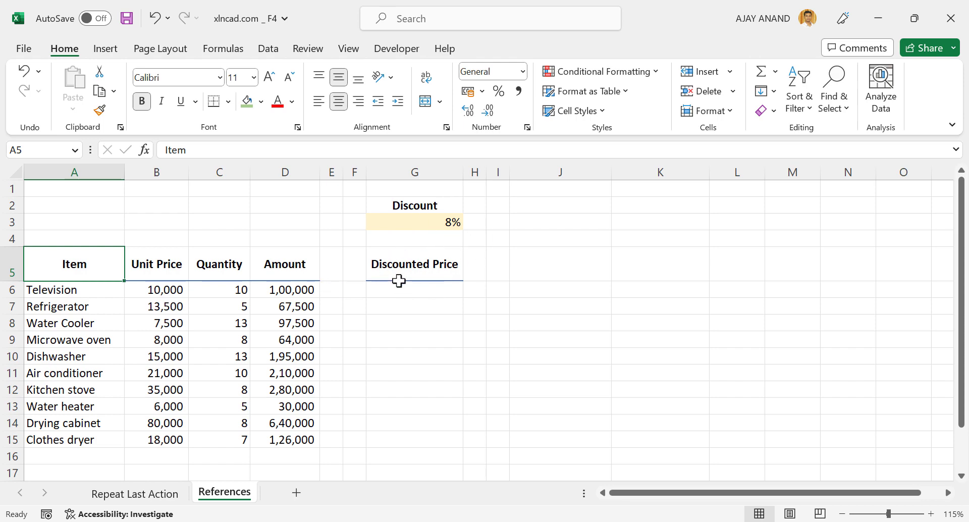
left_click(413, 290)
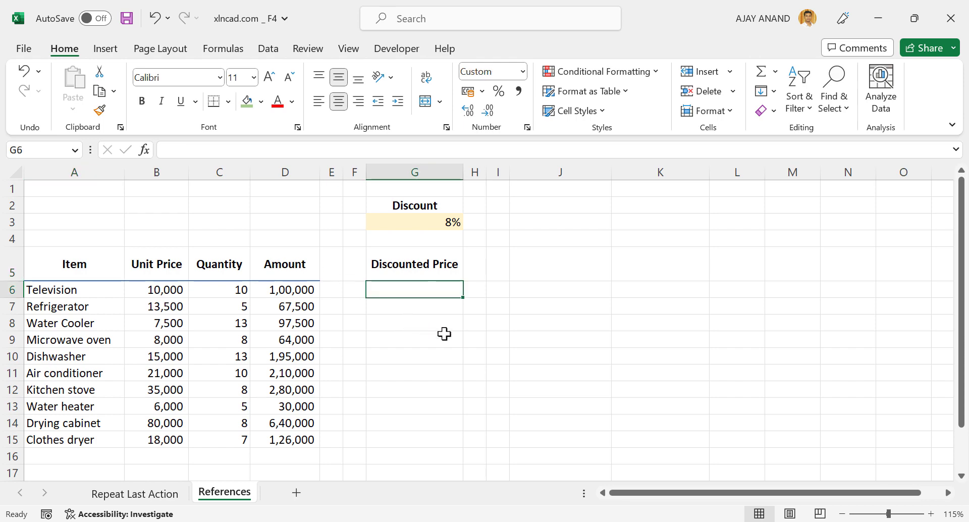
type("=D6")
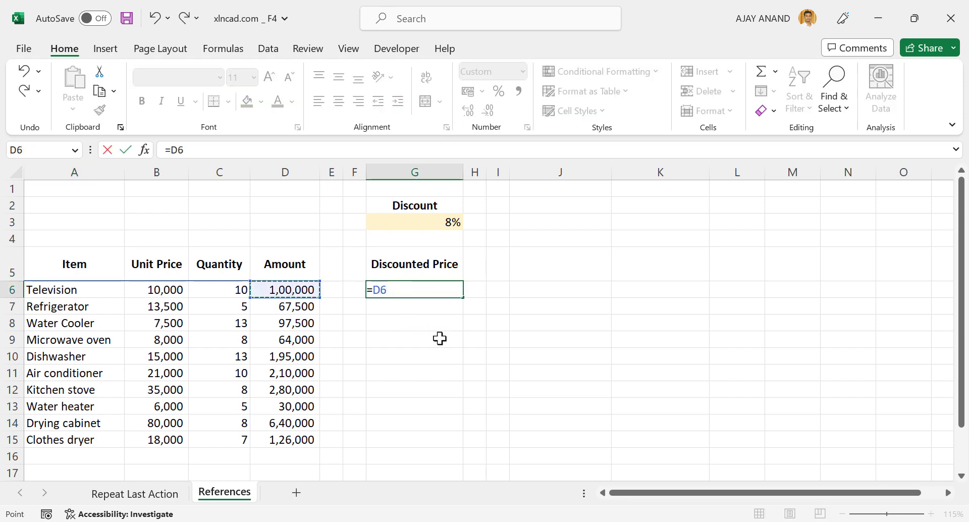
type("*")
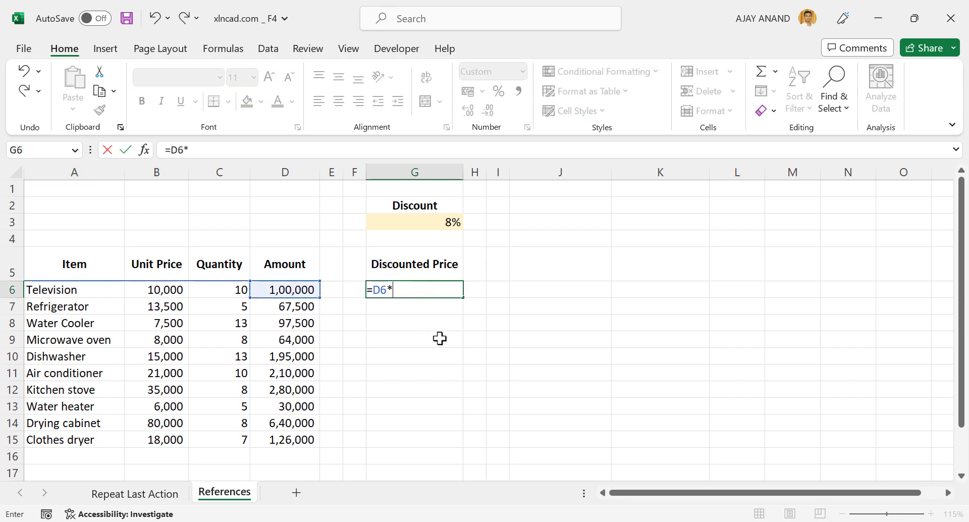
type("(1-")
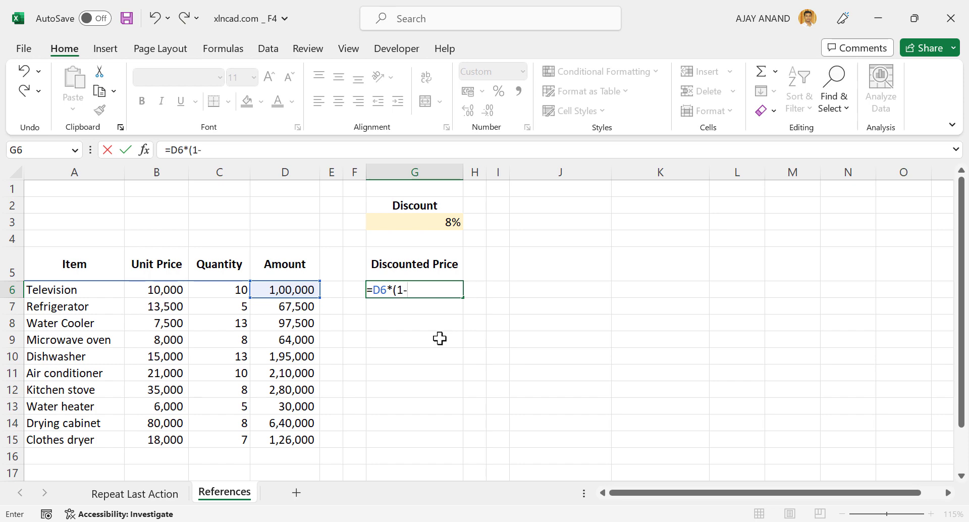
left_click(414, 221)
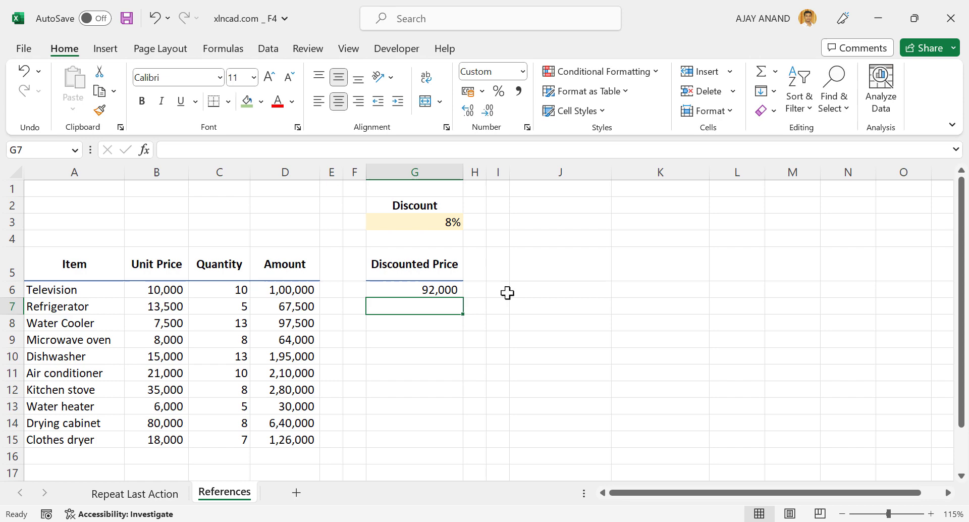
mouse_move(451, 294)
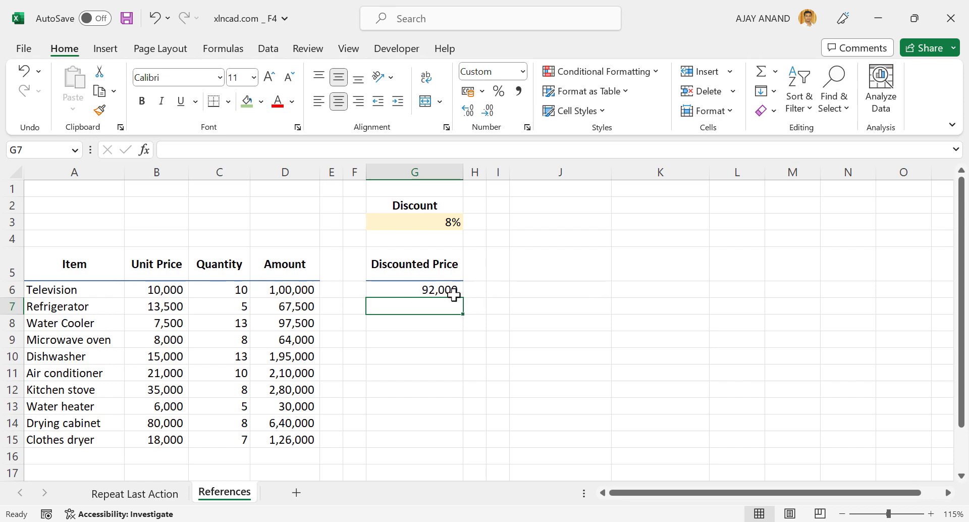
left_click(413, 289)
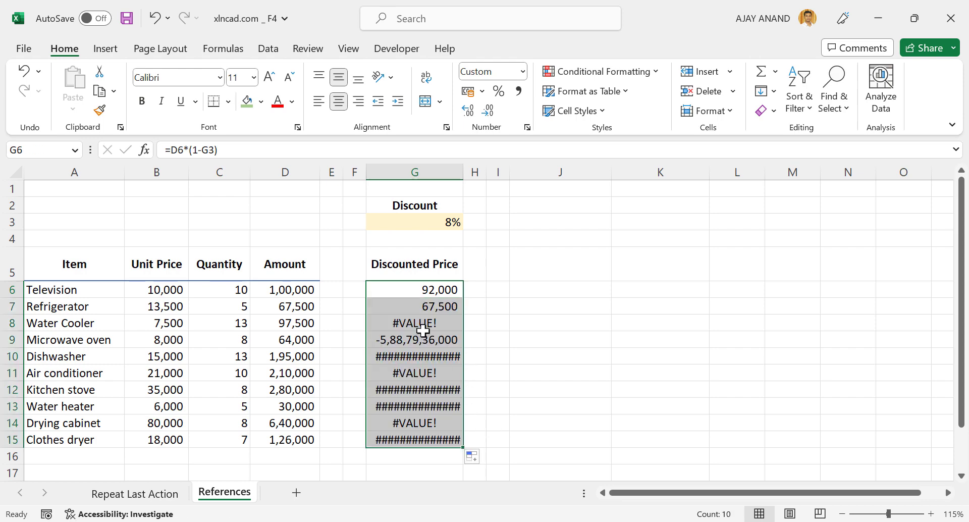
Inspect the copied formulas in G8, G7 and G6 to see the shifting discount reference
left_click(413, 322)
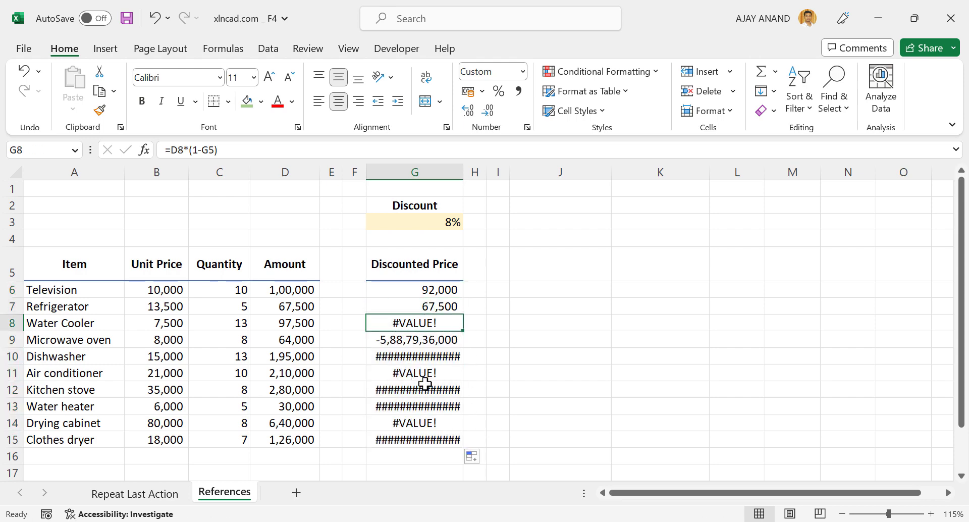
left_click(414, 305)
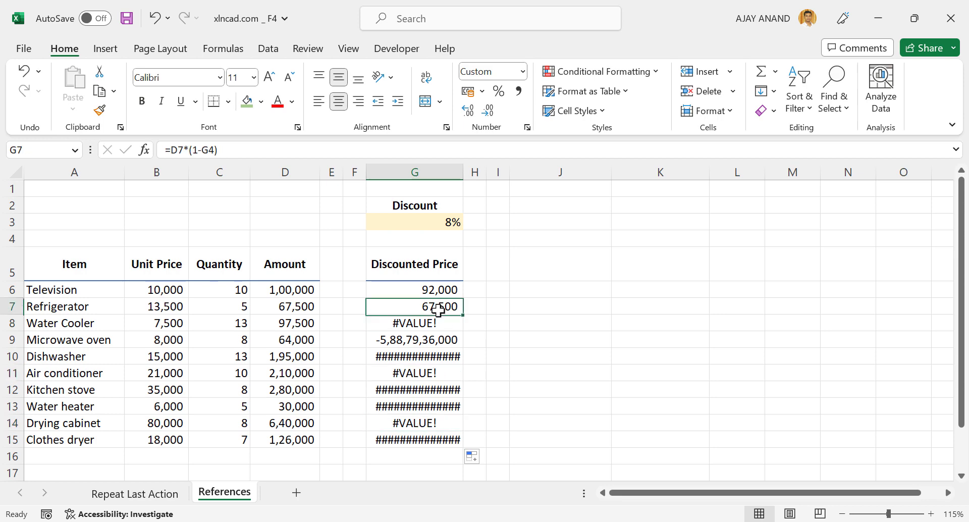
double_click(413, 339)
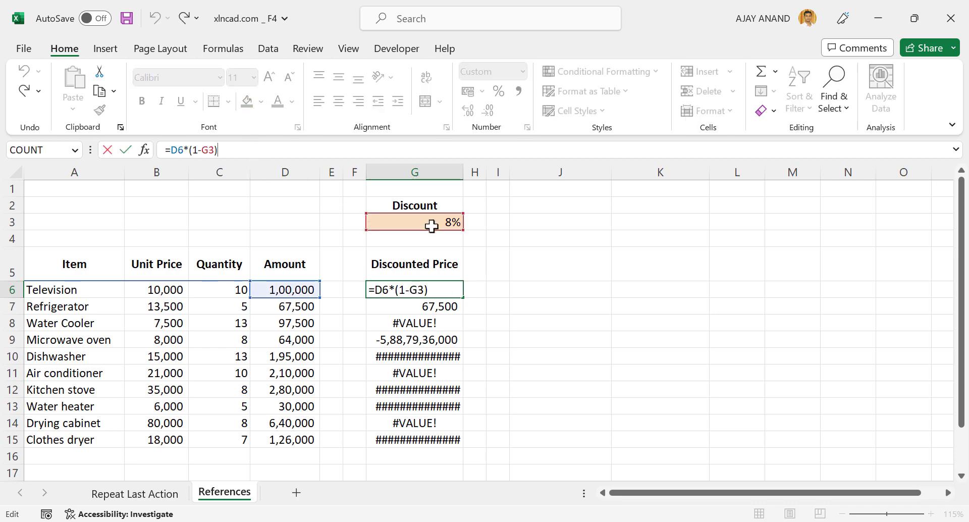
key("Return")
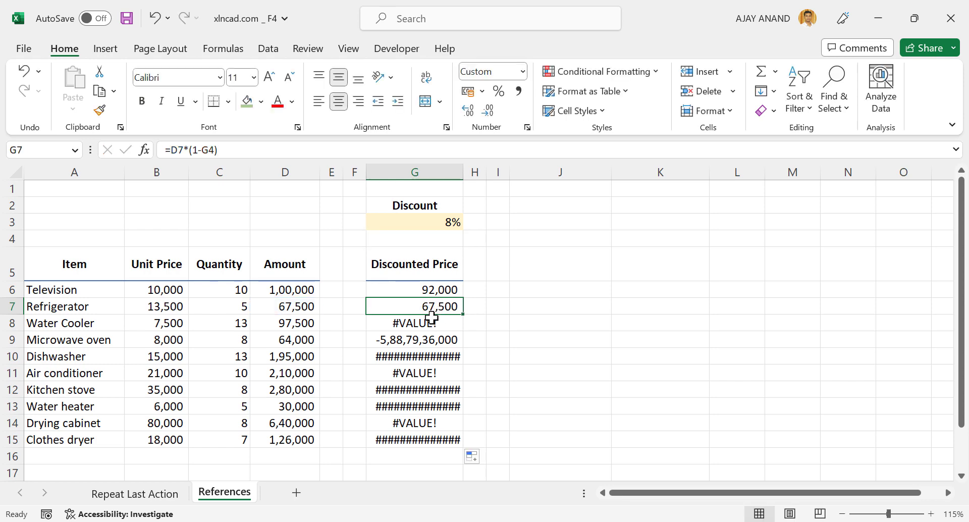
Clear the faulty discounted-price results from G6:G15
double_click(414, 322)
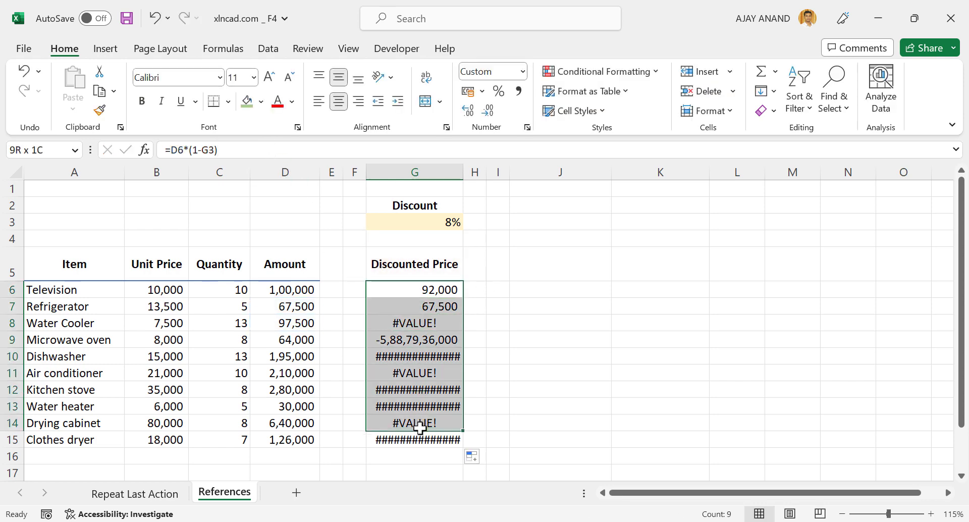
key("Delete")
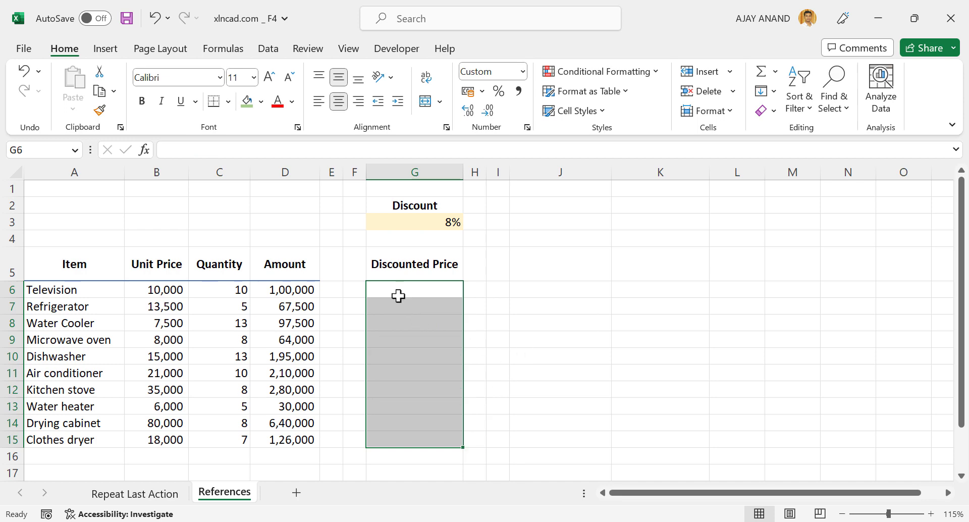
Re-enter the G6 discount formula with absolute $G$3 and fill it down to G15
type("=D6*")
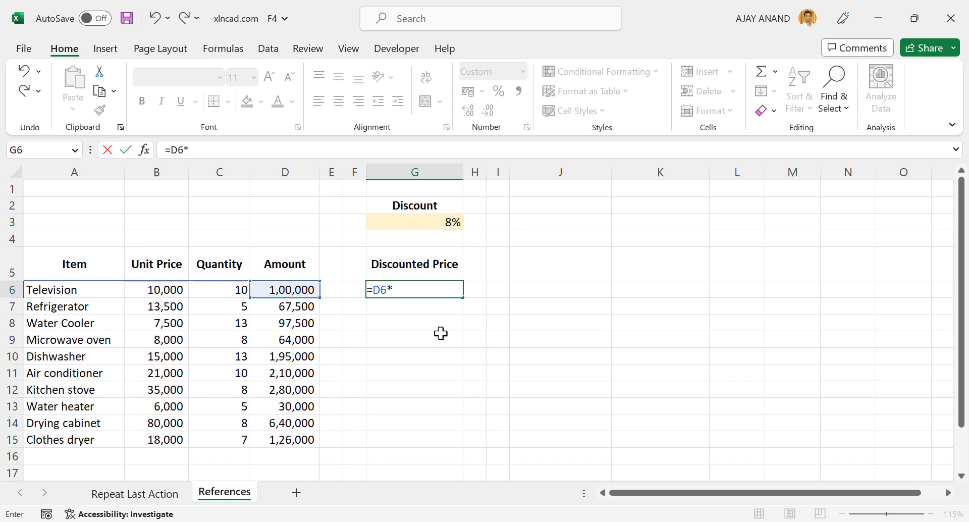
type("(1")
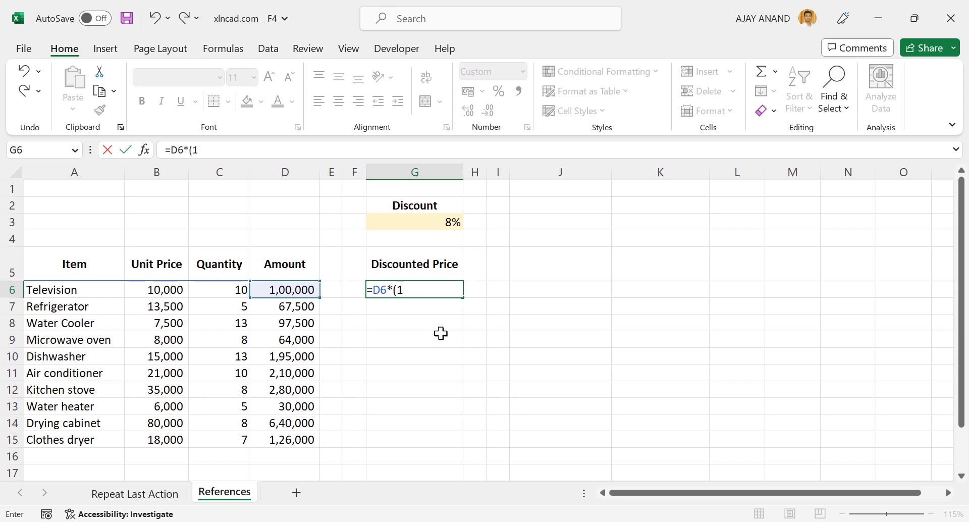
type("-G3")
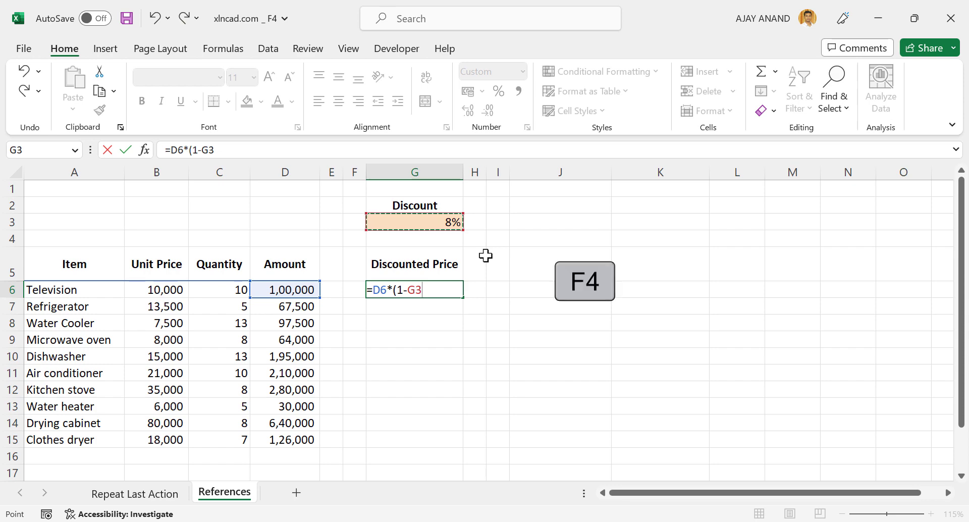
key("f4")
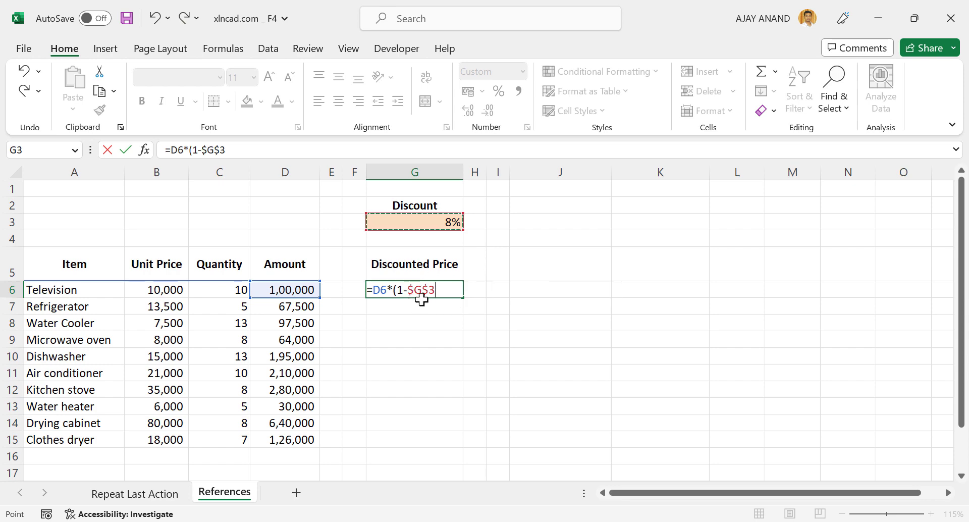
type(")")
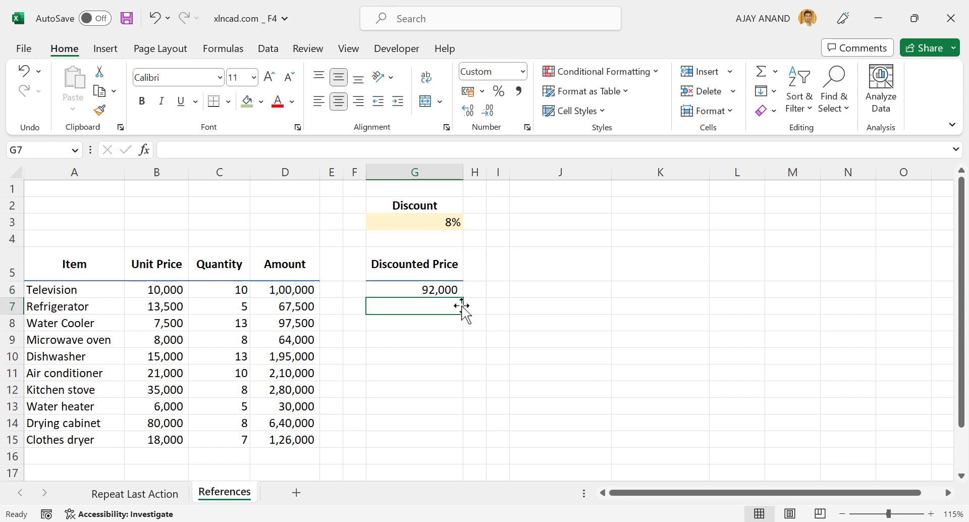
left_click_drag(457, 295, 456, 442)
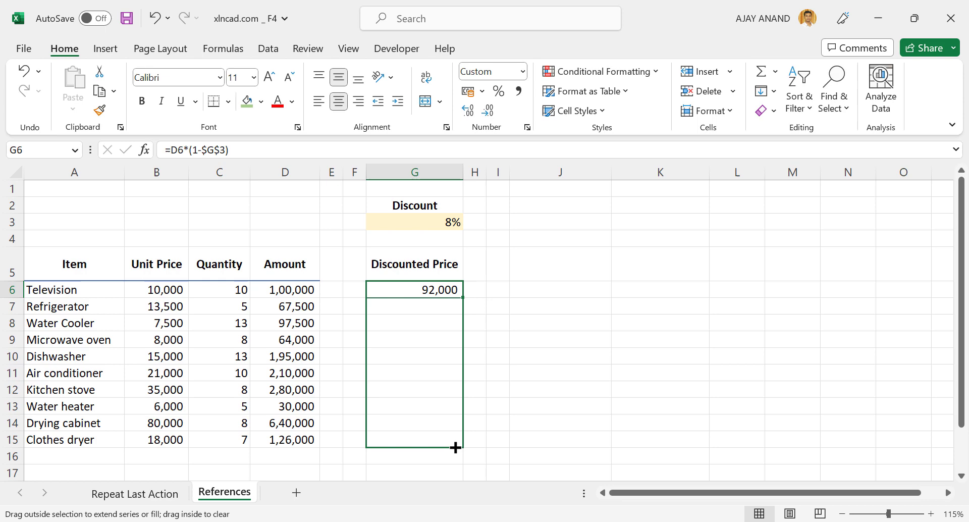